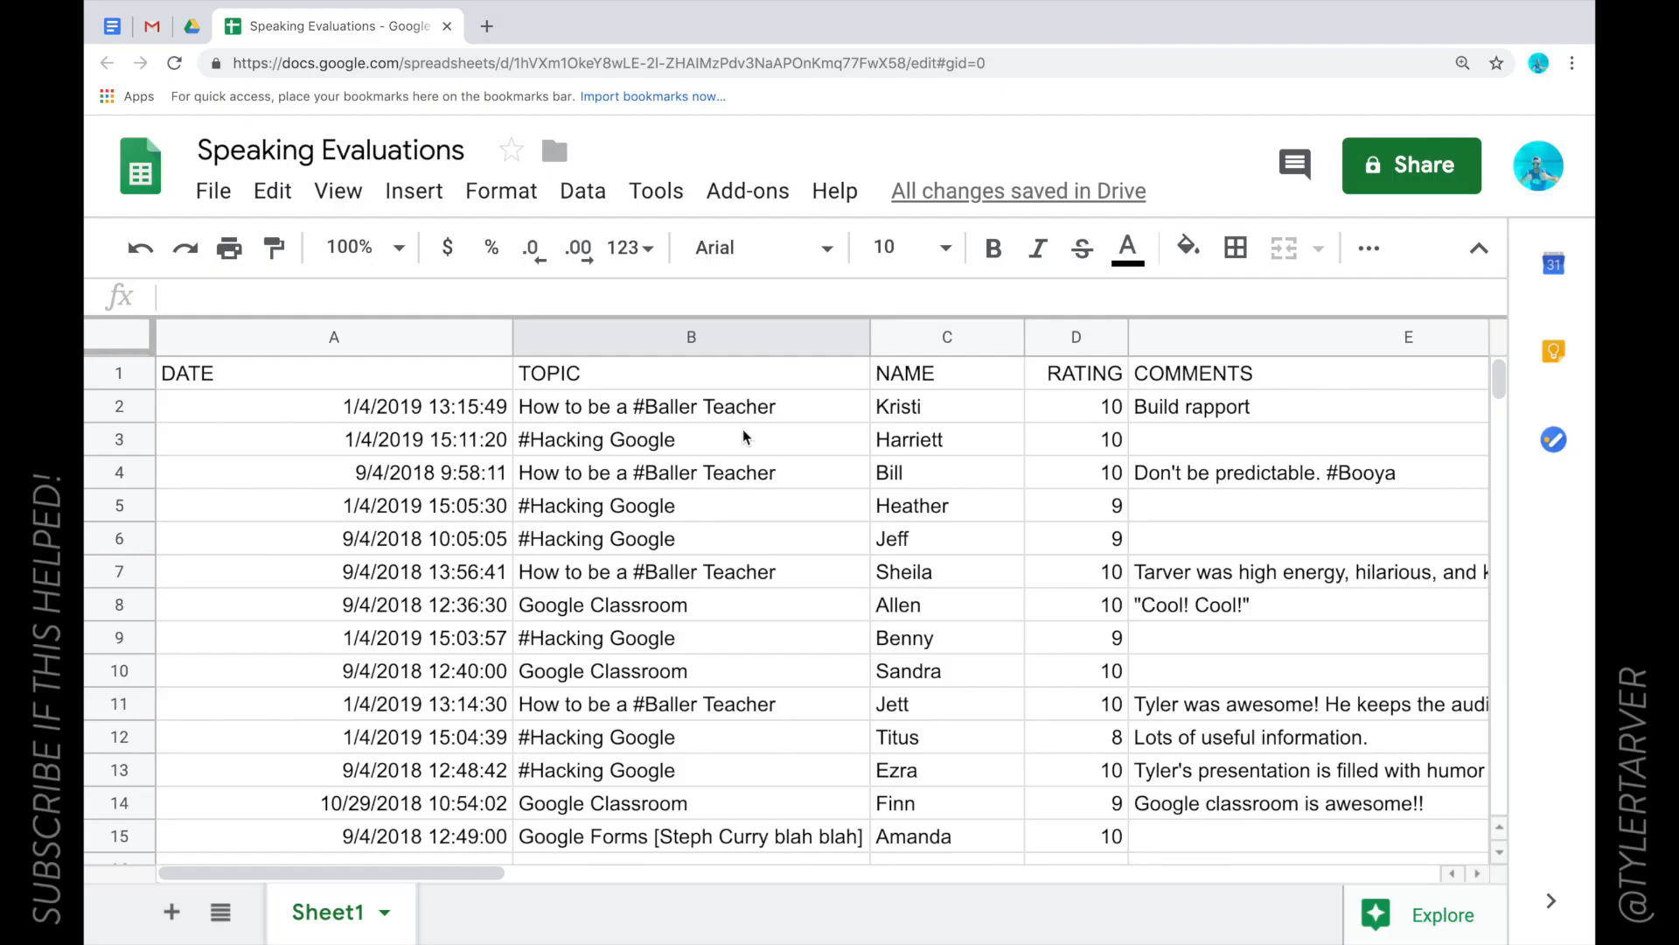
mouse_move(924, 658)
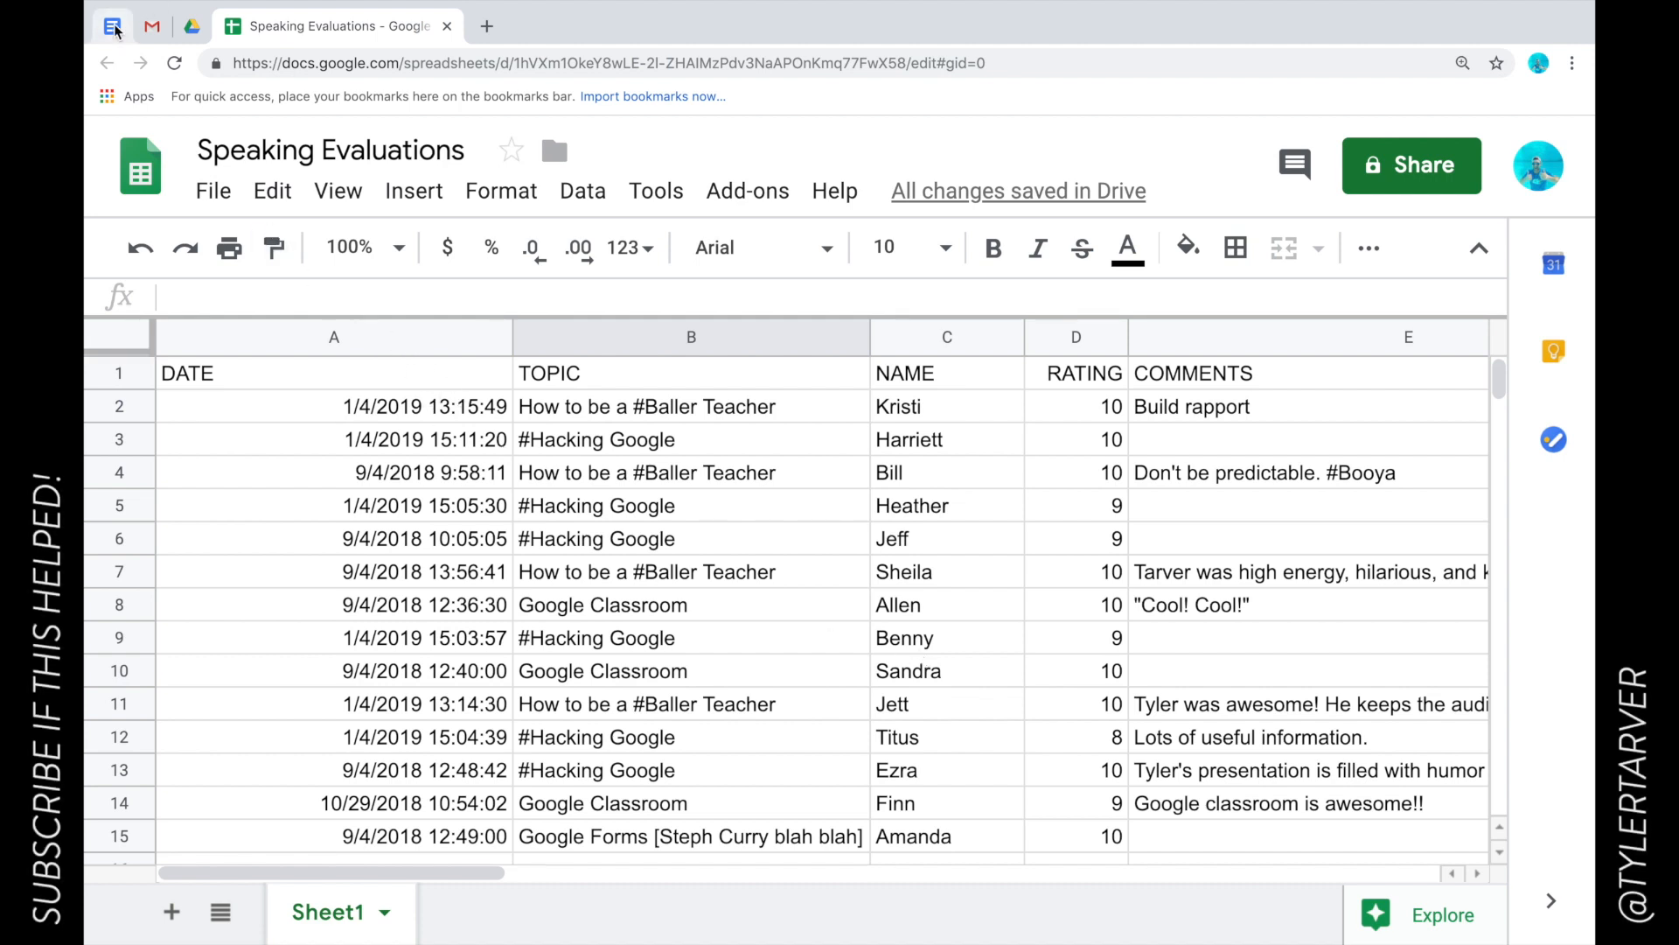
- Switch to the Skill Checklist document showing the sorting numbers, text, or dates topic
click(112, 25)
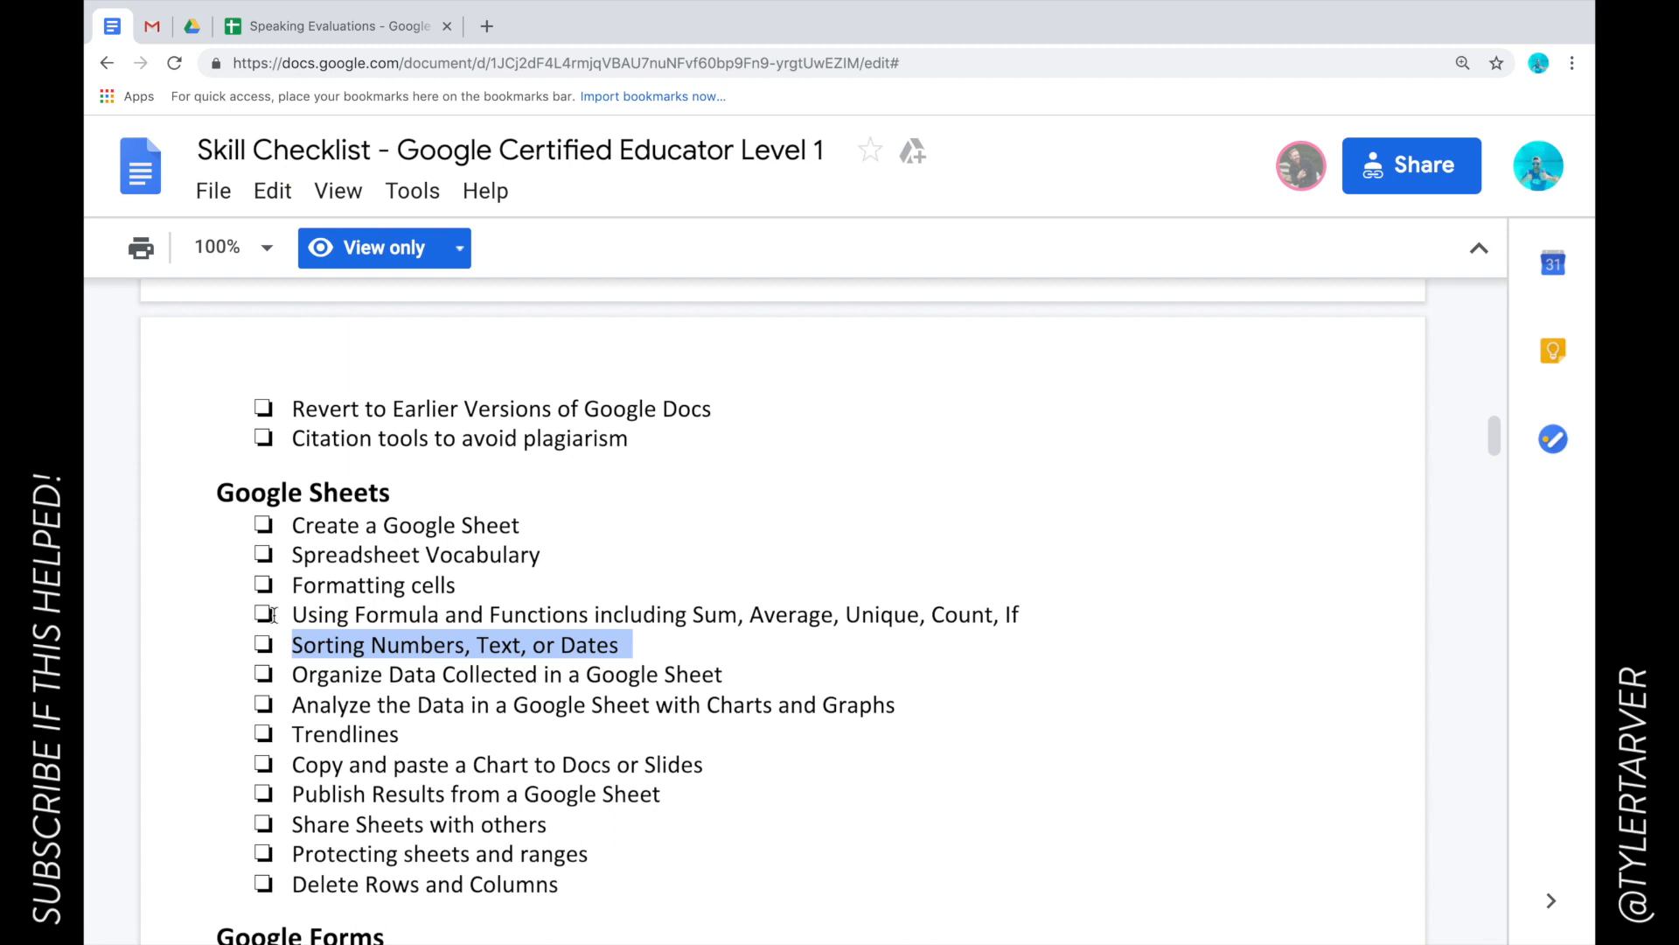
mouse_move(456, 770)
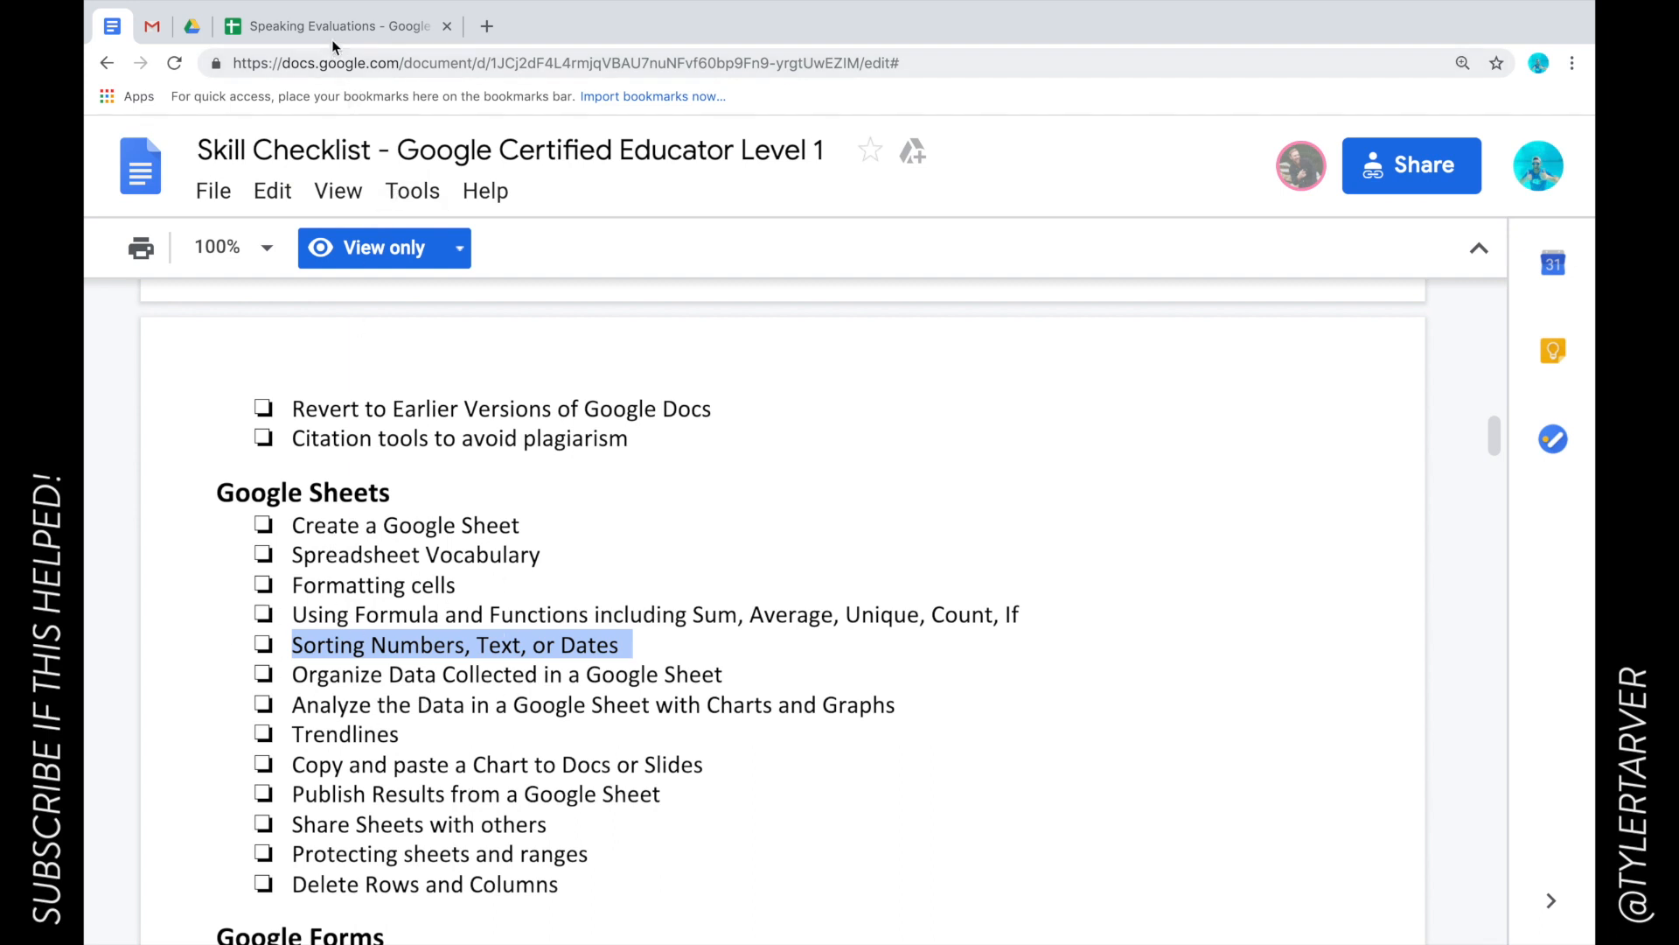
- Return to the Speaking Evaluations sheet and select the TOPIC column and a date cell
click(339, 26)
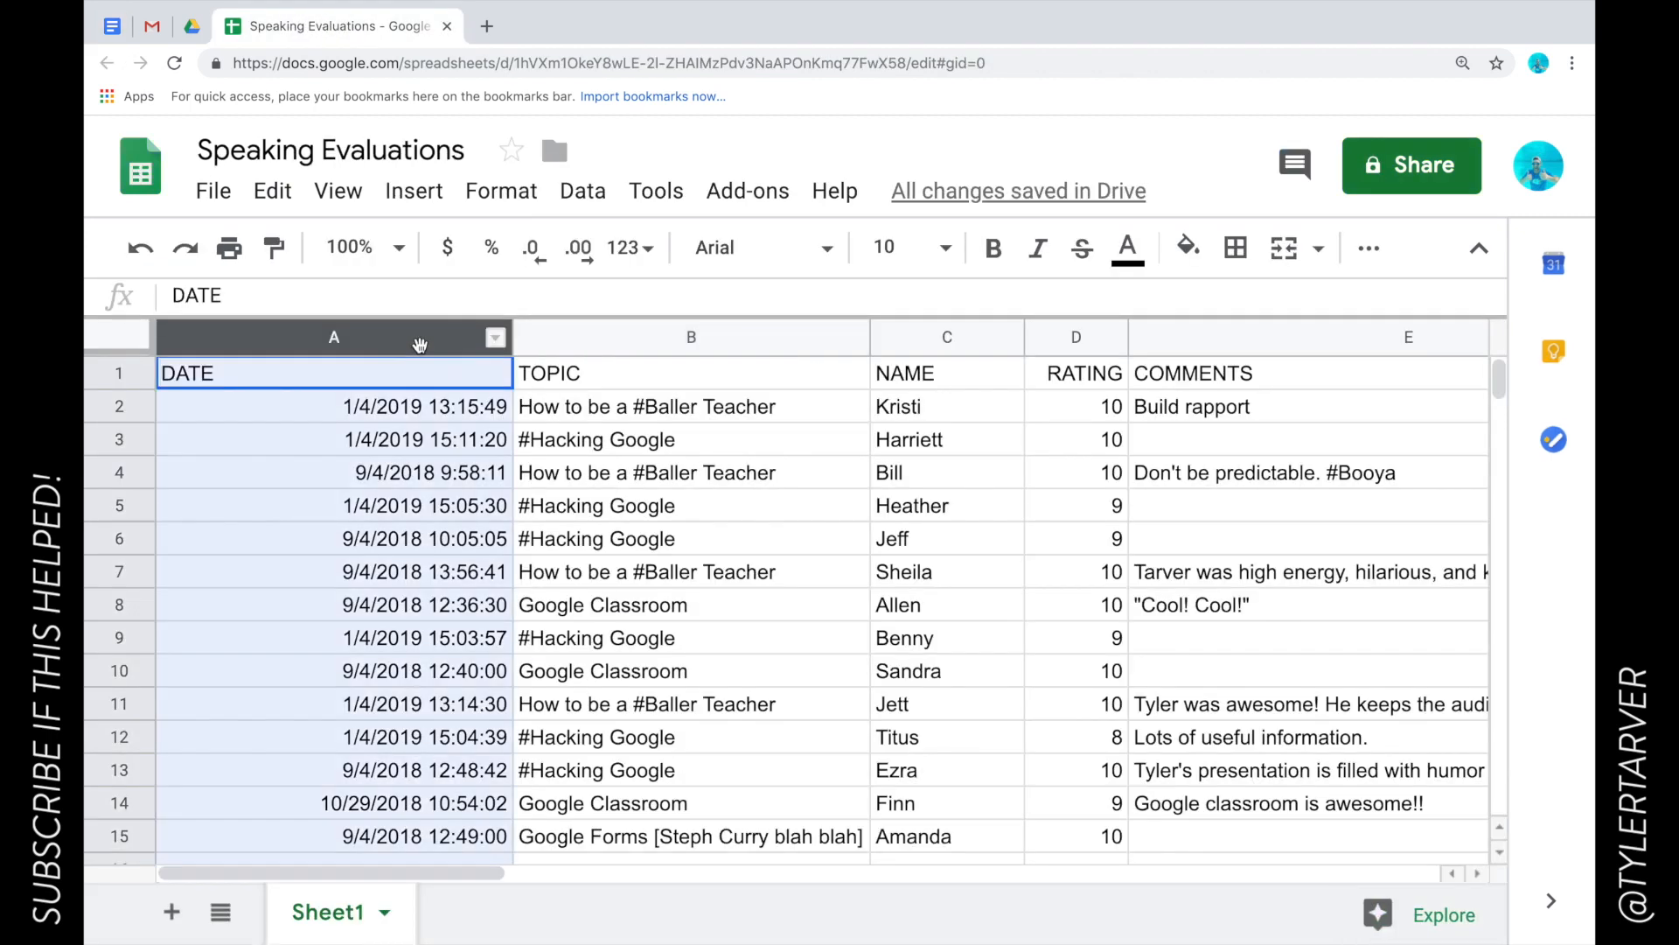
click(691, 336)
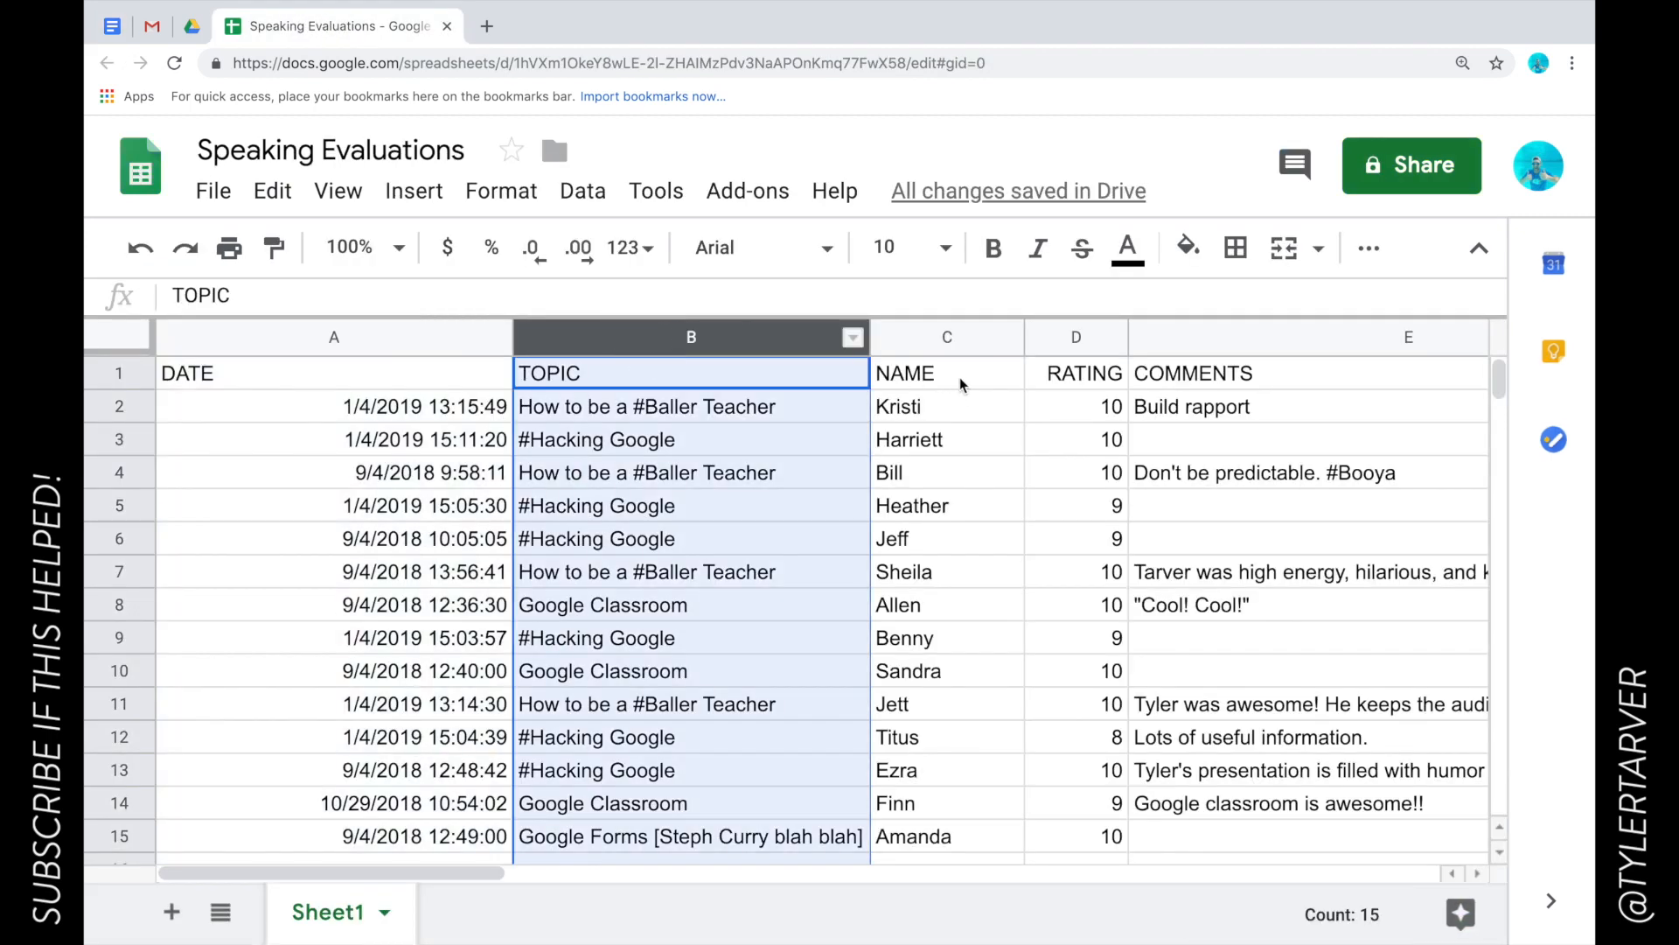
click(947, 373)
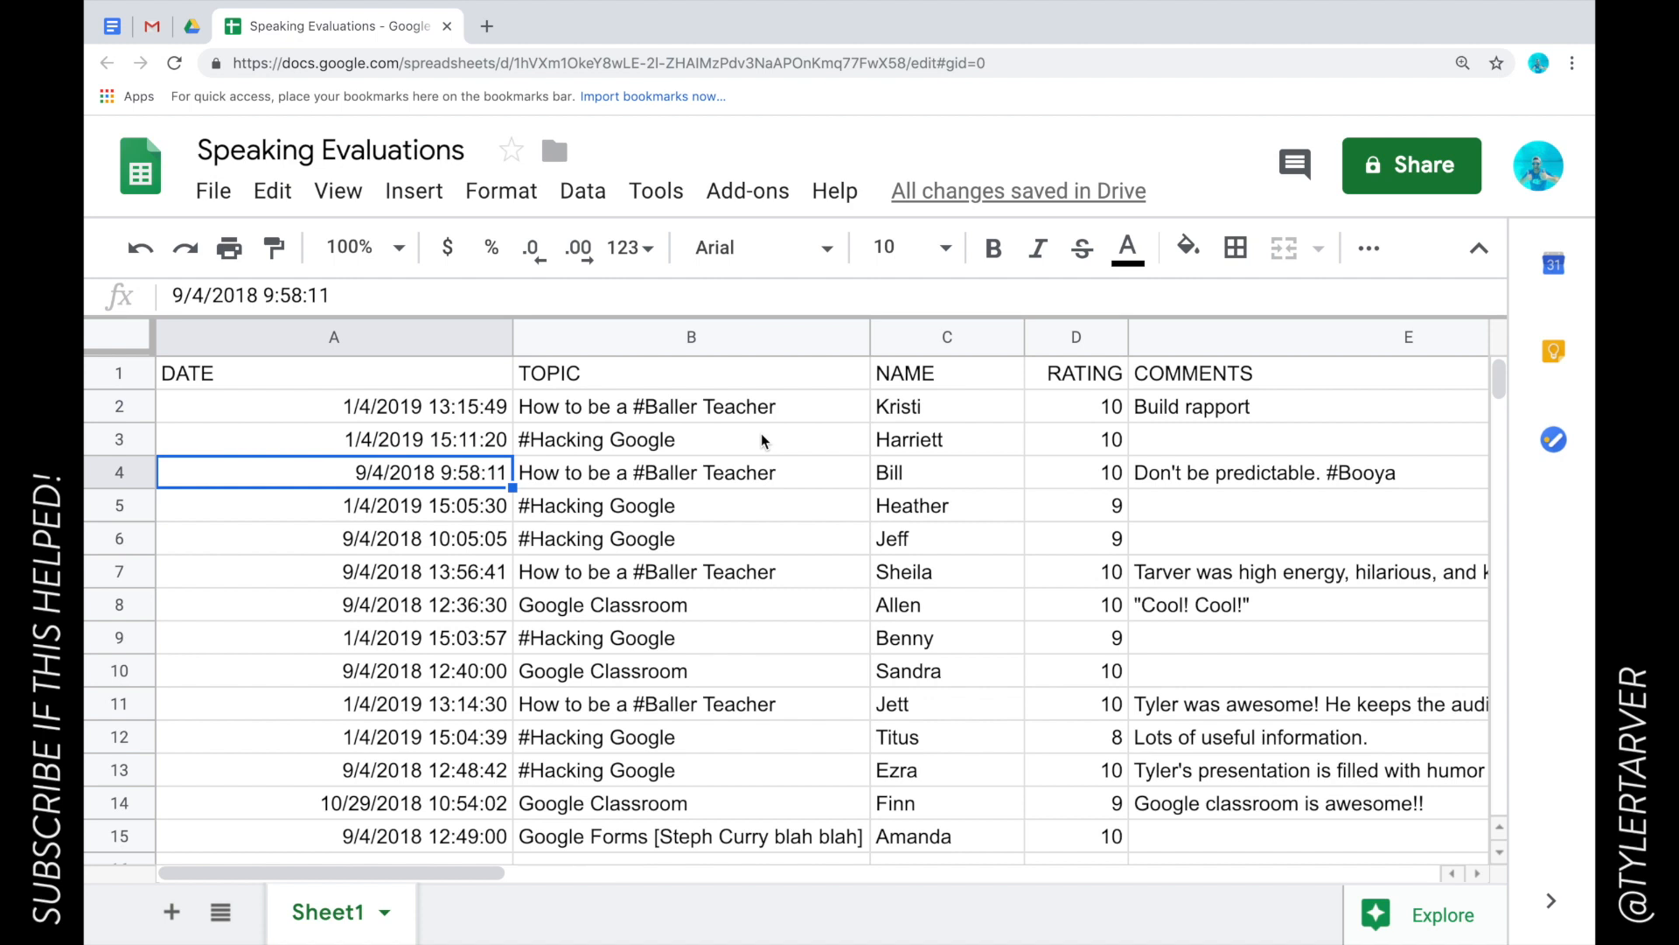
mouse_move(806, 398)
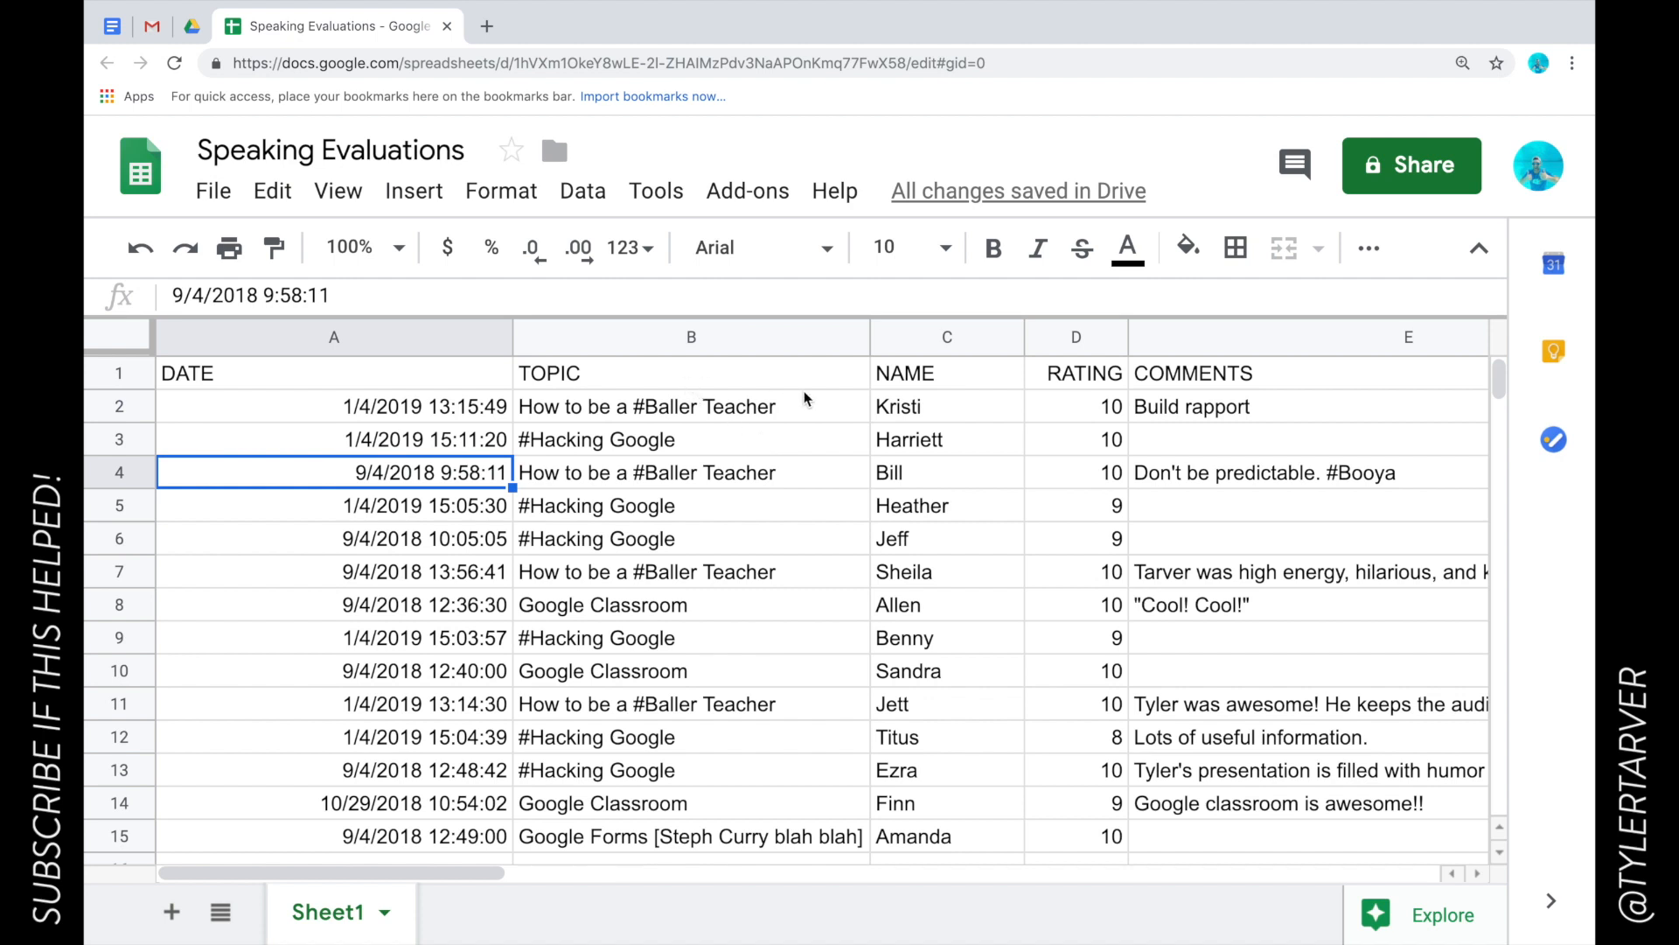
mouse_move(121, 383)
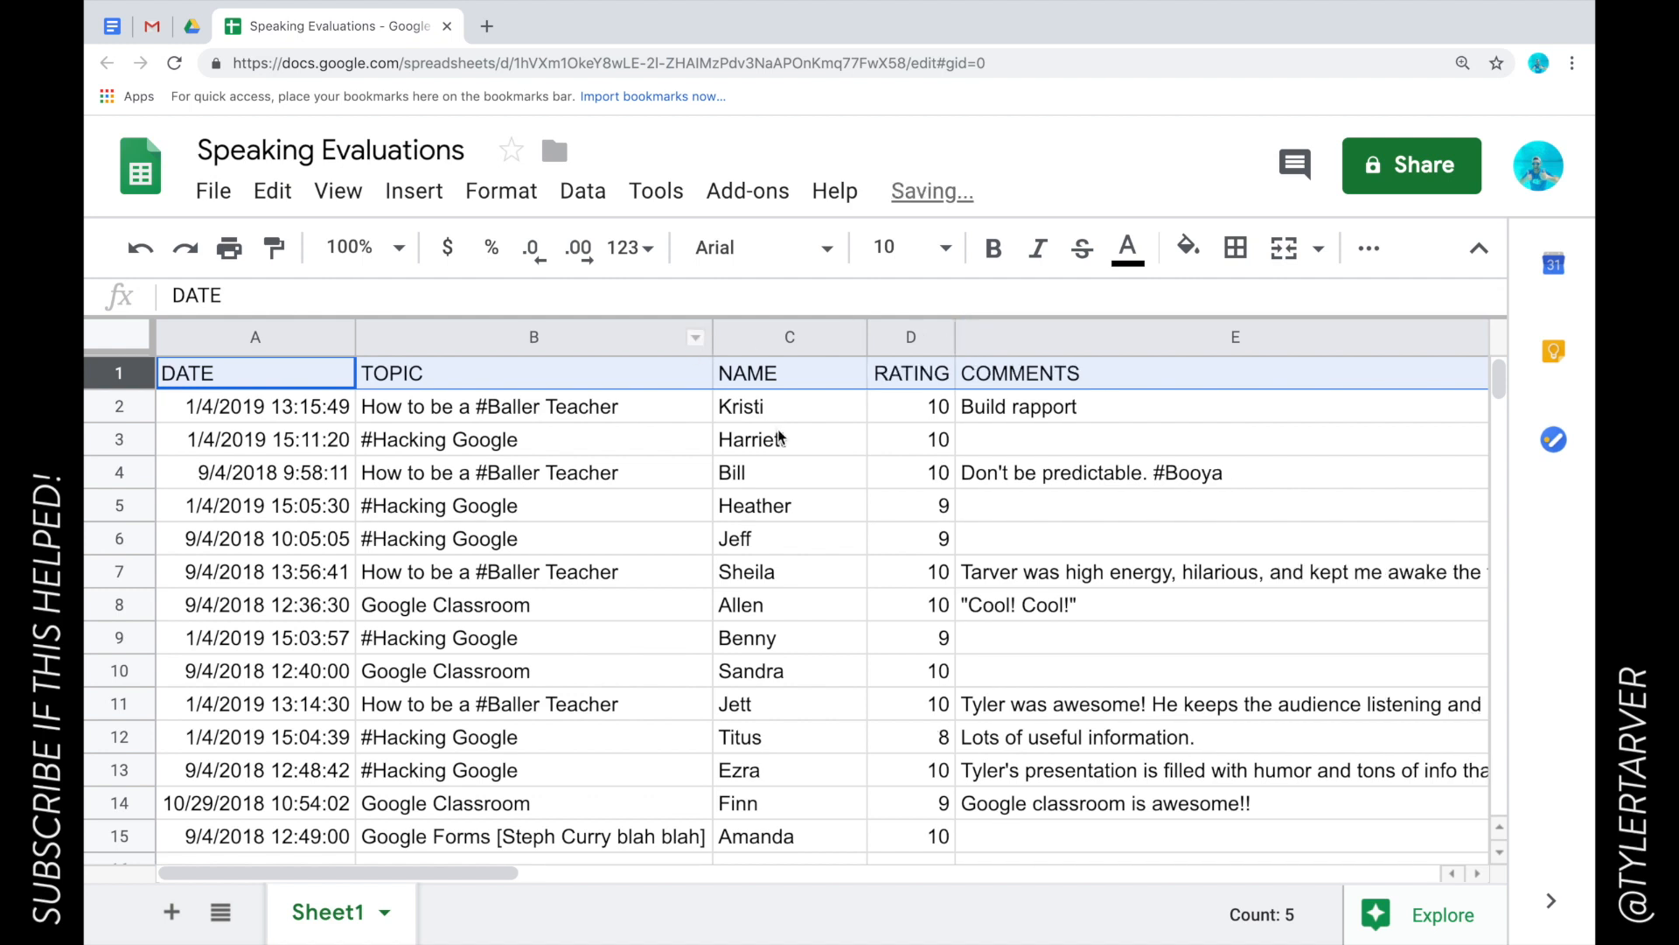
click(789, 336)
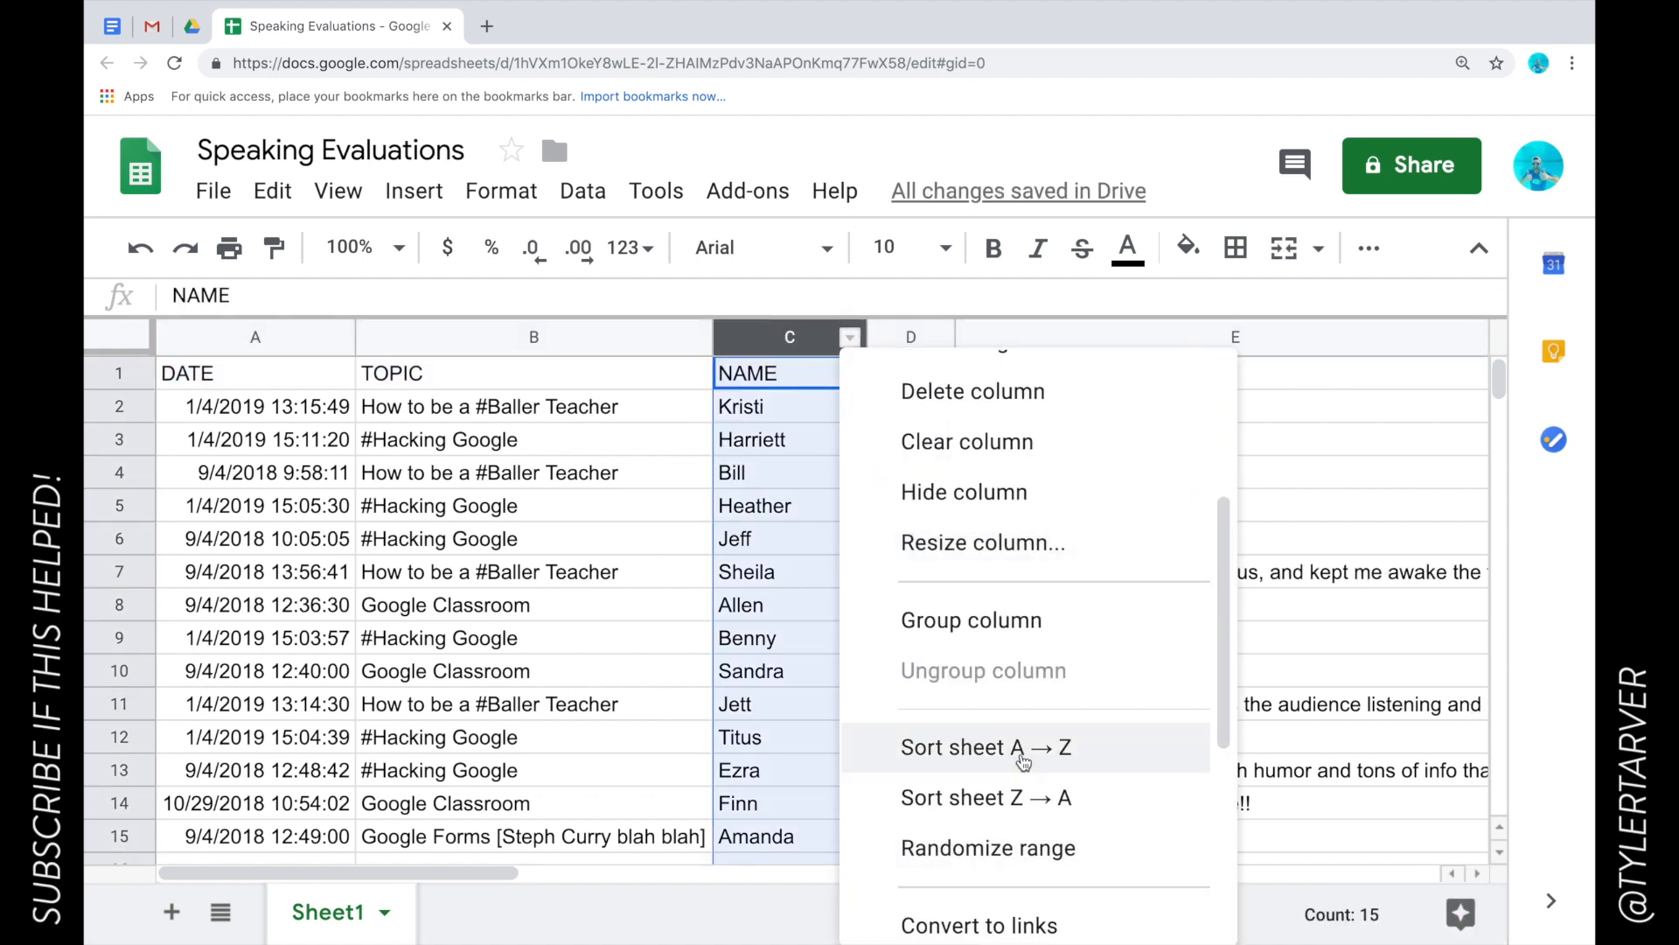
click(984, 747)
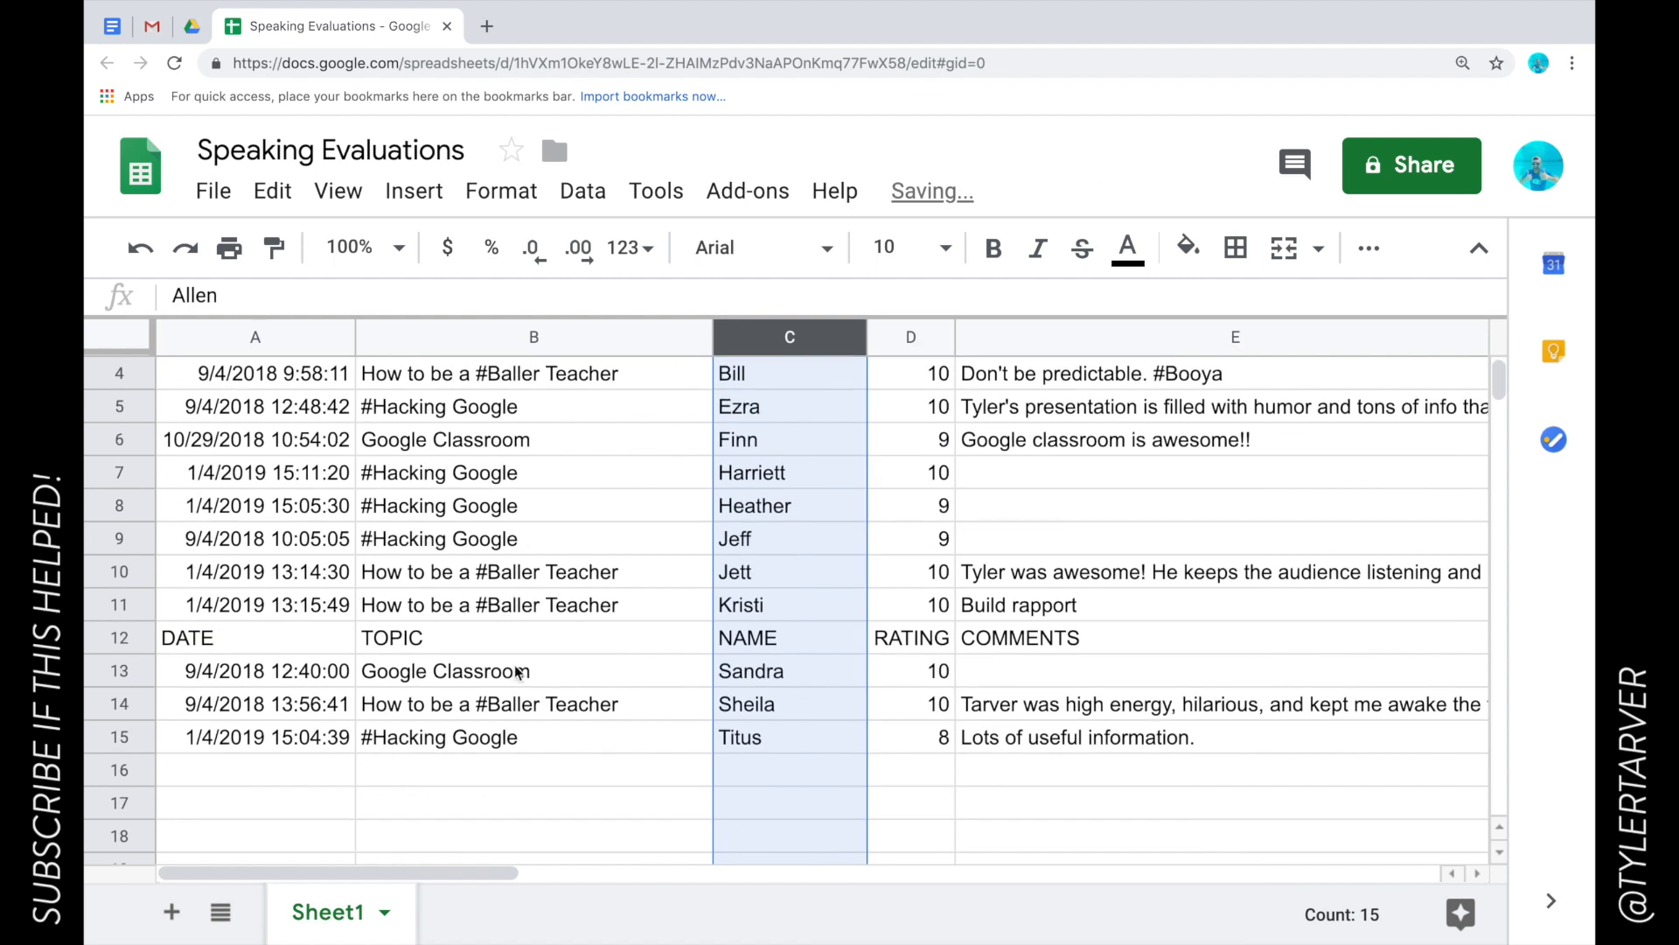
click(188, 637)
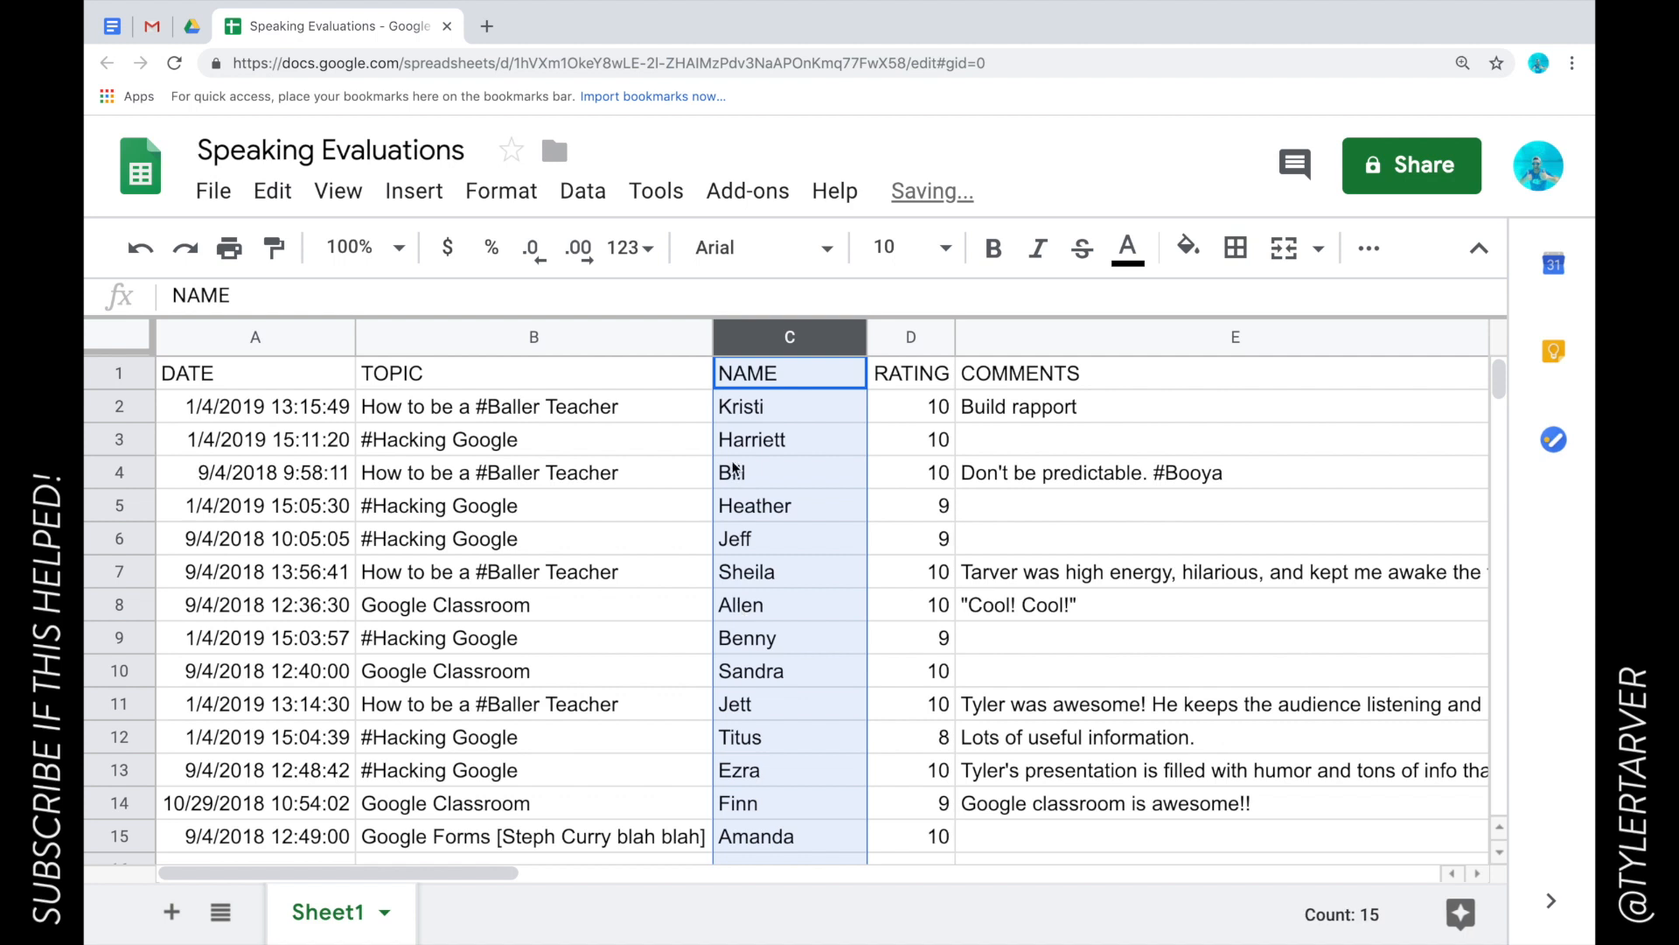
click(789, 405)
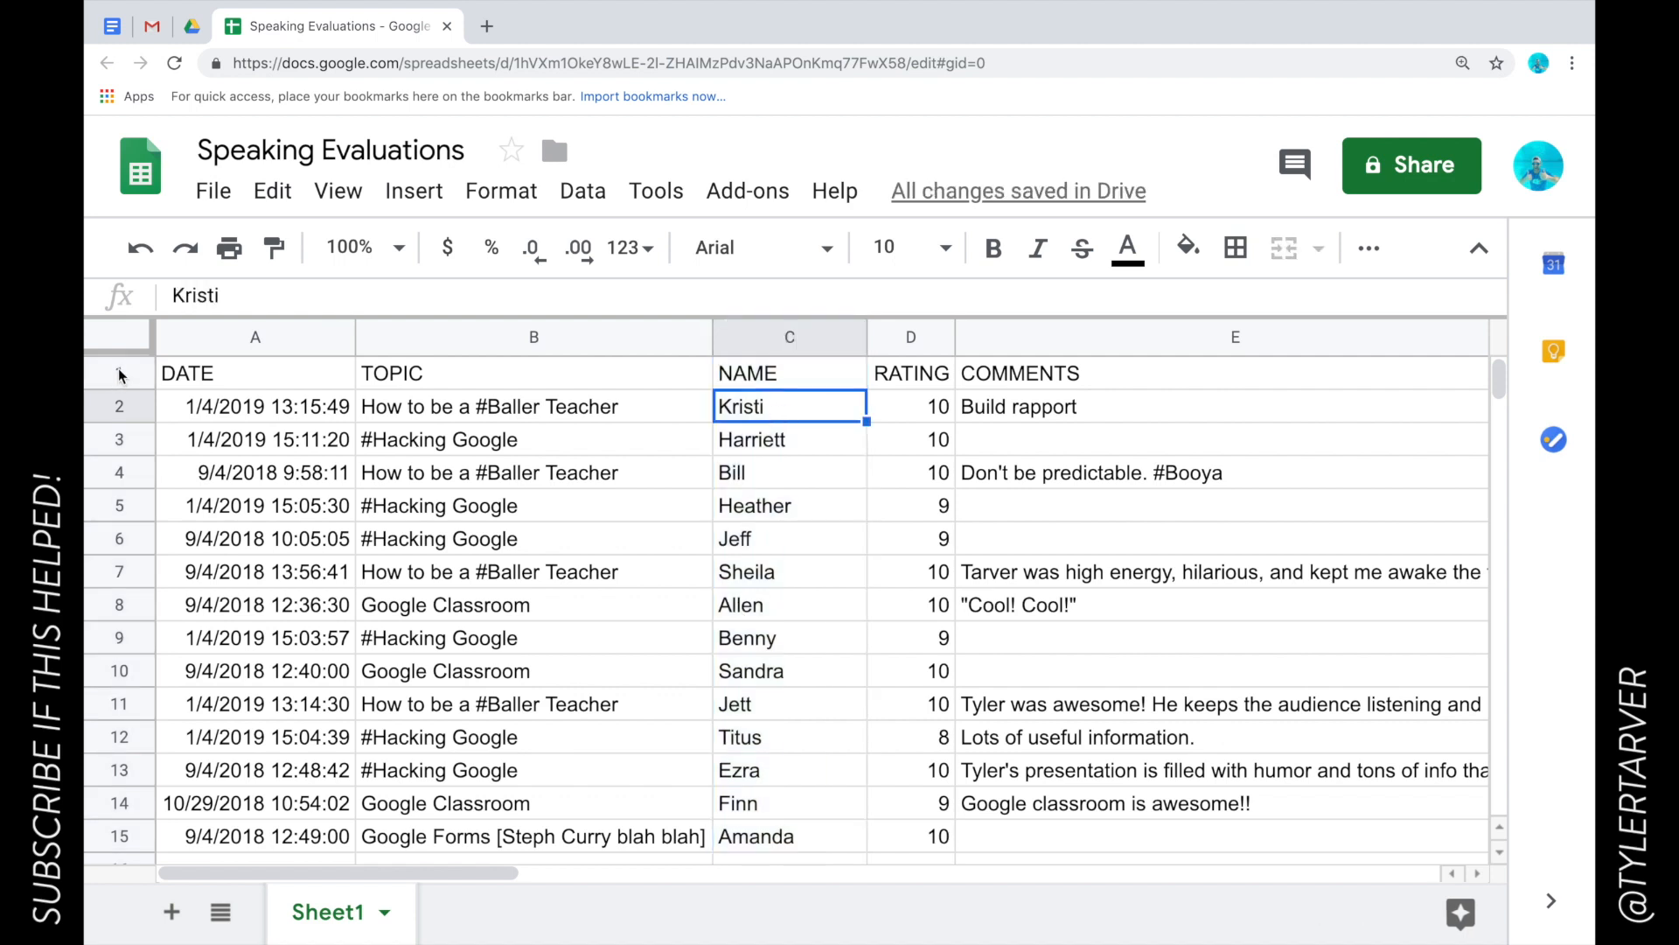
- Freeze row 1 via View > Freeze so the header stays above the evaluation rows
click(256, 406)
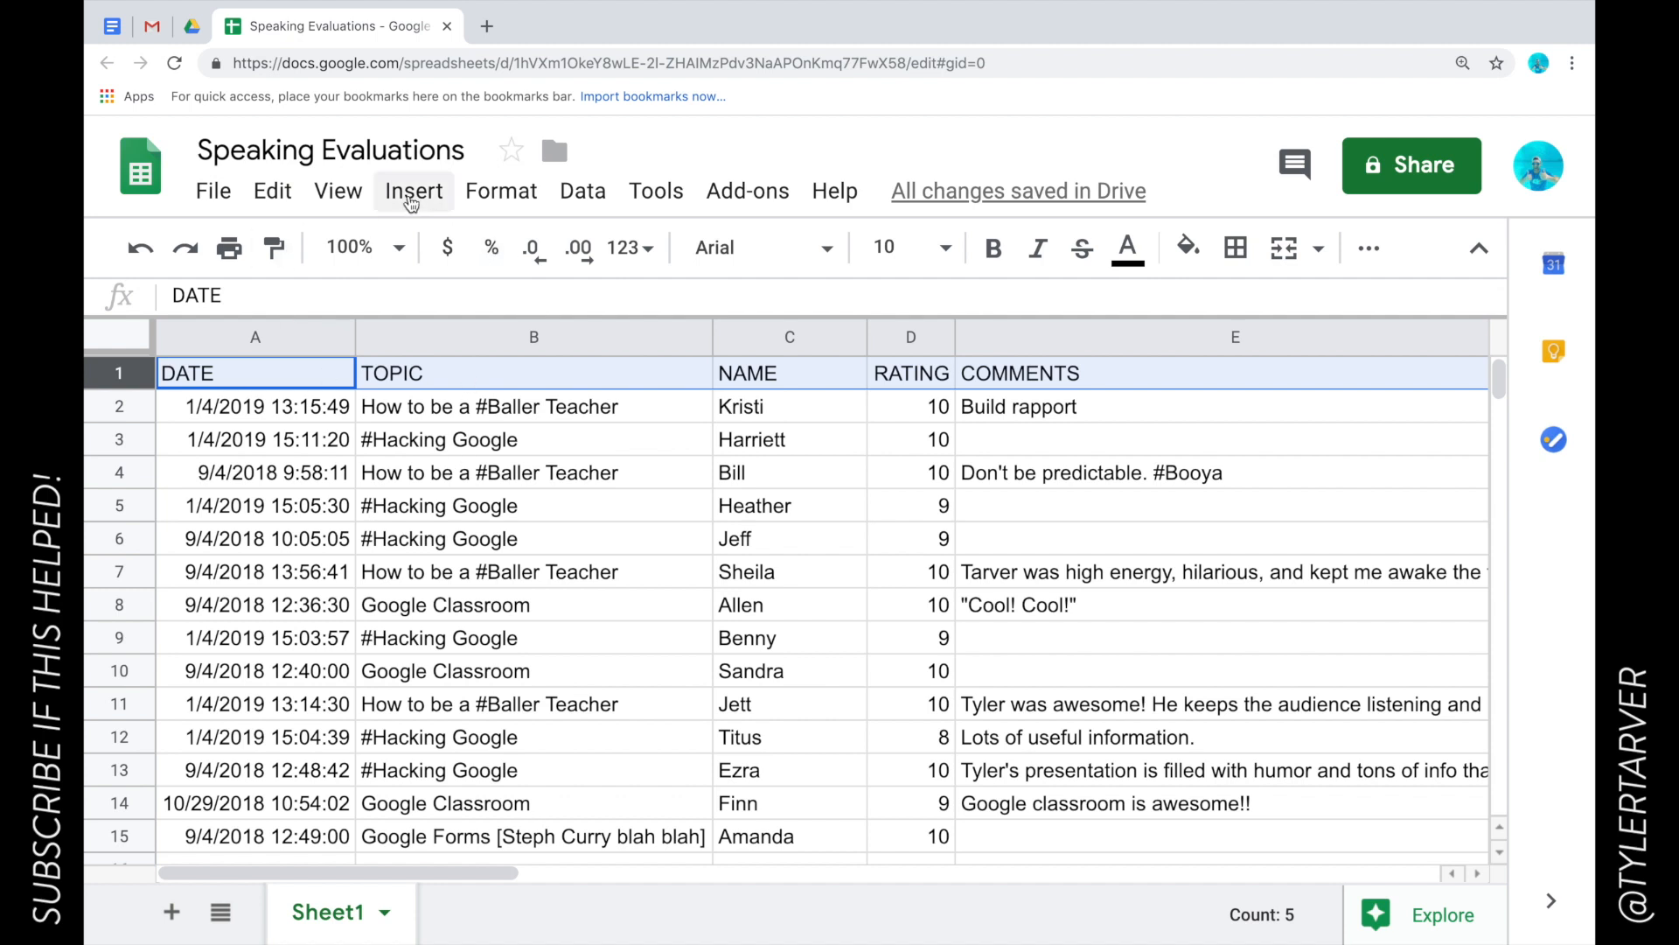
click(338, 190)
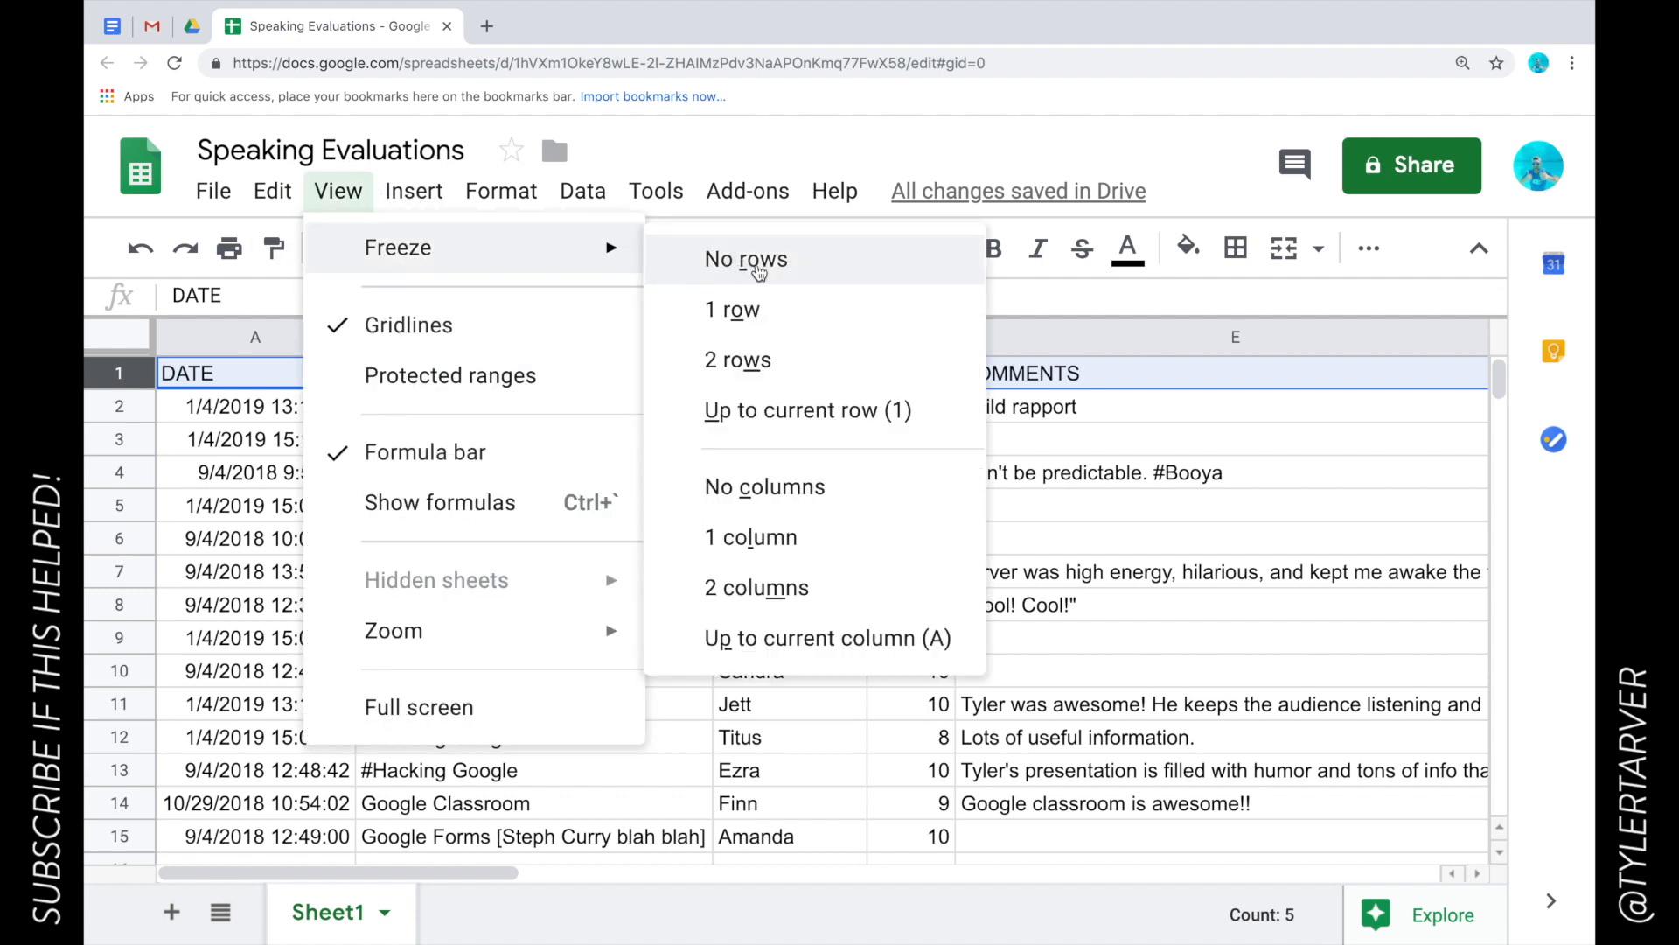
mouse_move(738, 360)
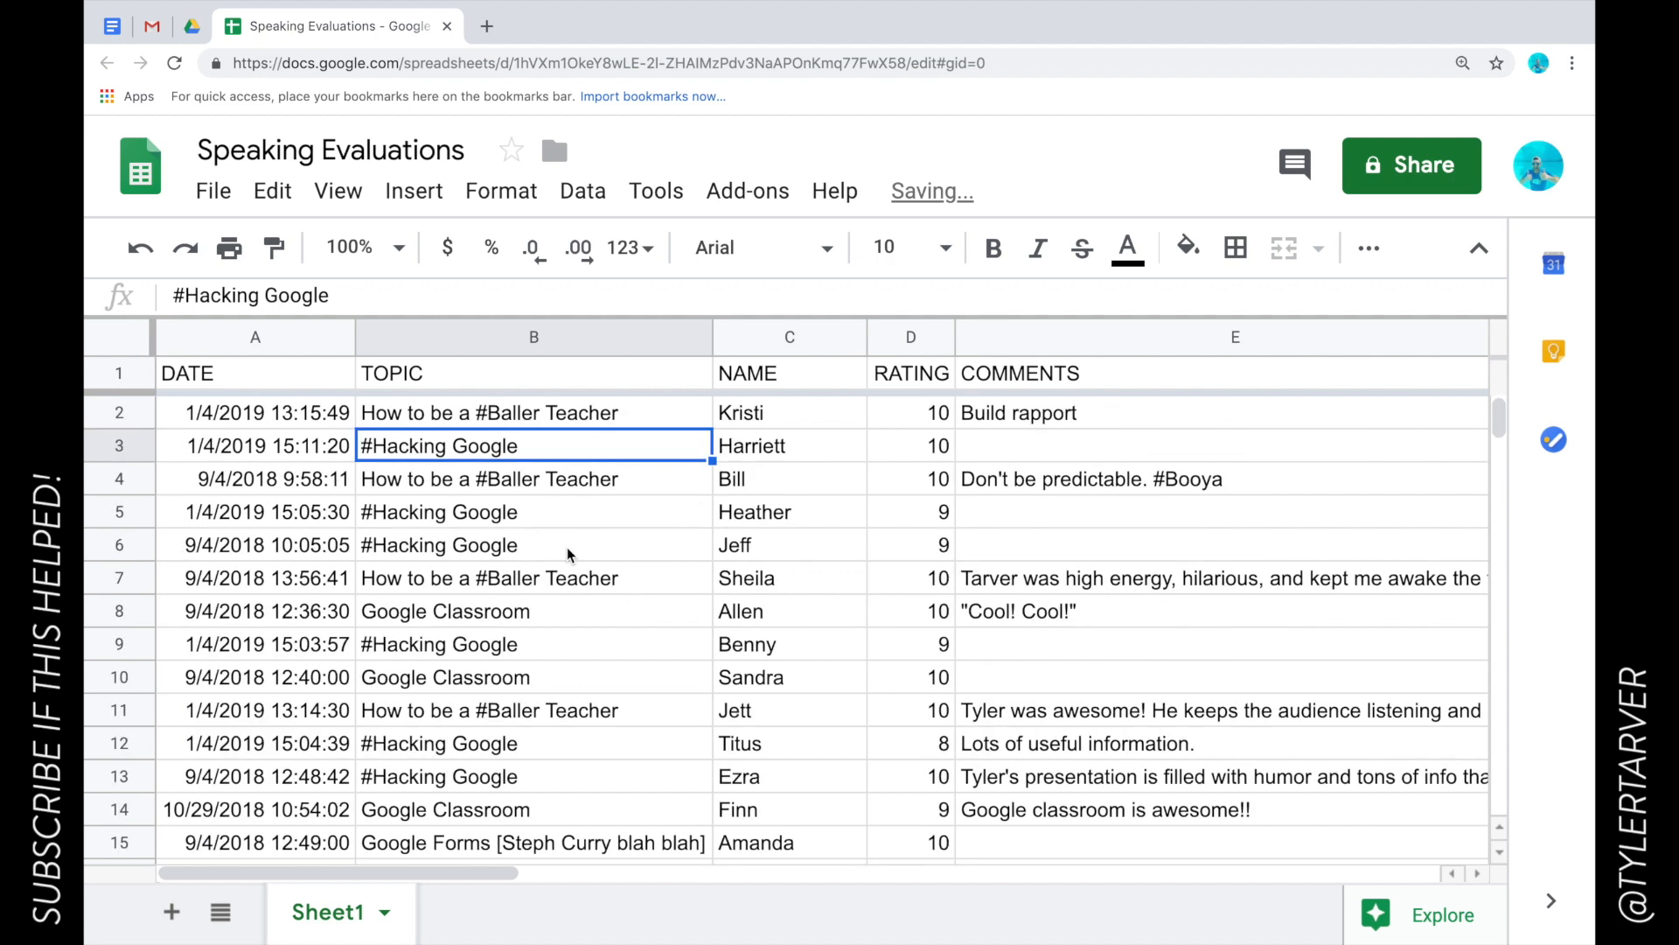
scroll(down, 3)
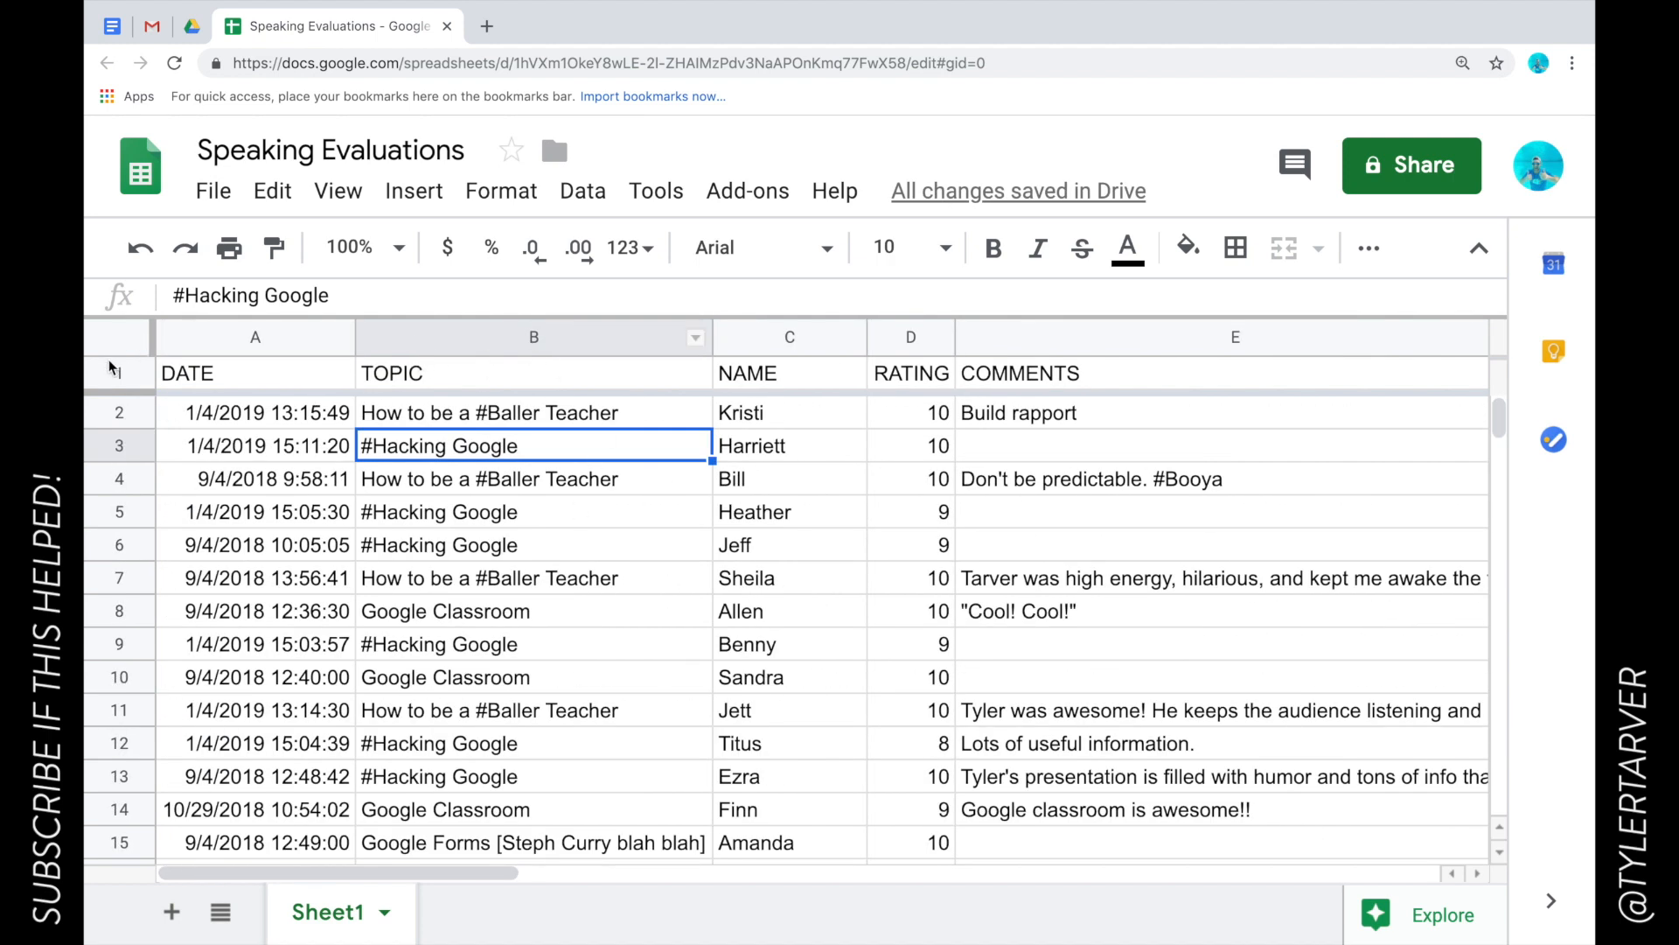
- Fill header row 1 with a light green background color
click(1190, 247)
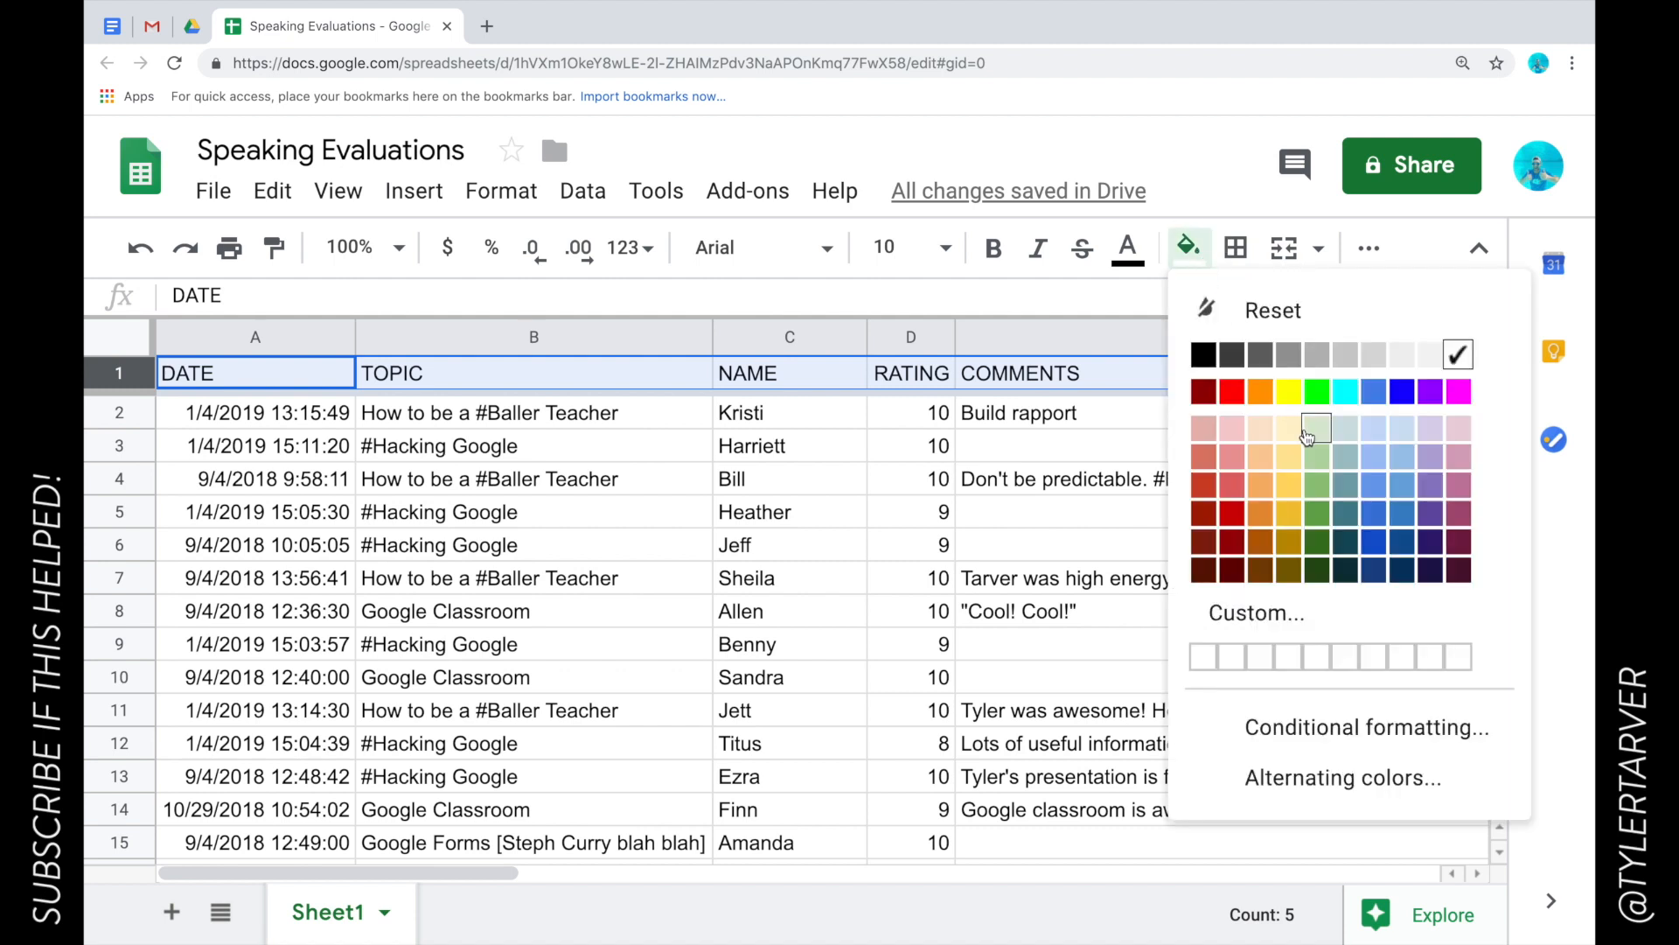
click(1316, 425)
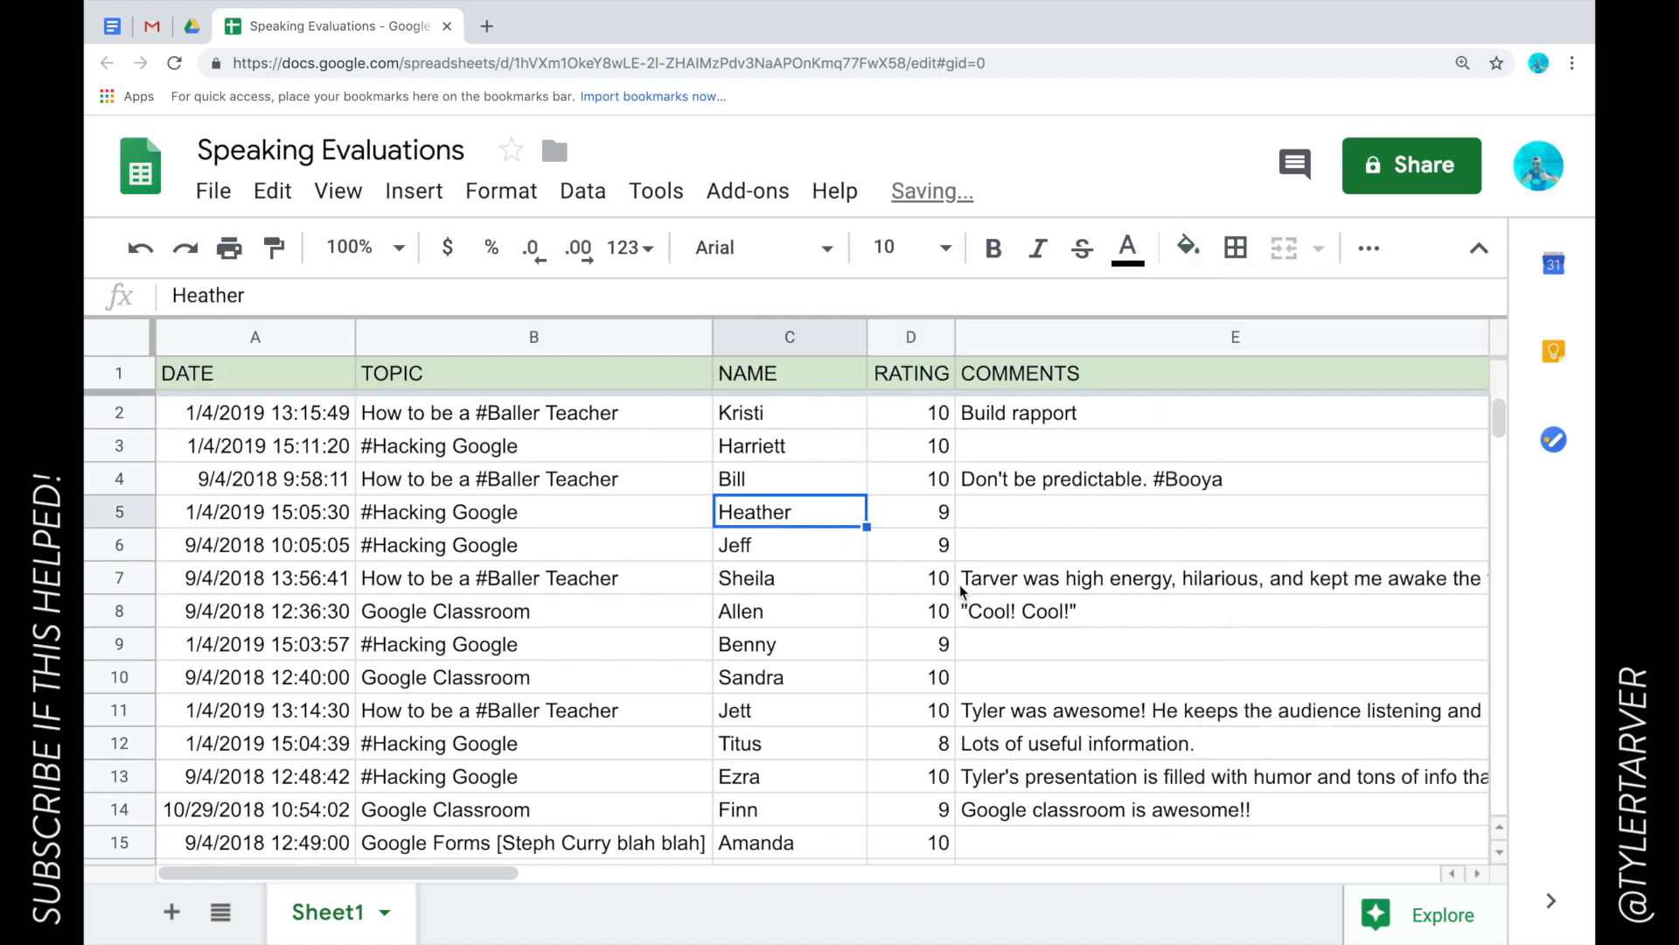
mouse_move(595, 562)
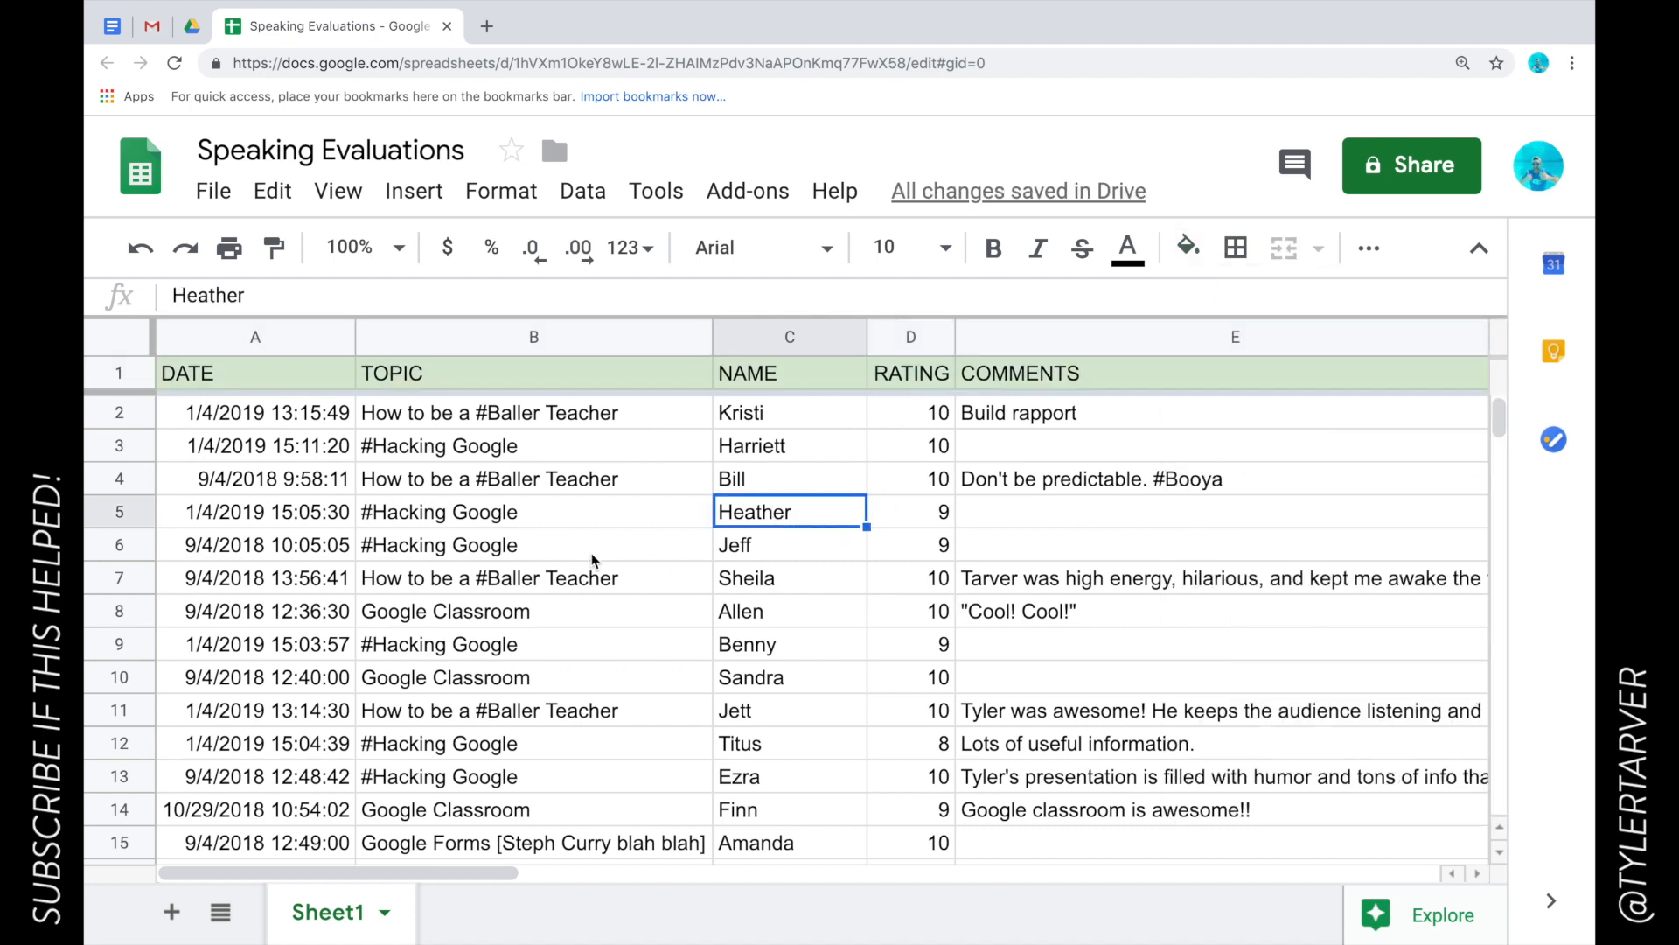
mouse_move(695, 338)
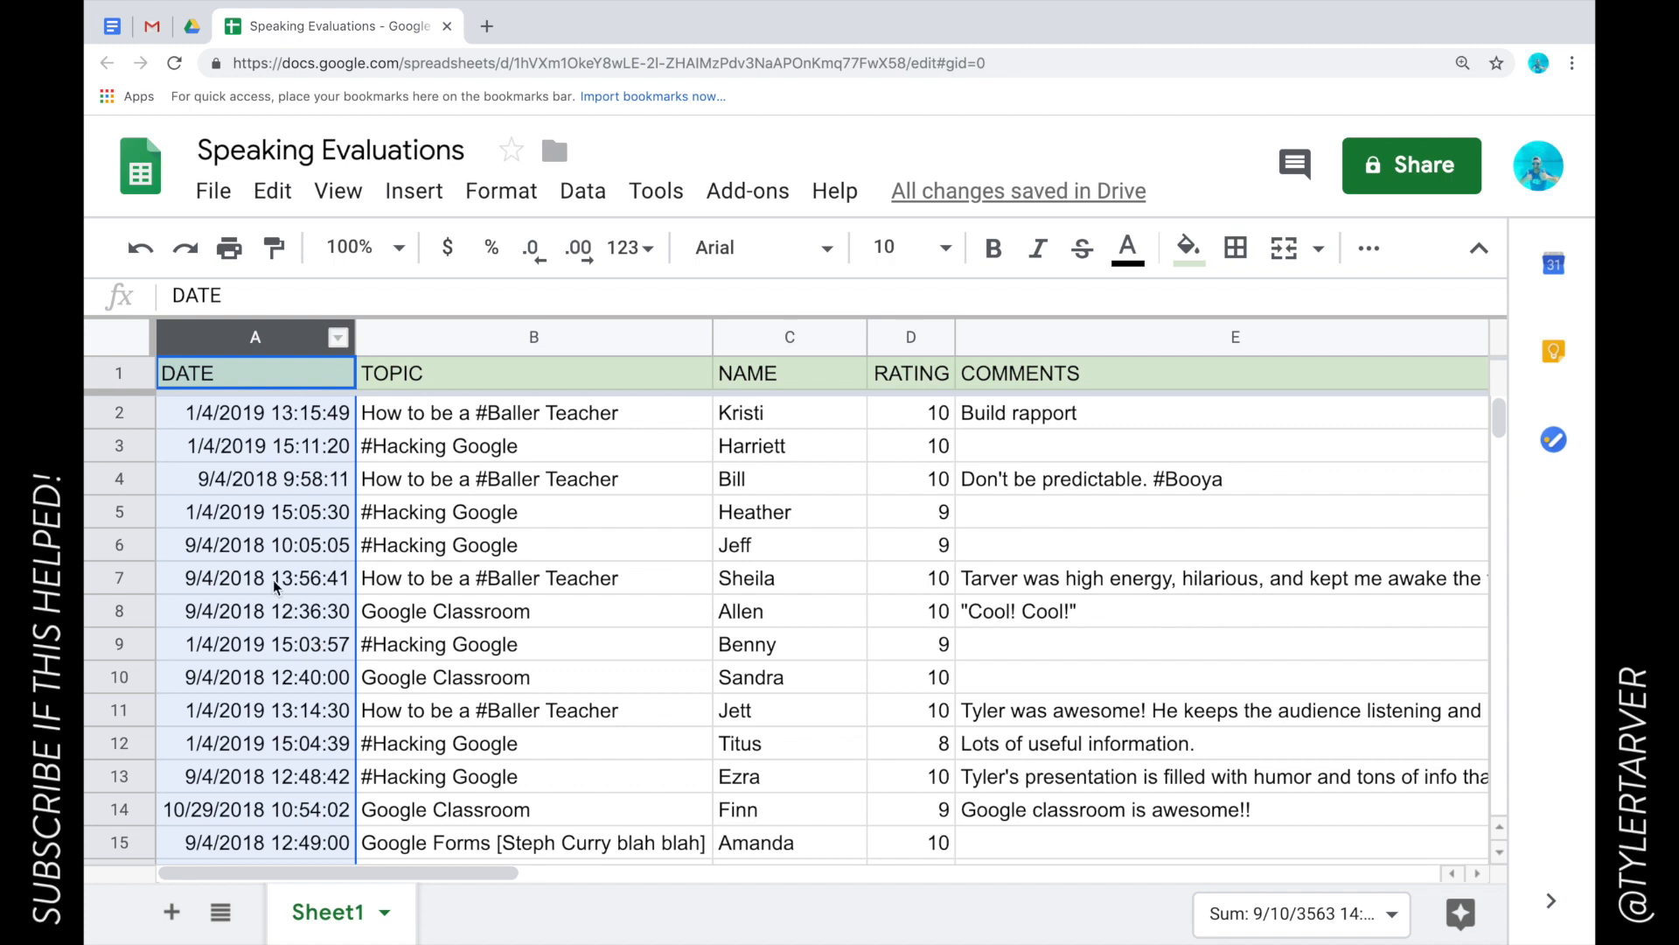
mouse_move(285, 344)
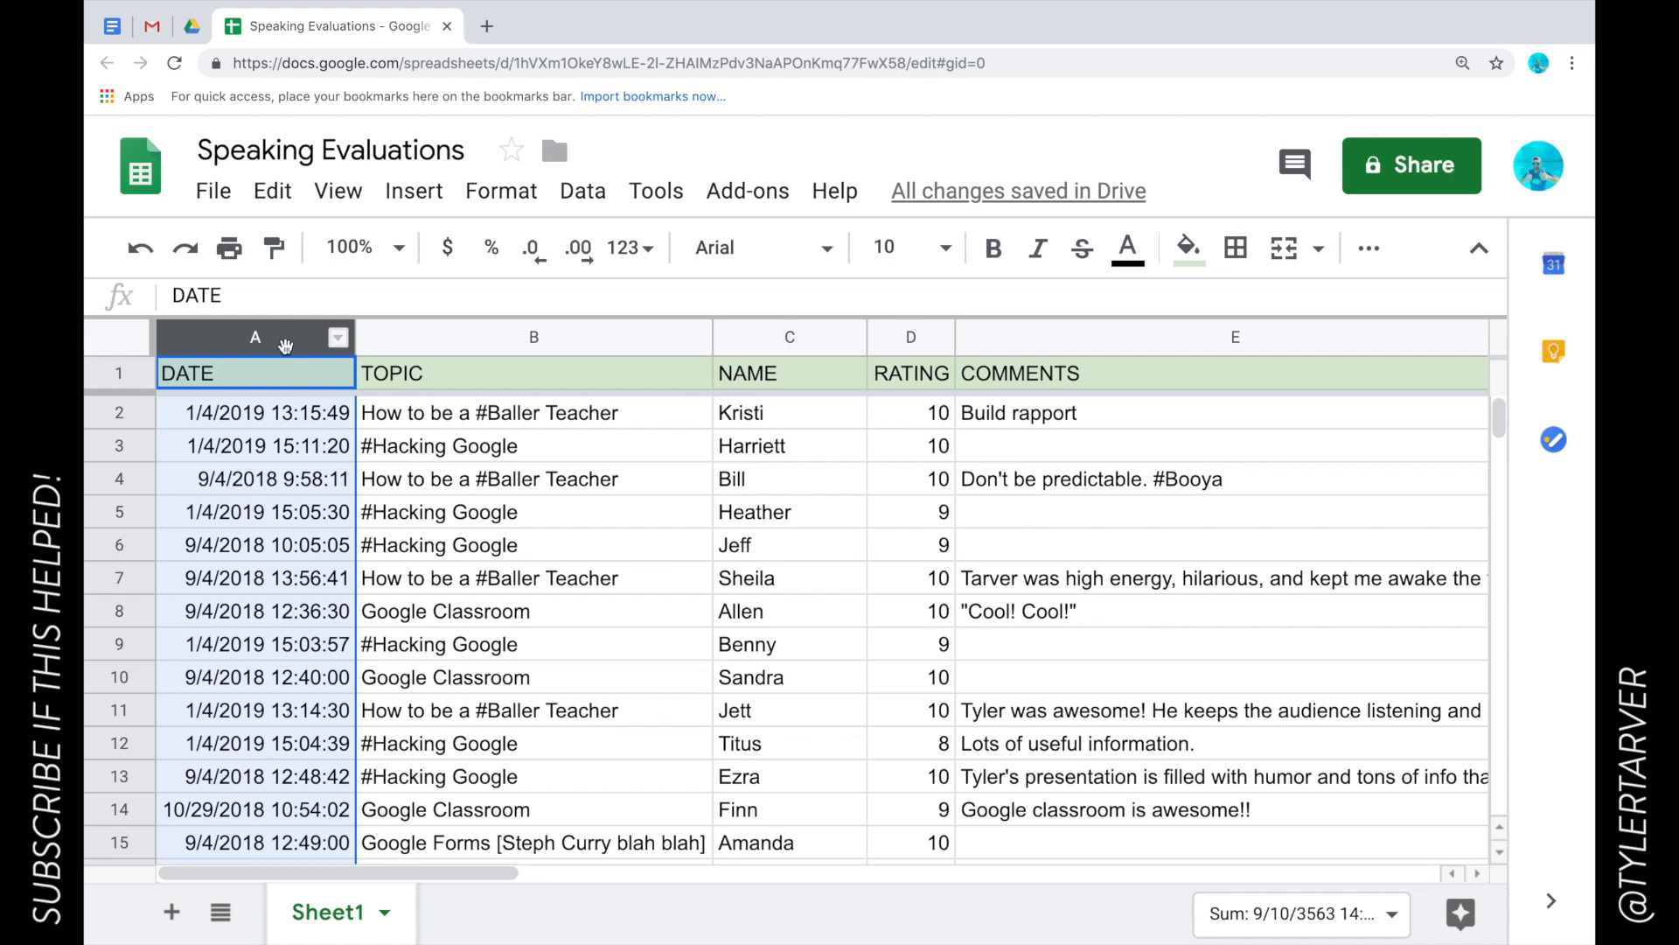
- Sort the sheet by the DATE column A to Z, then Z to A for newest first
click(256, 544)
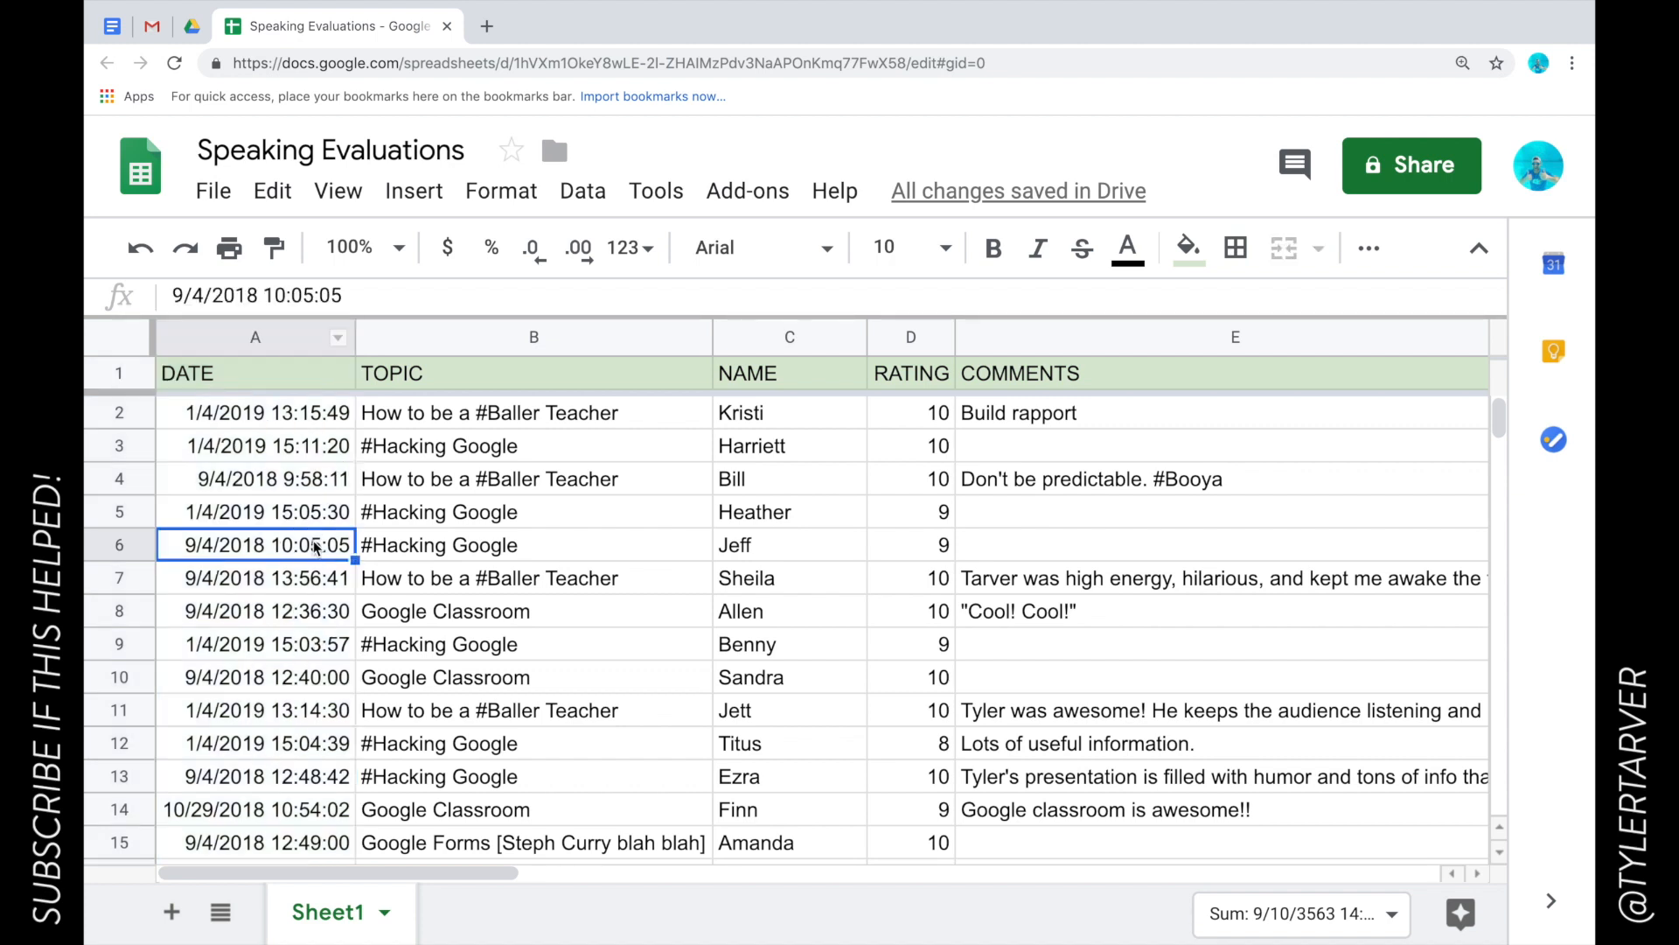
click(256, 336)
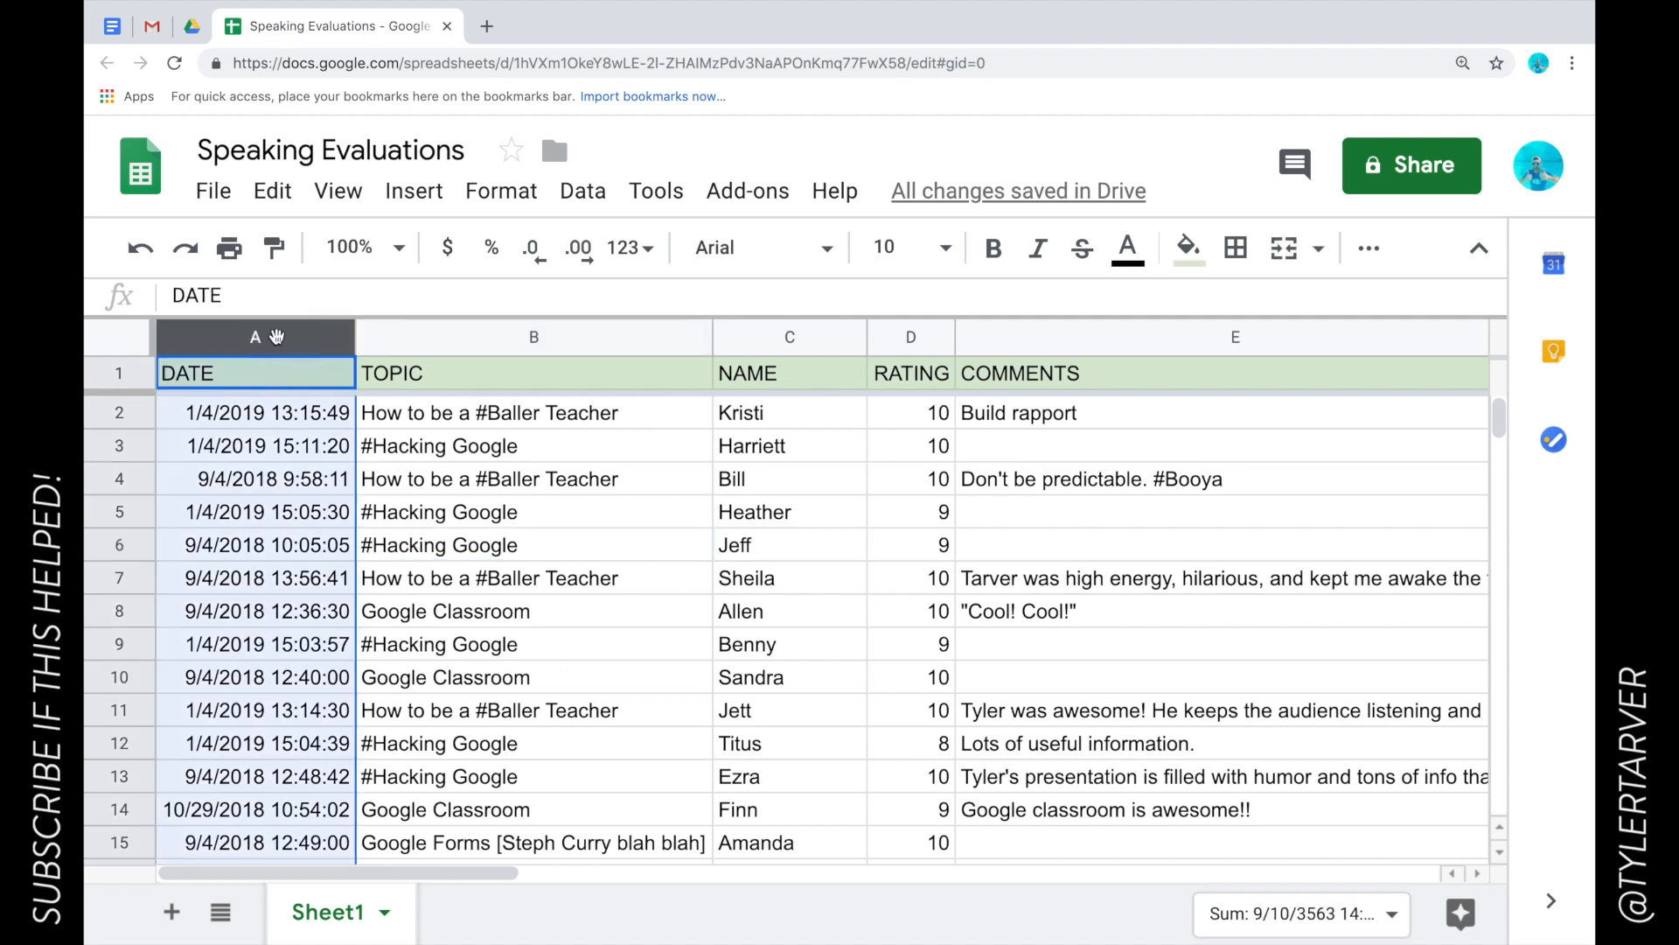
mouse_move(337, 553)
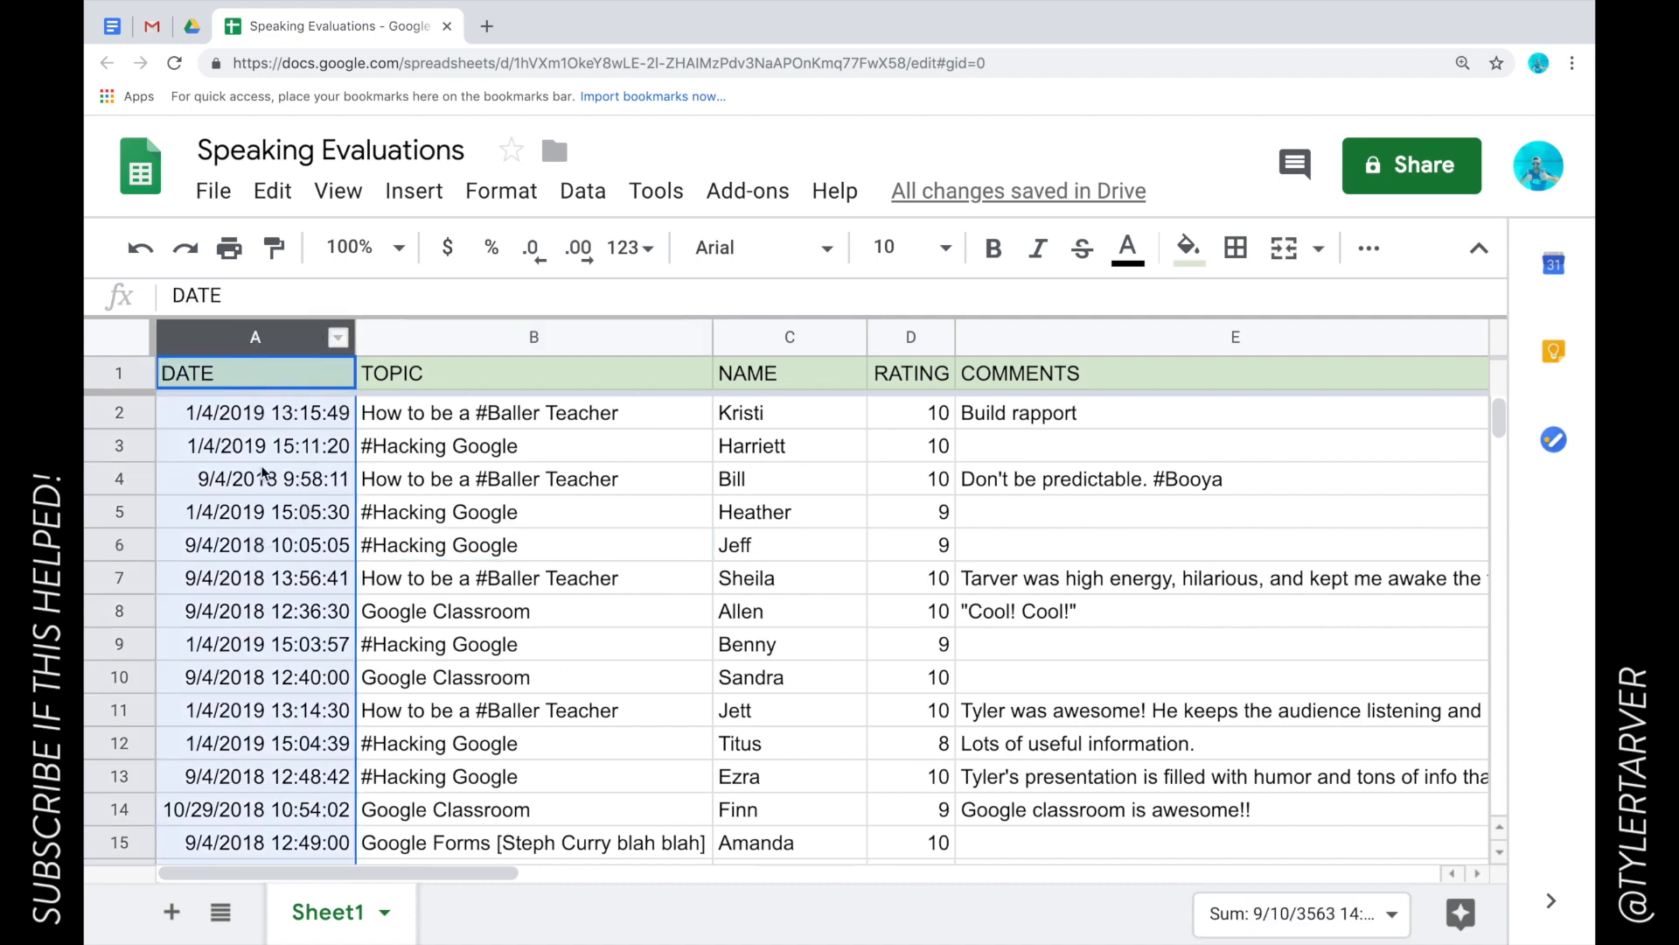
mouse_move(312, 392)
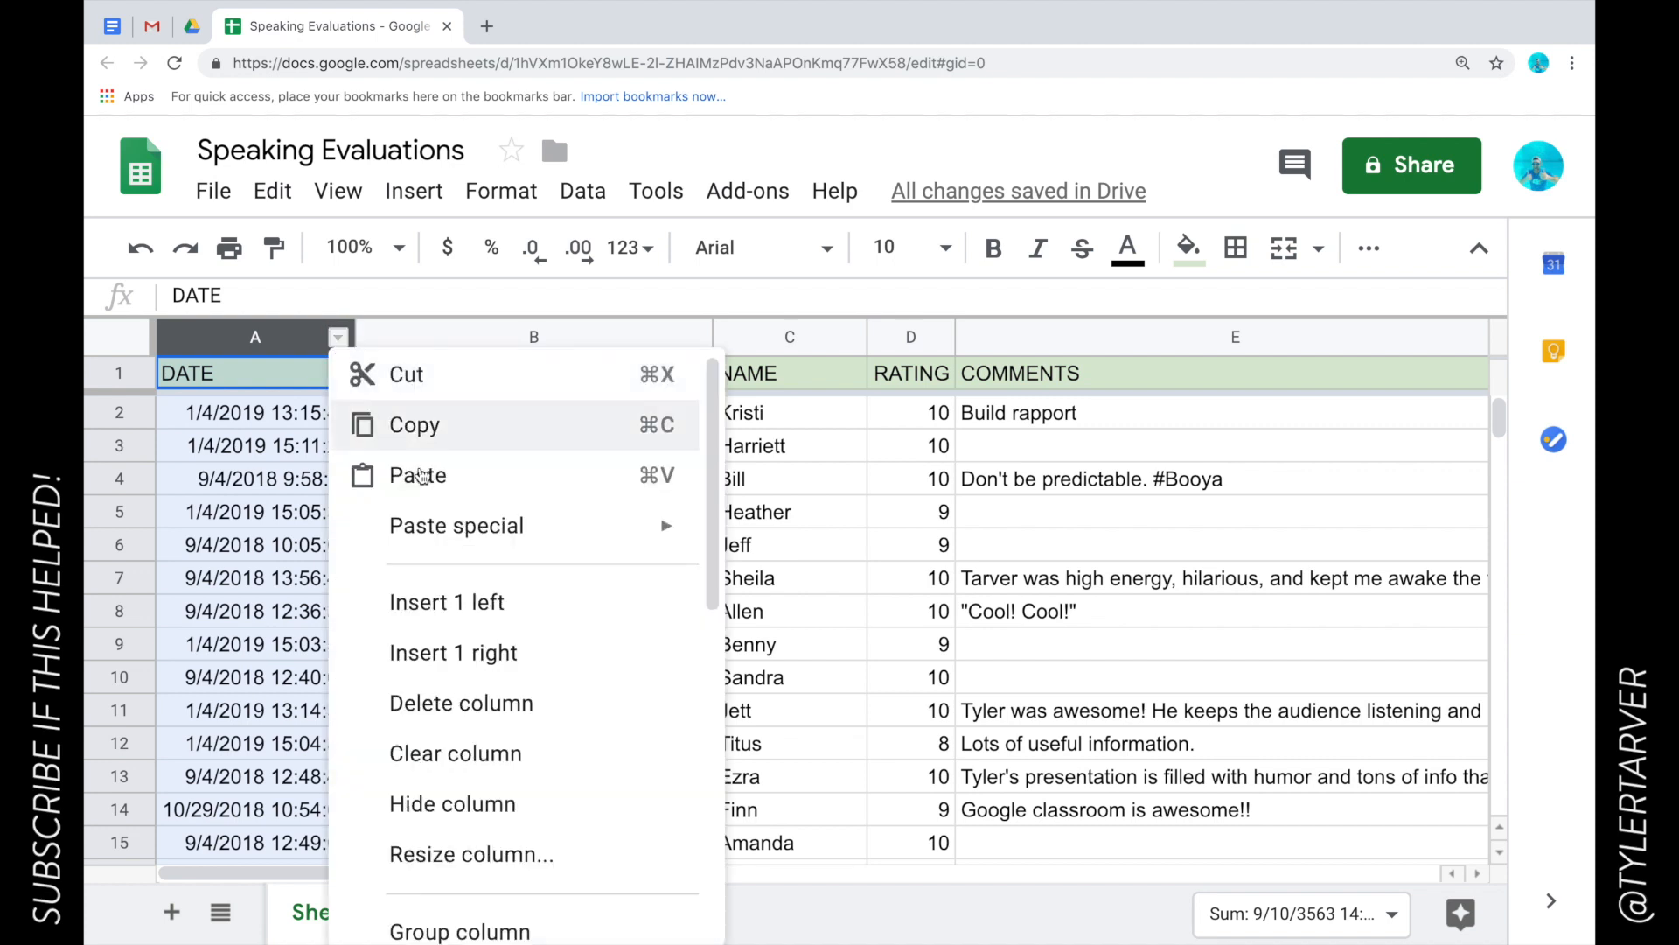
scroll(down, 3)
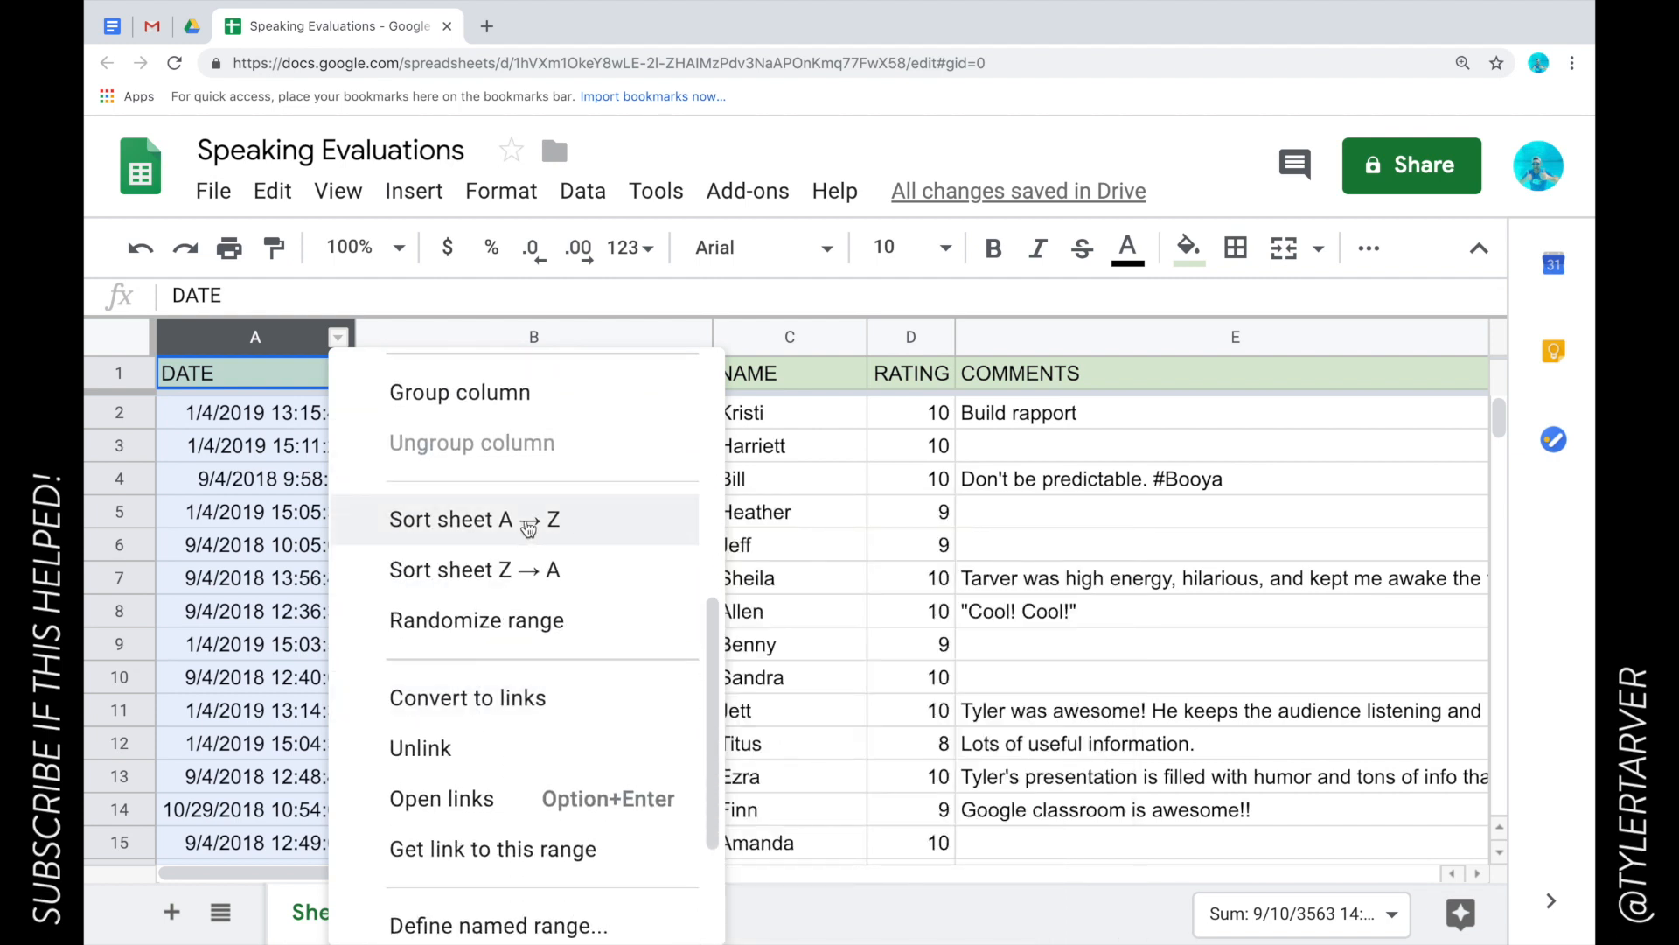
click(450, 520)
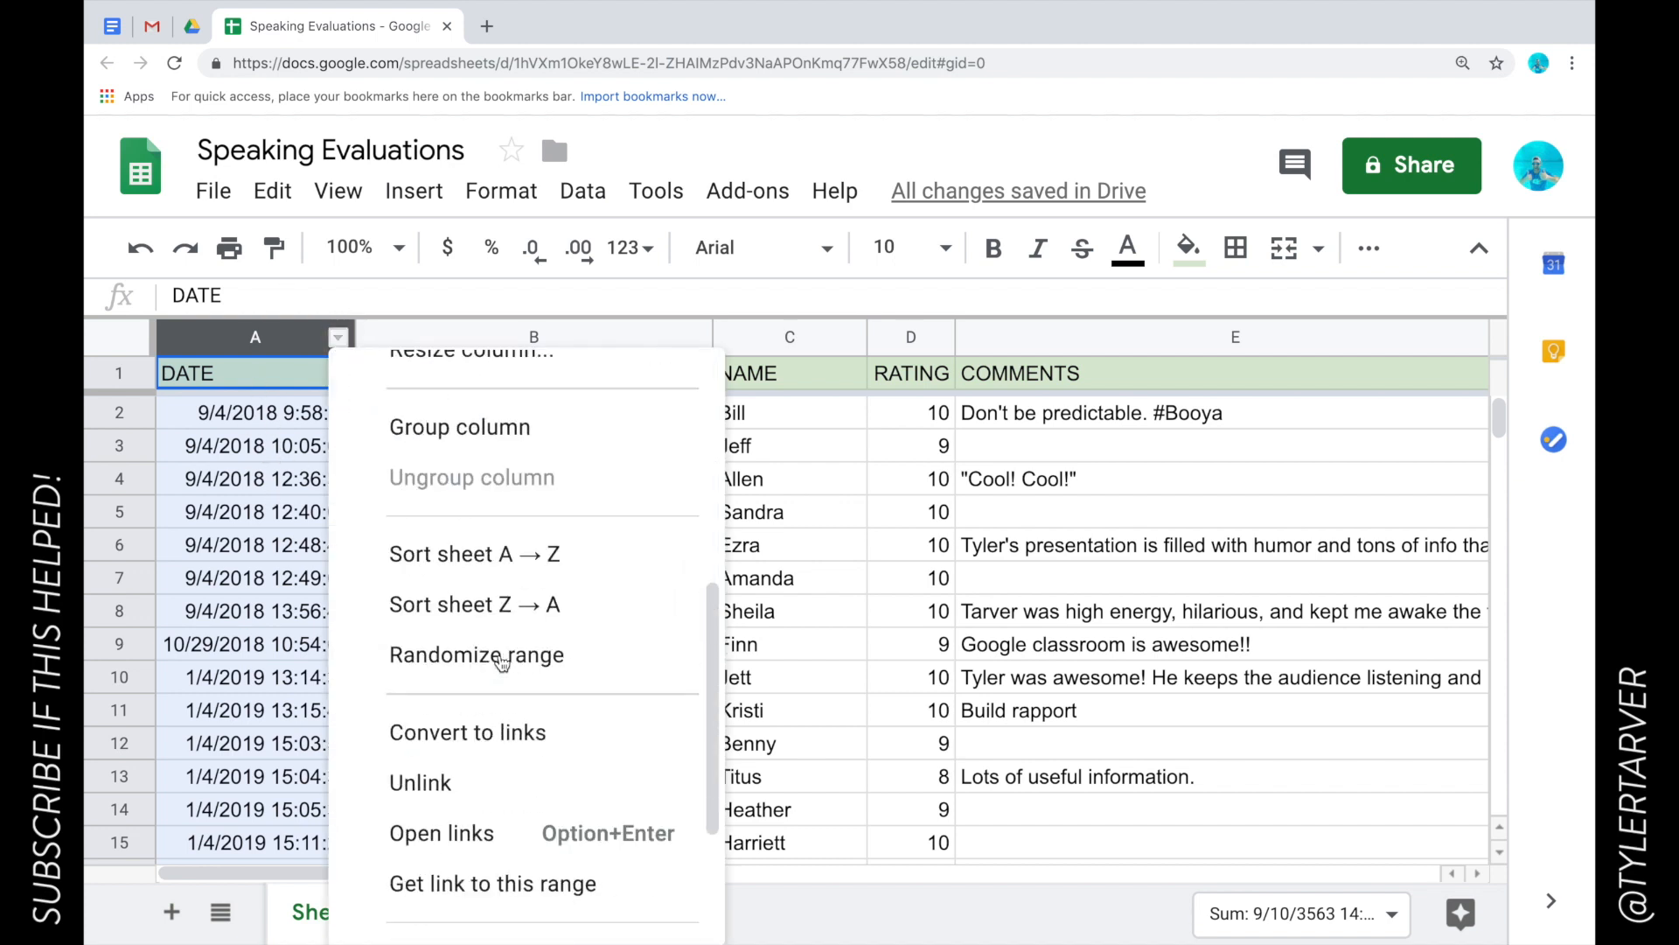
click(474, 603)
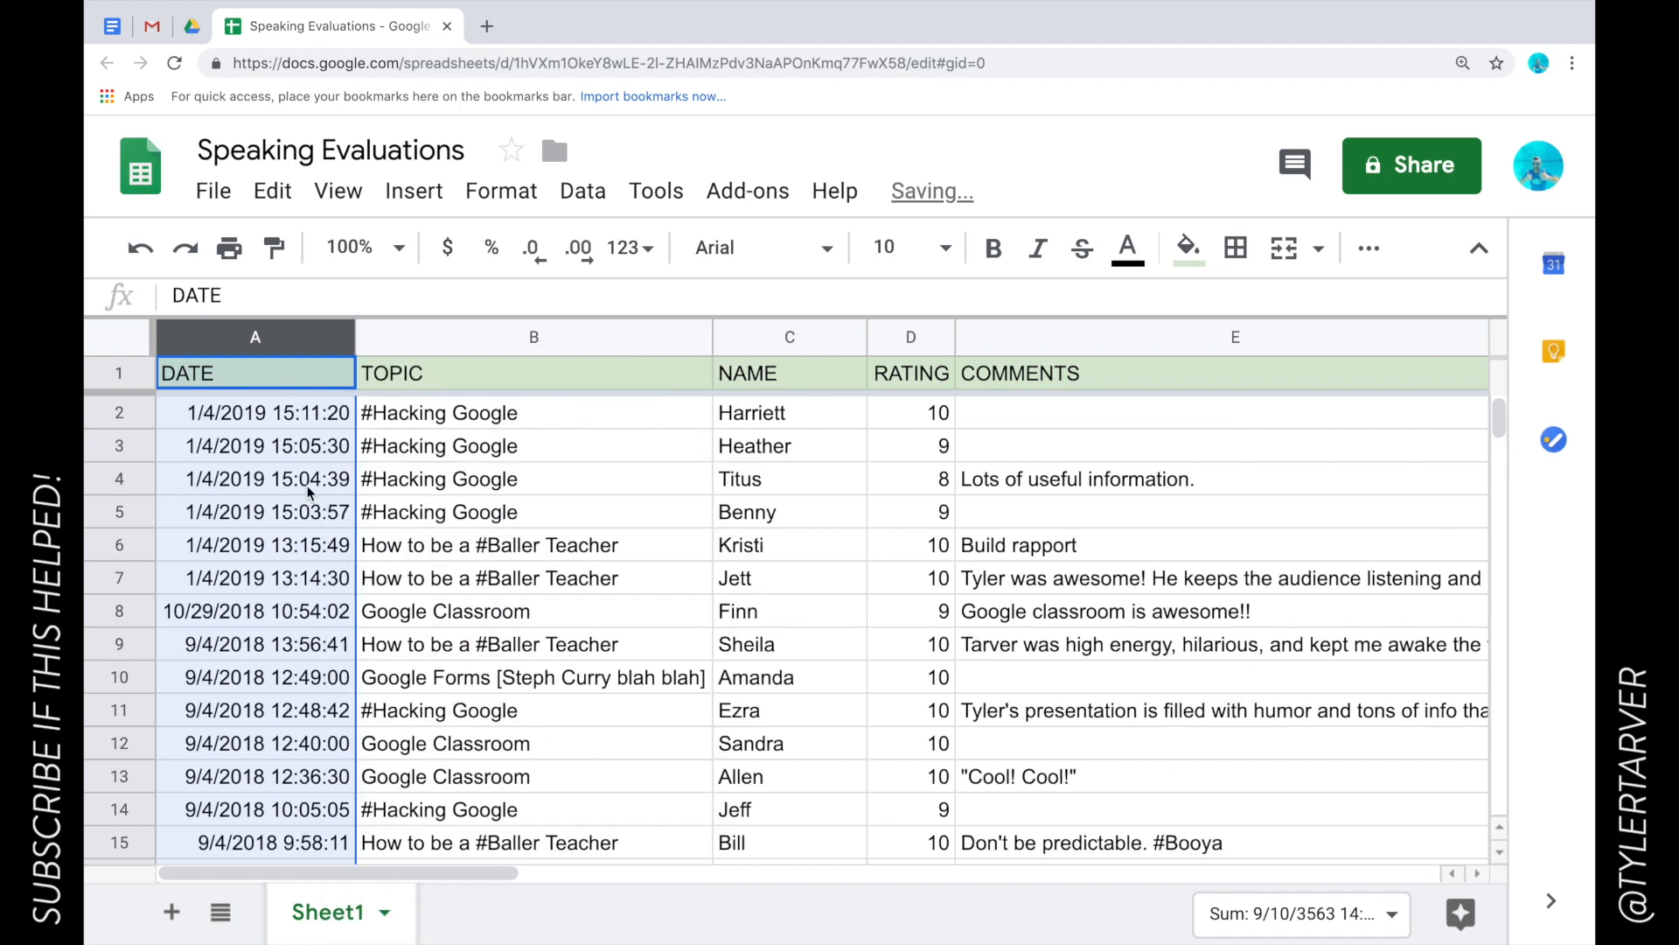
scroll(down, 3)
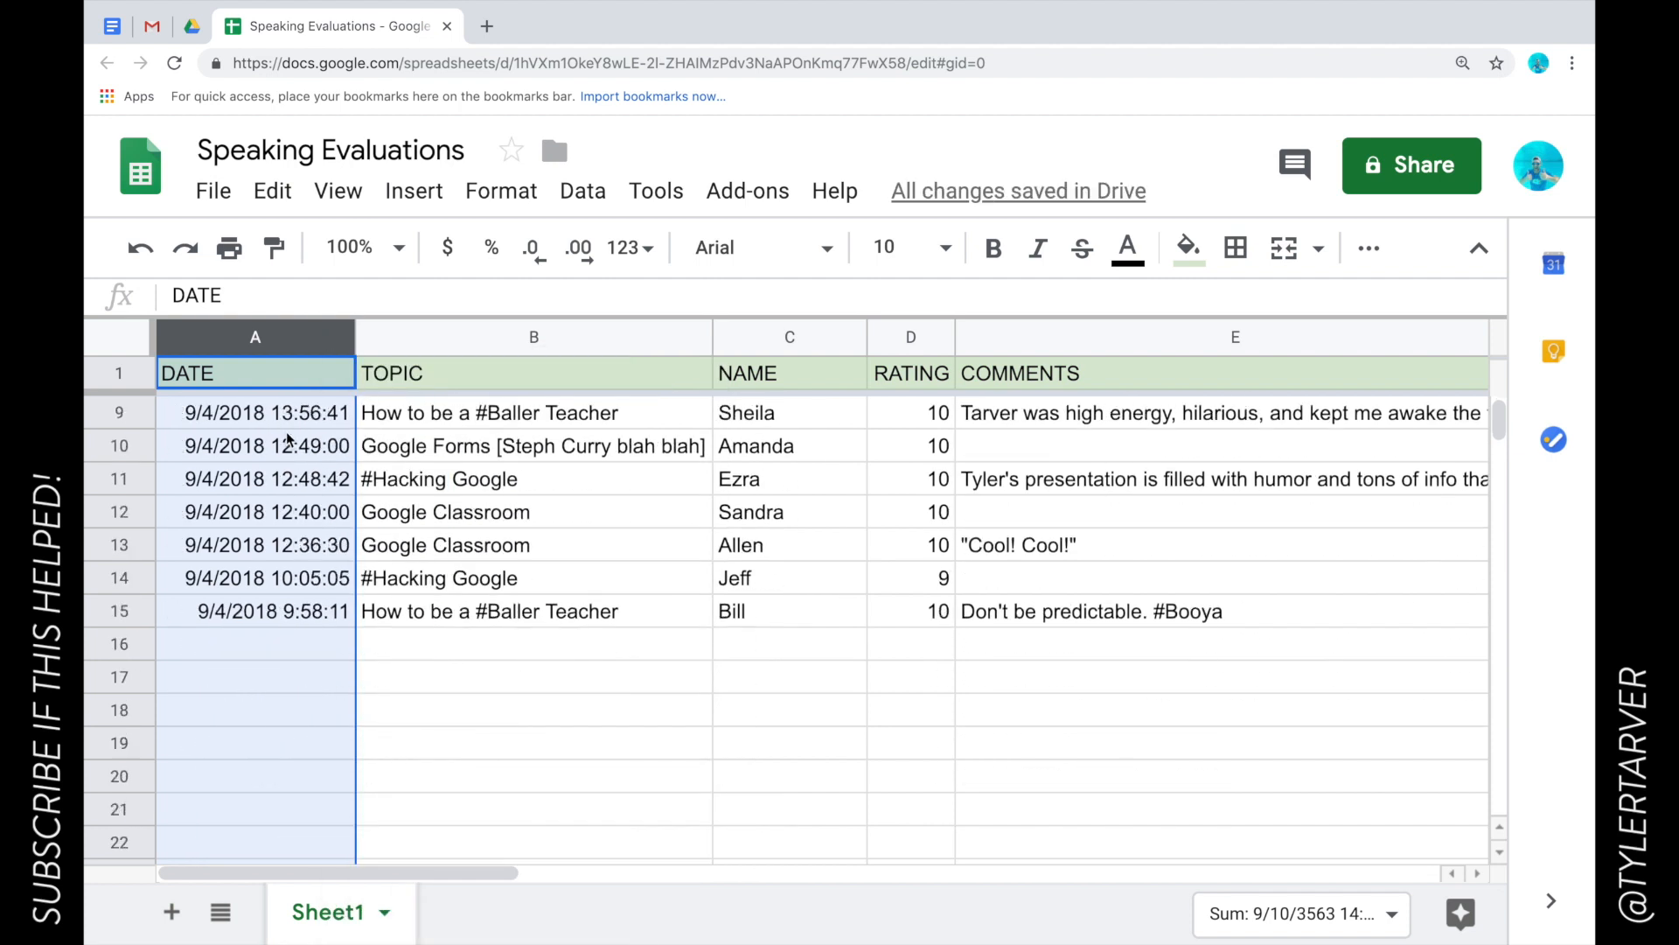
scroll(up, 3)
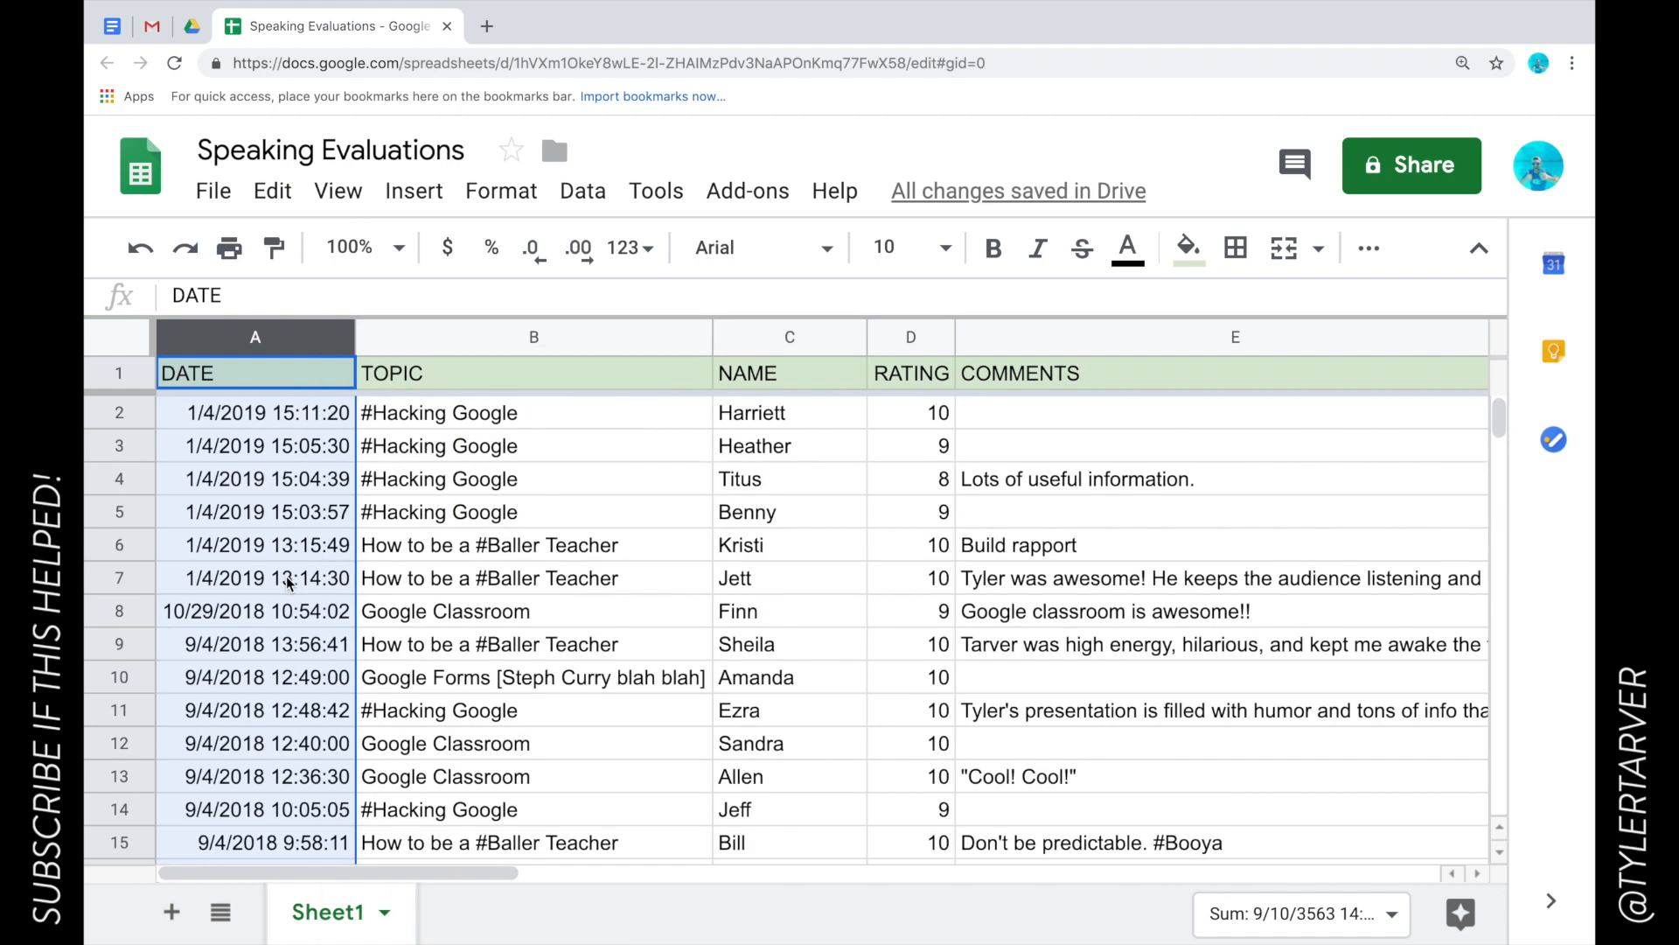
mouse_move(257, 438)
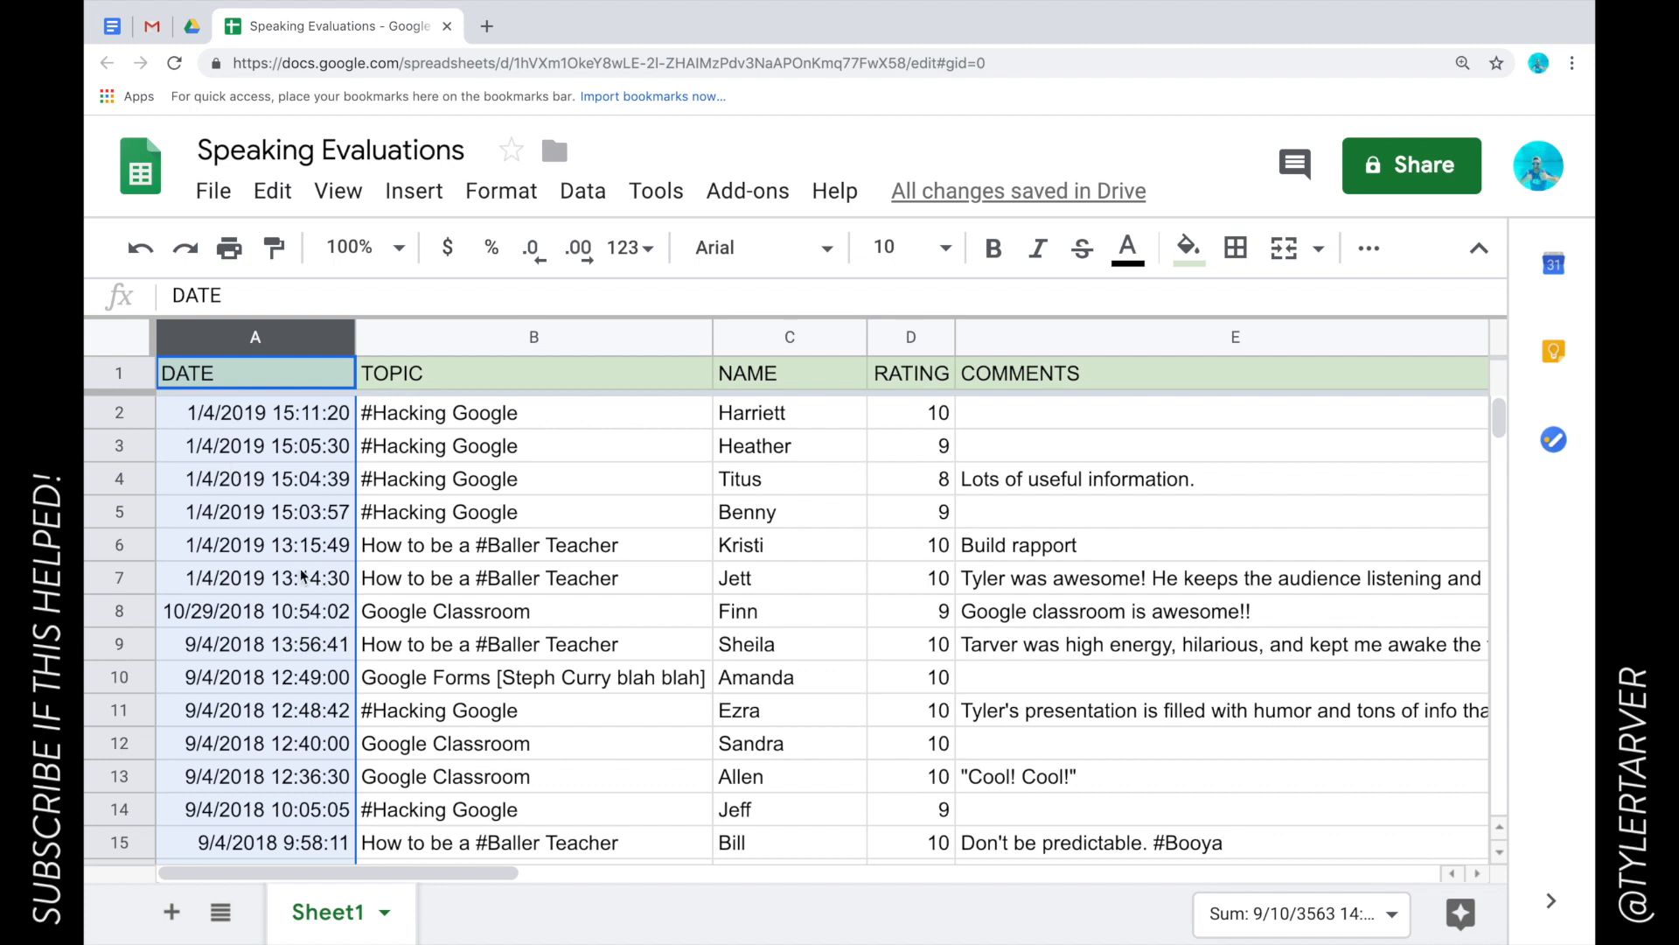
- Sort the whole sheet by the NAME column C, A to Z
click(255, 578)
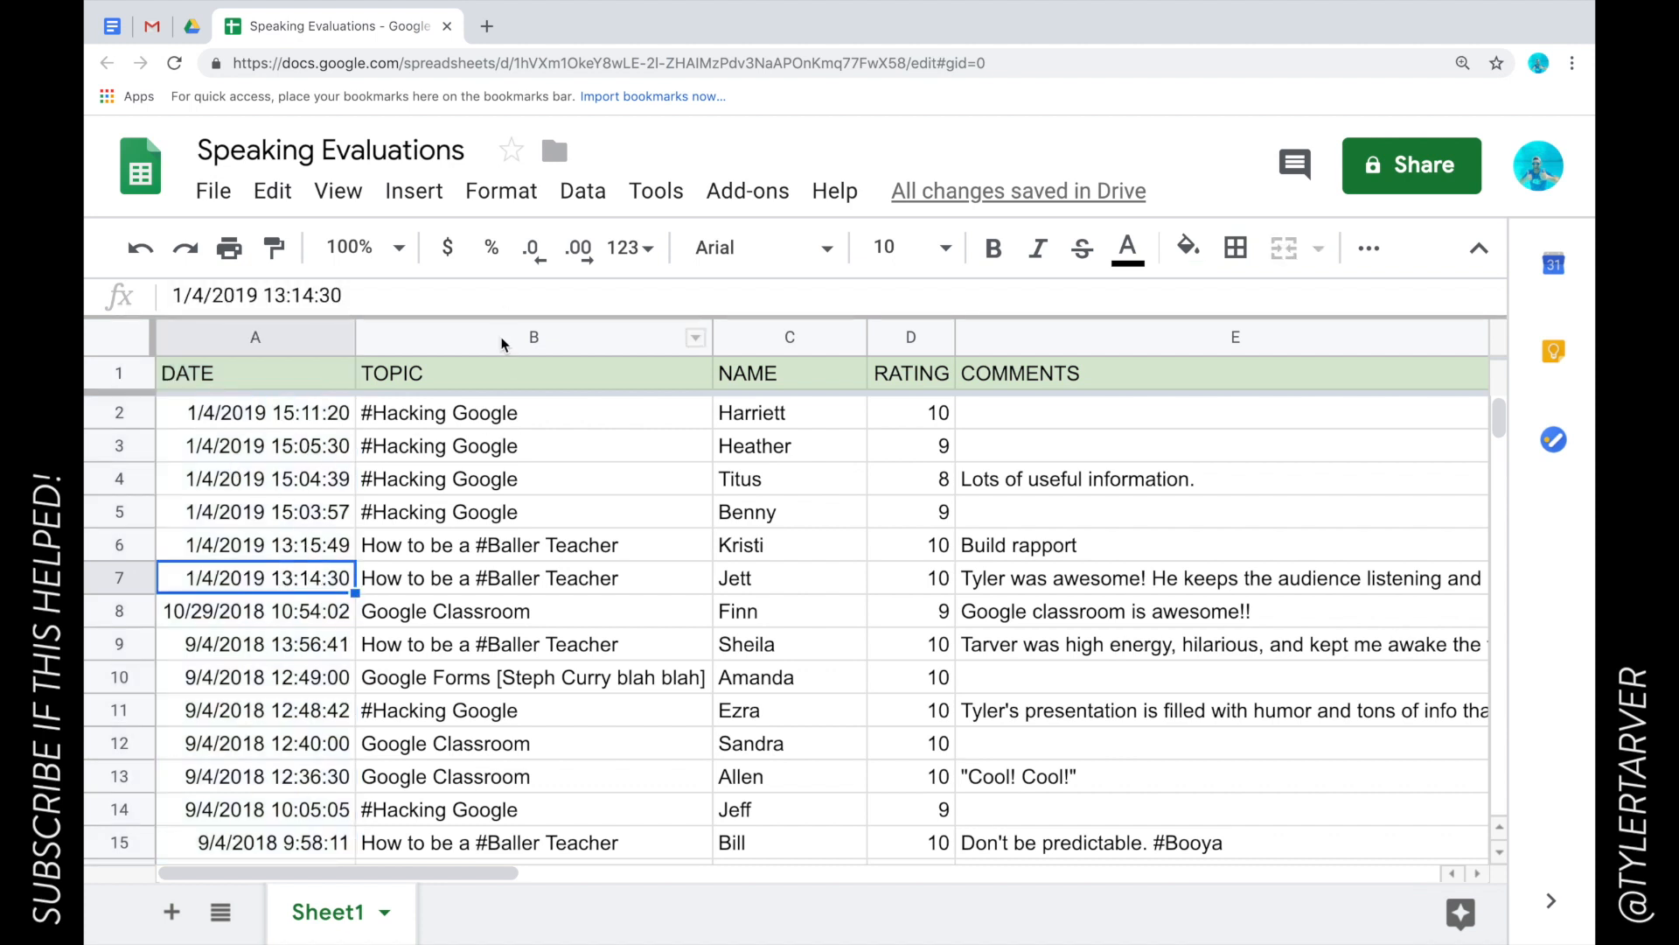
click(533, 336)
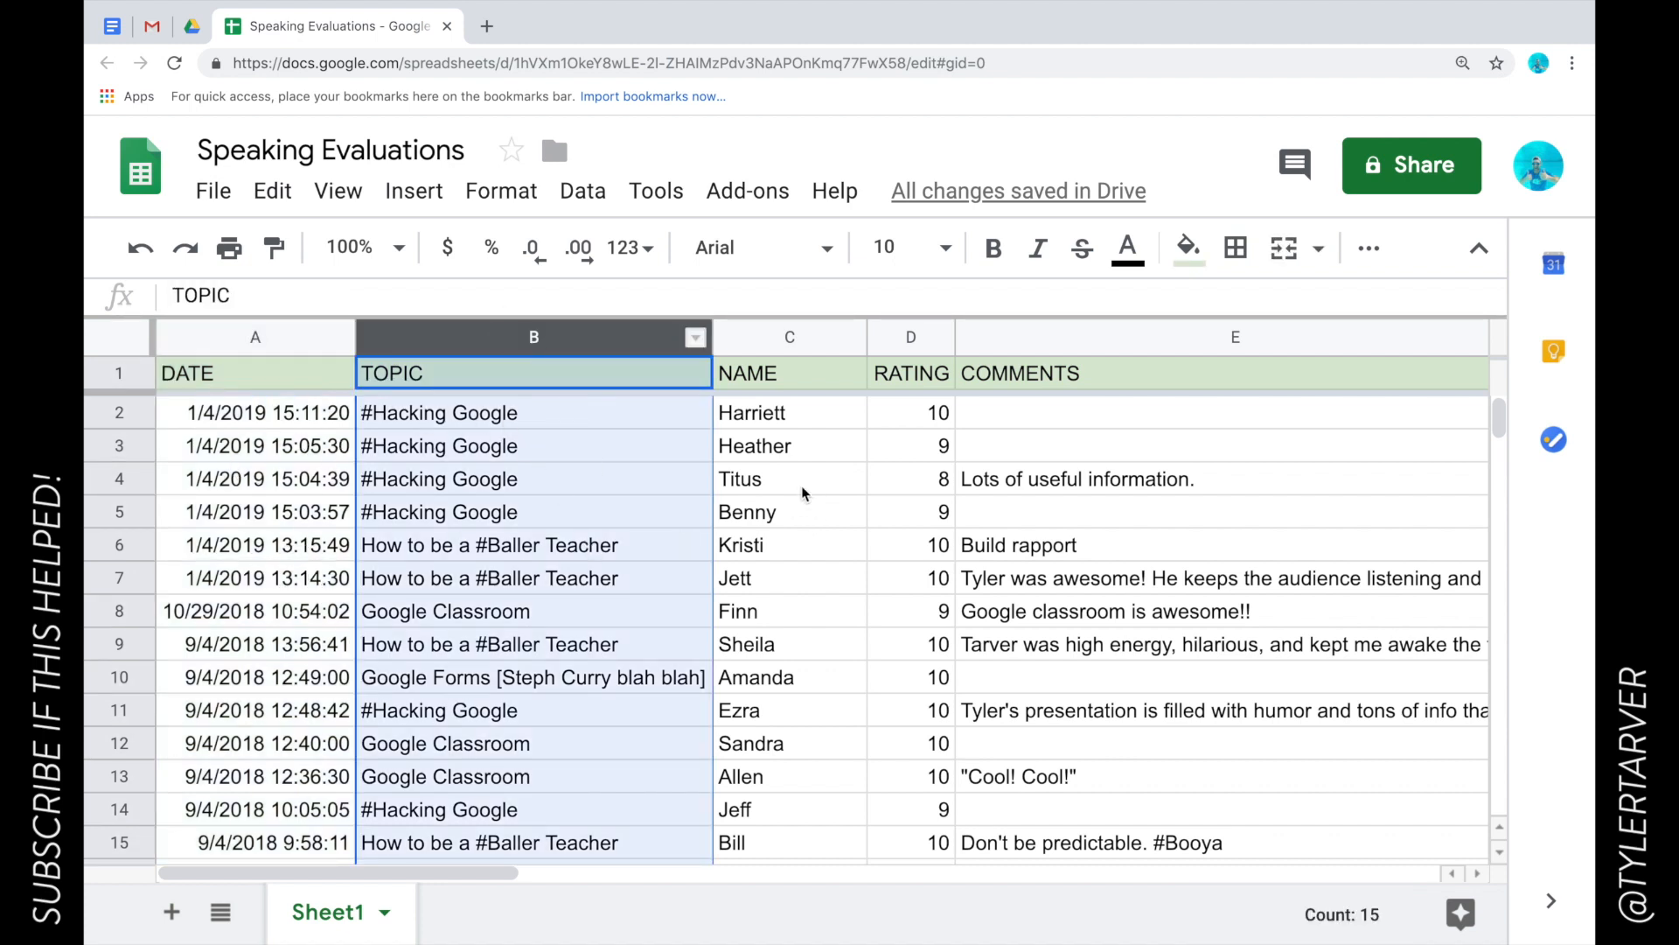
click(789, 372)
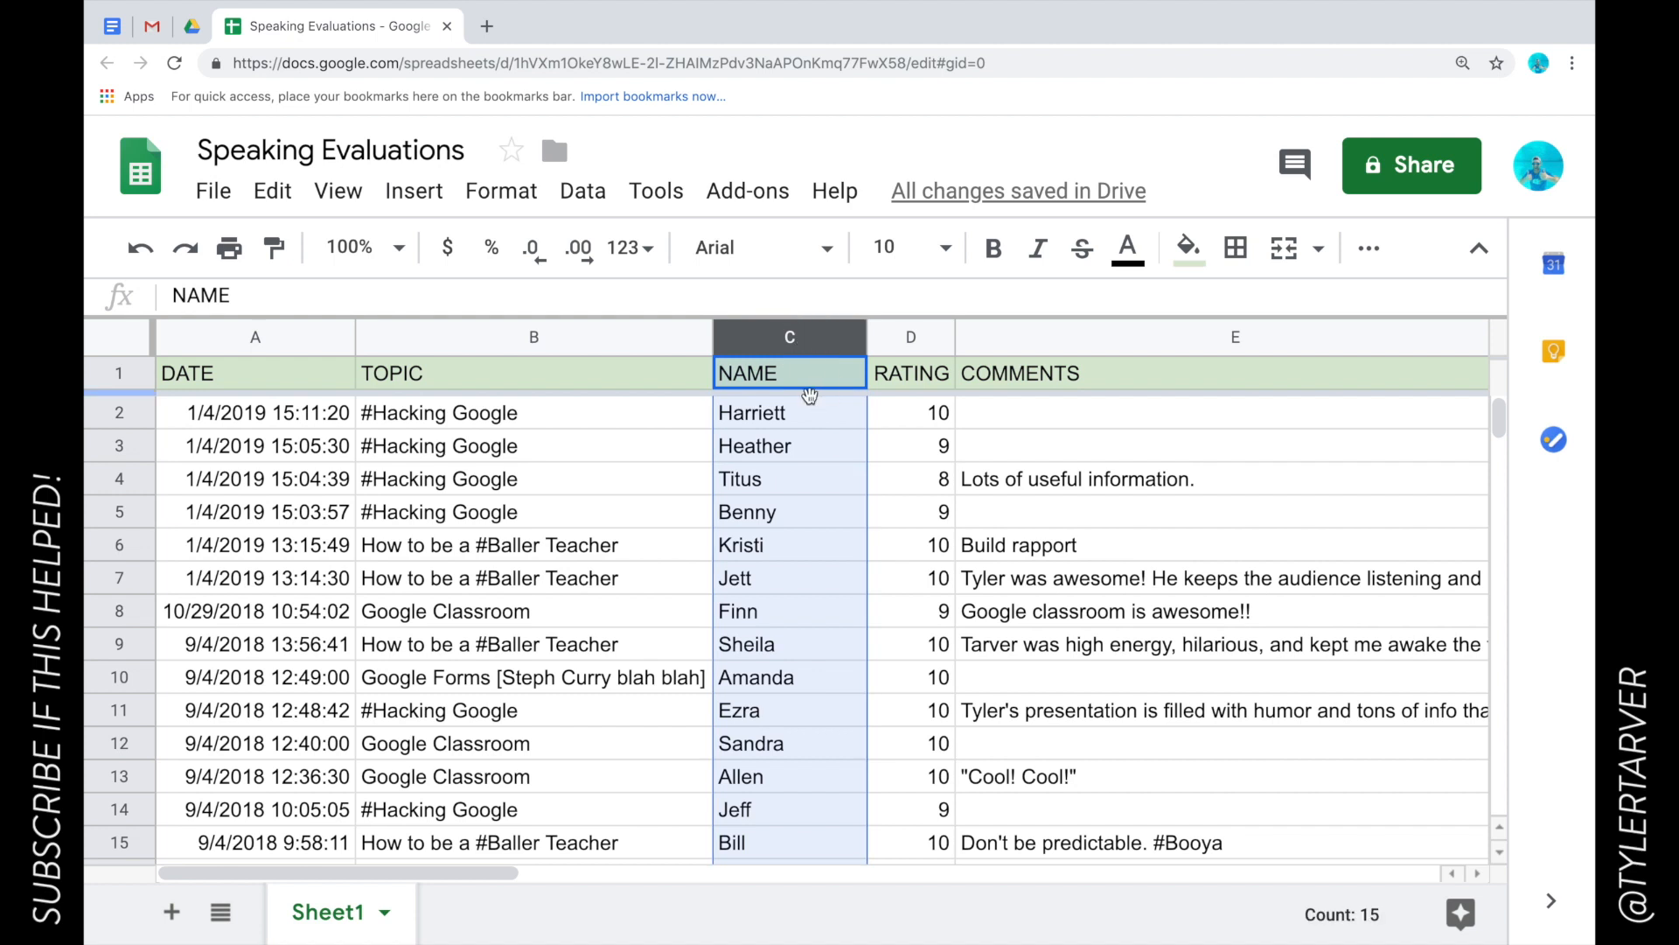
click(533, 336)
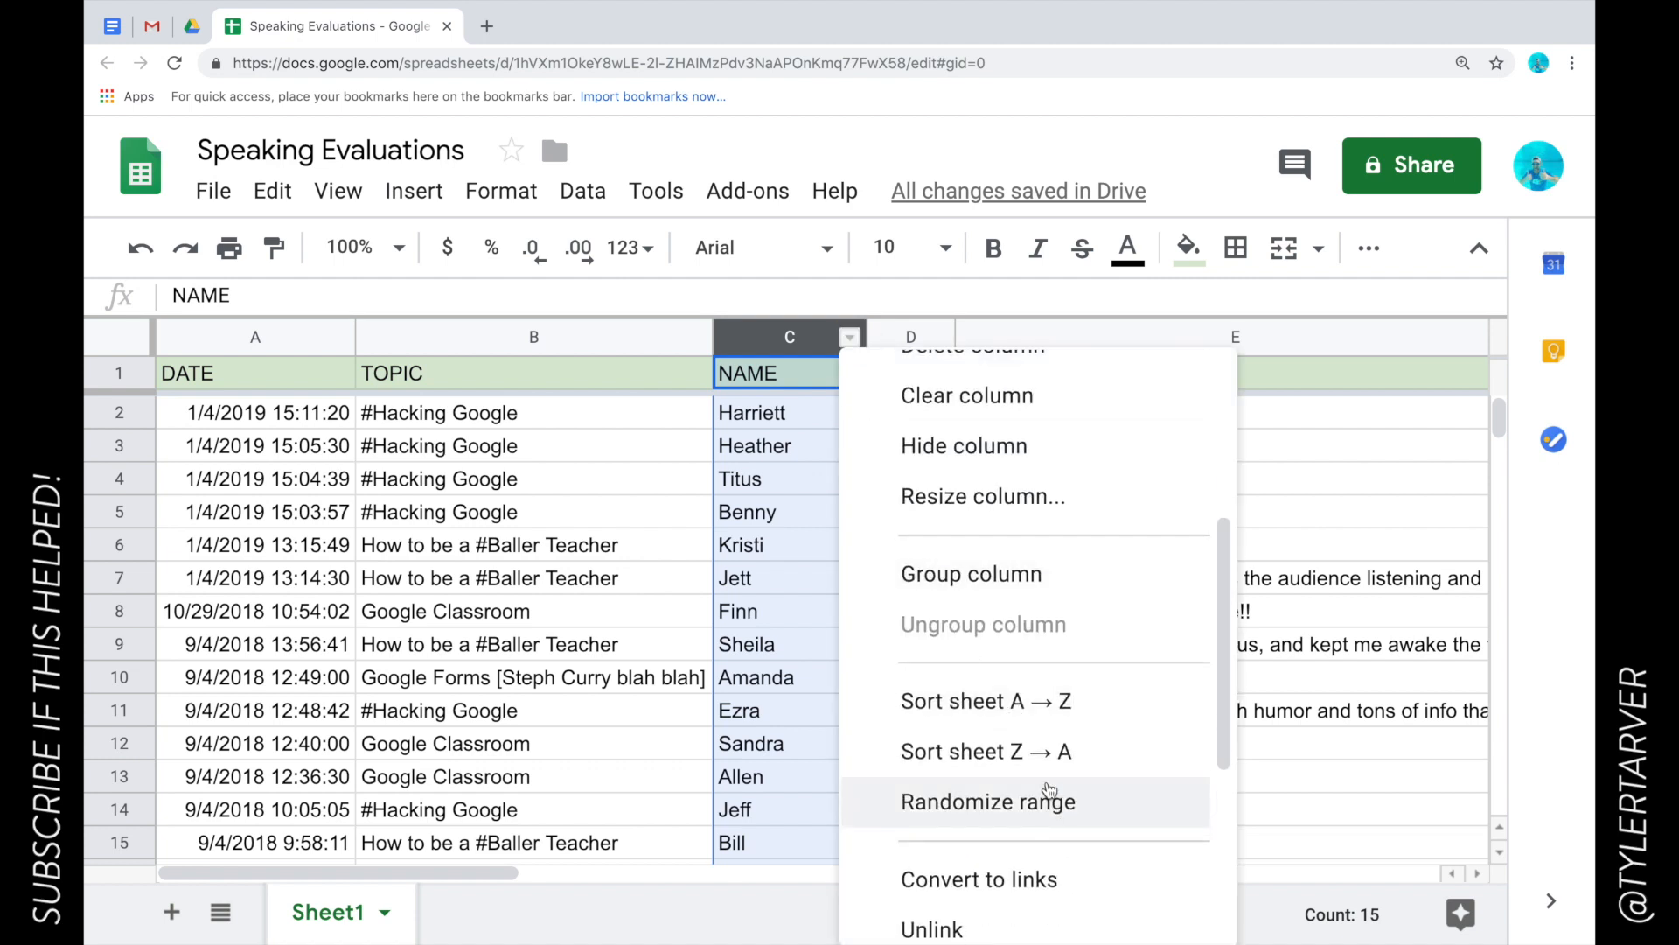
click(984, 700)
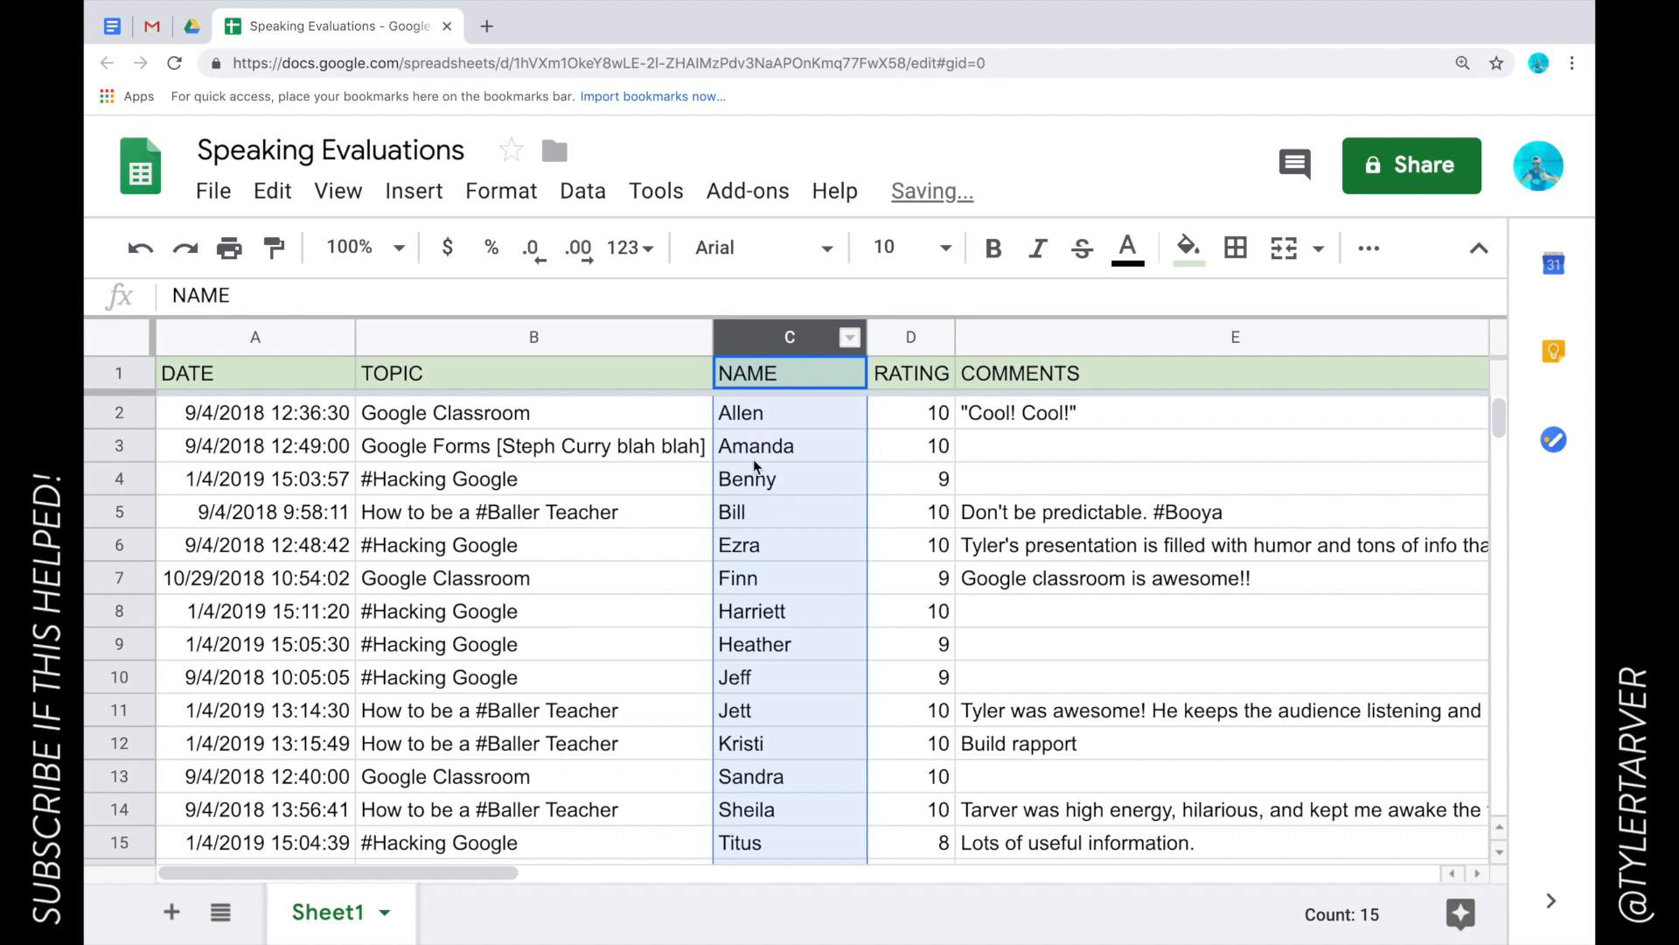
- Re-sort the sheet by NAME Z to A so Titus appears first in C2
click(532, 412)
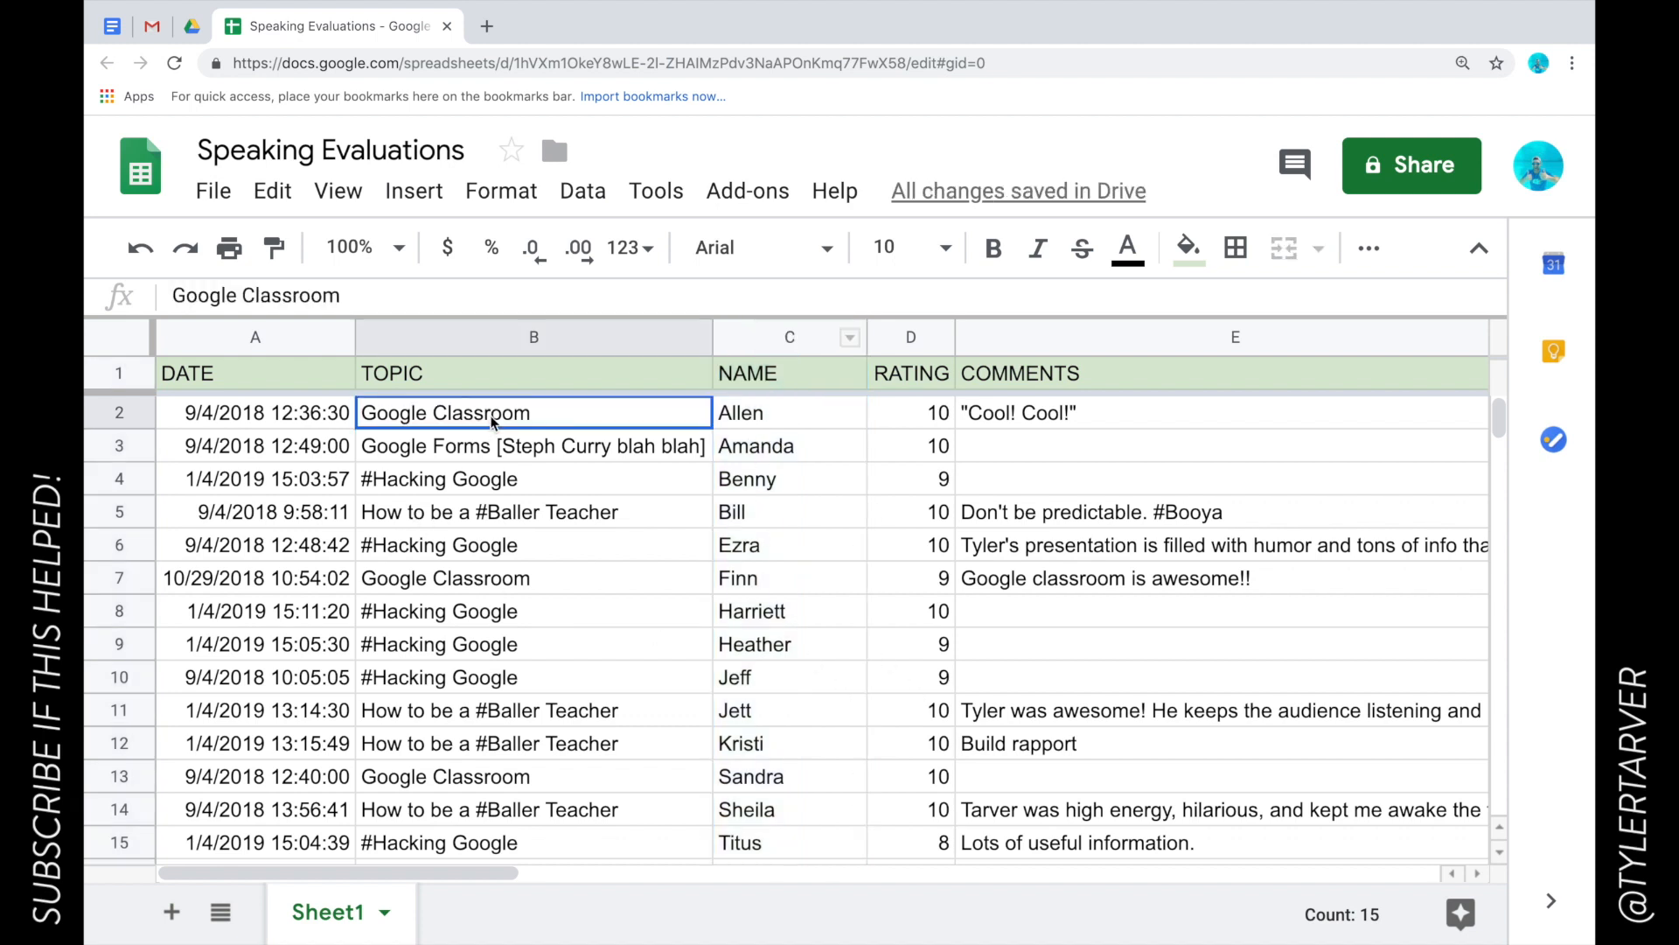
click(788, 336)
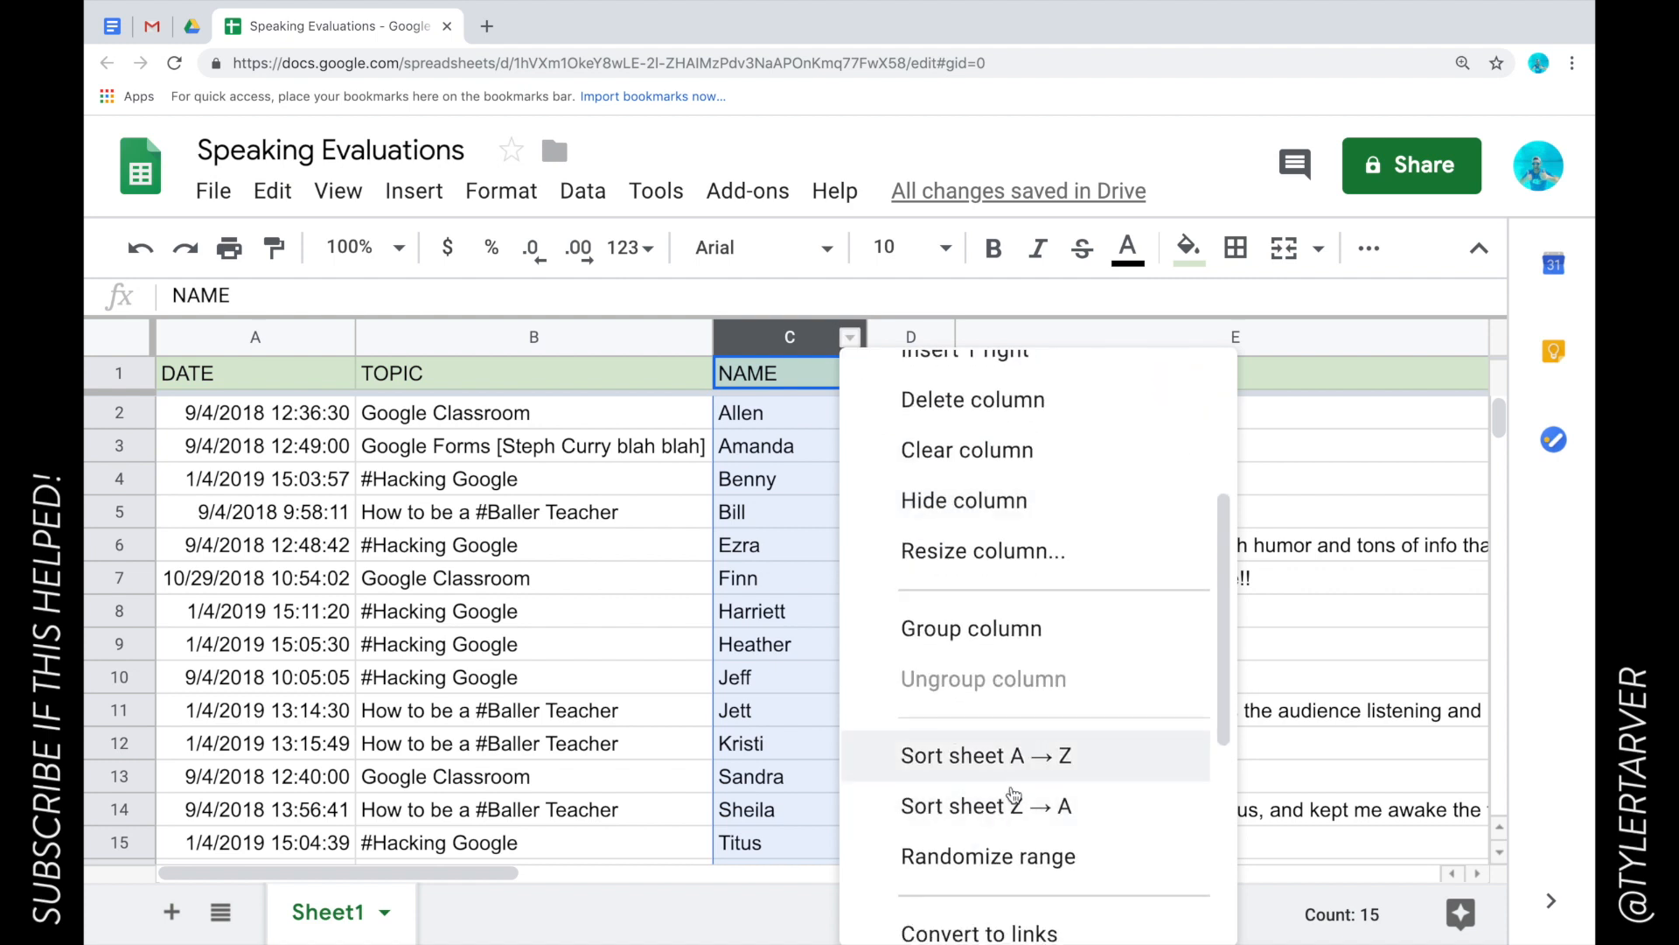
mouse_move(985, 805)
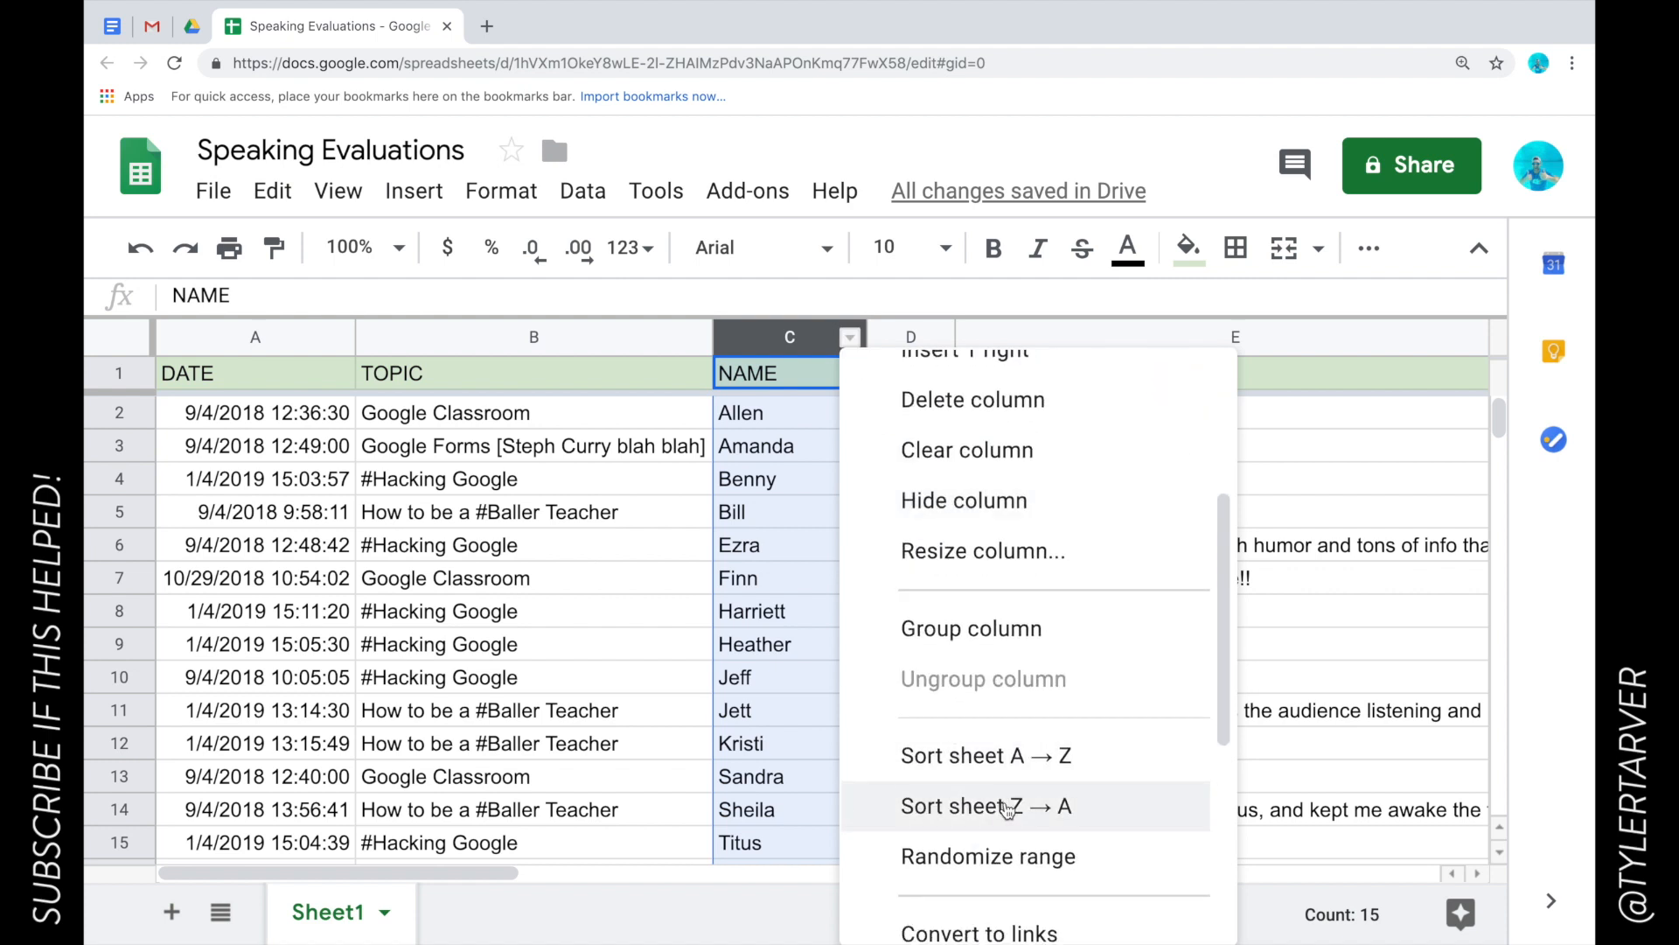
click(985, 805)
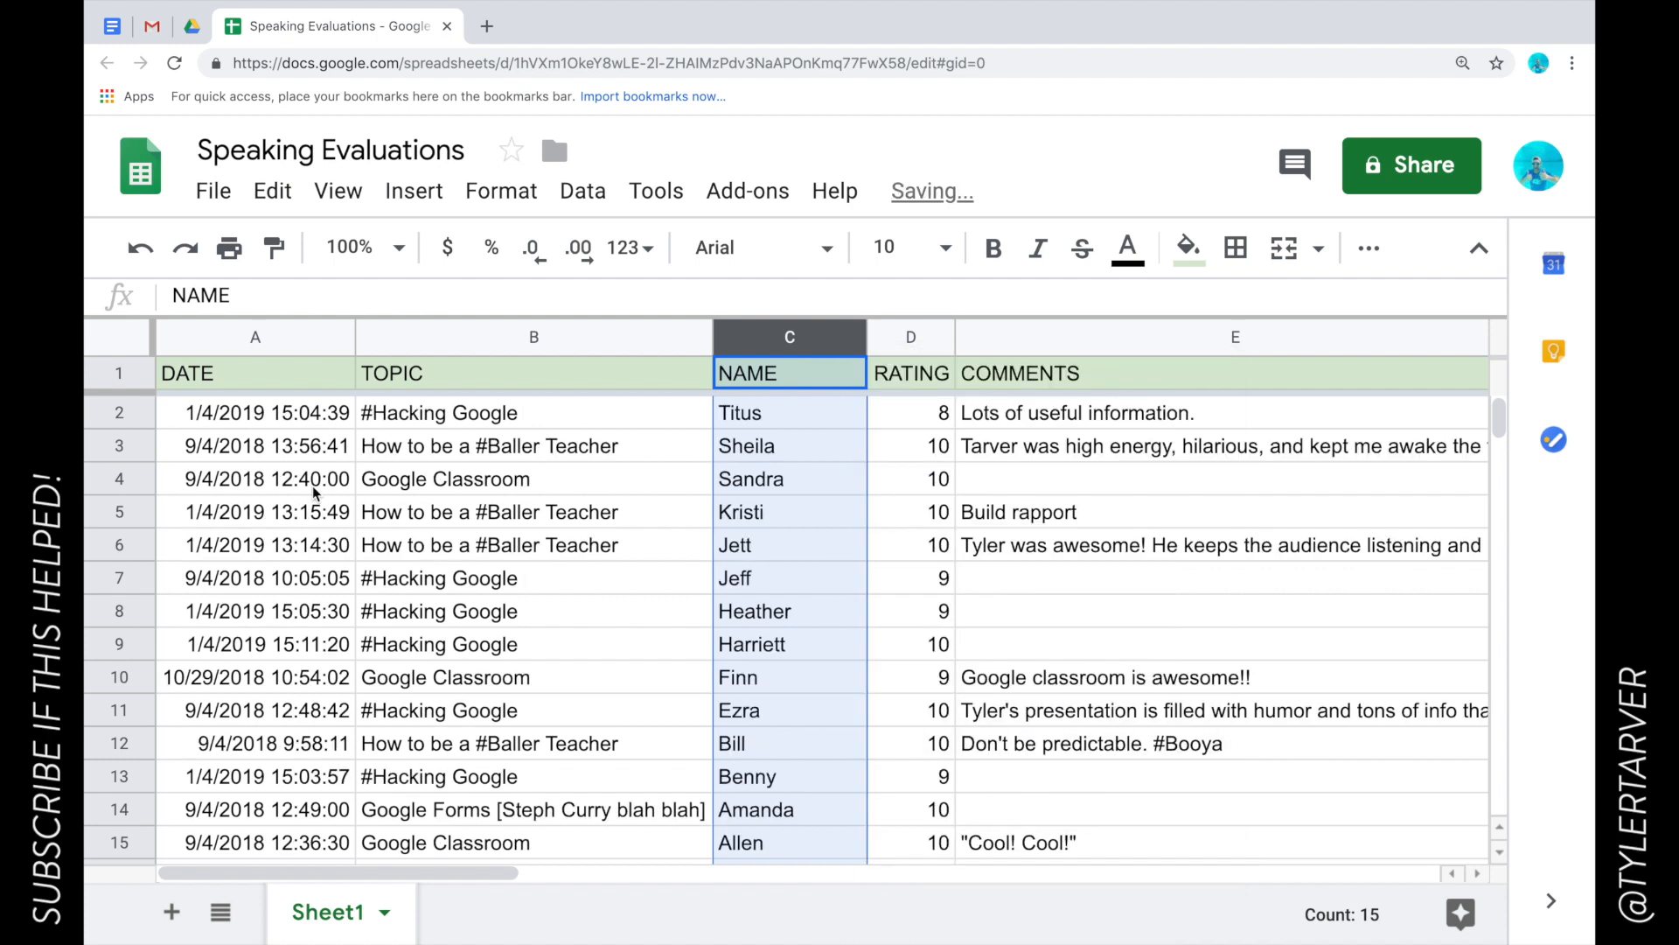
click(789, 413)
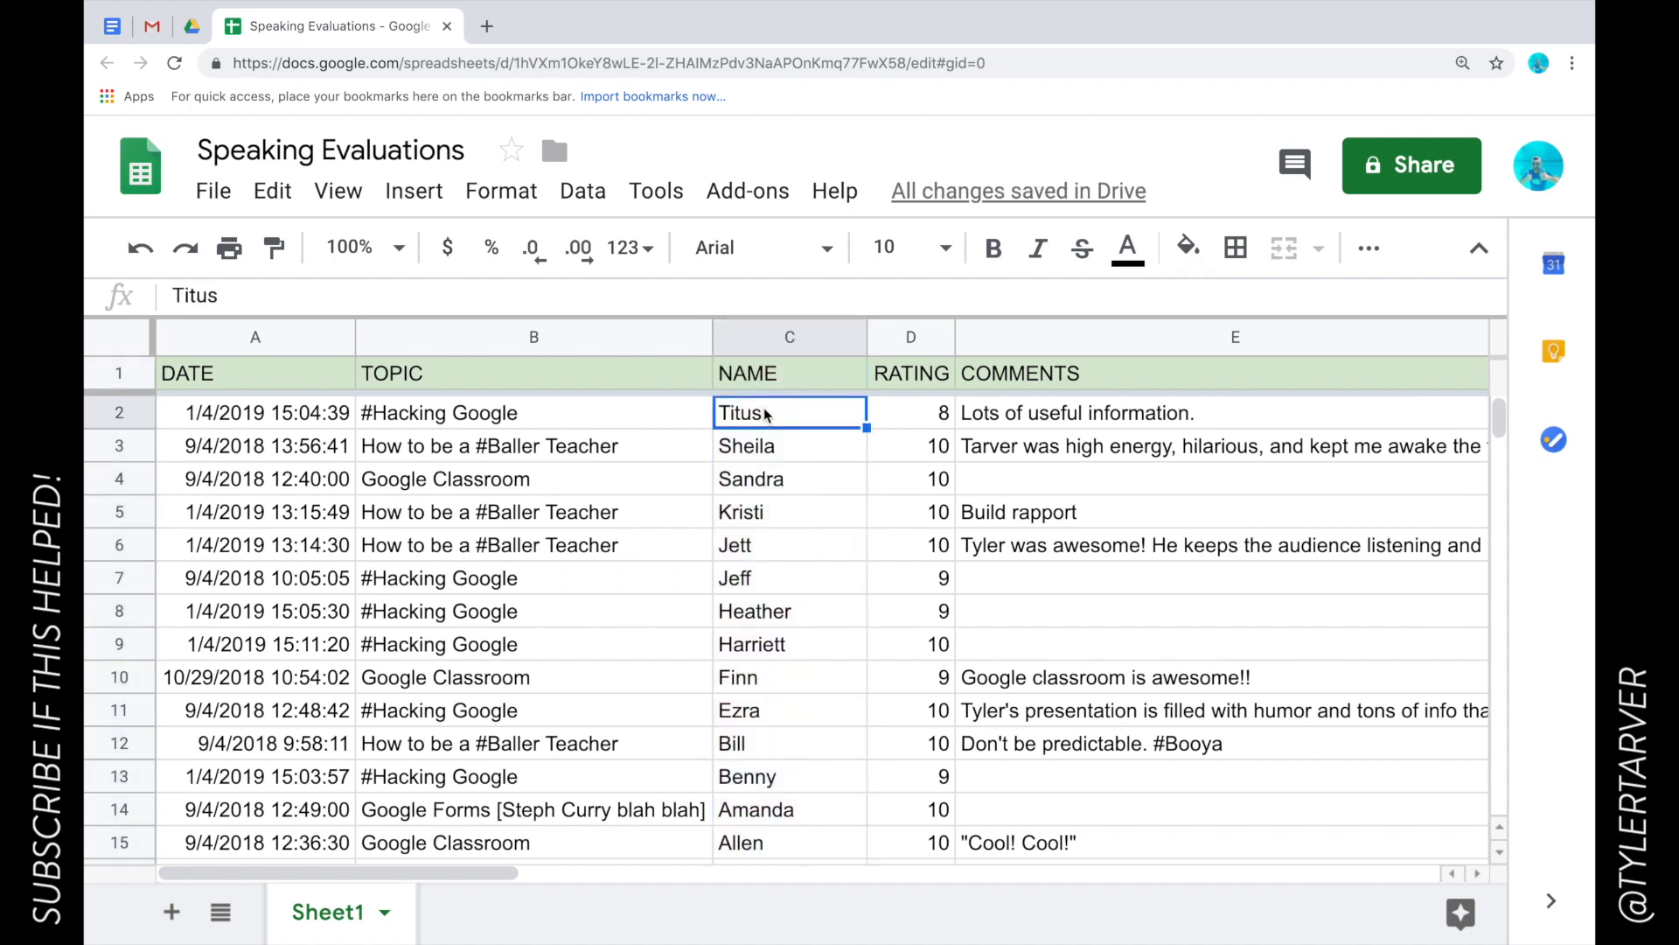
mouse_move(707, 465)
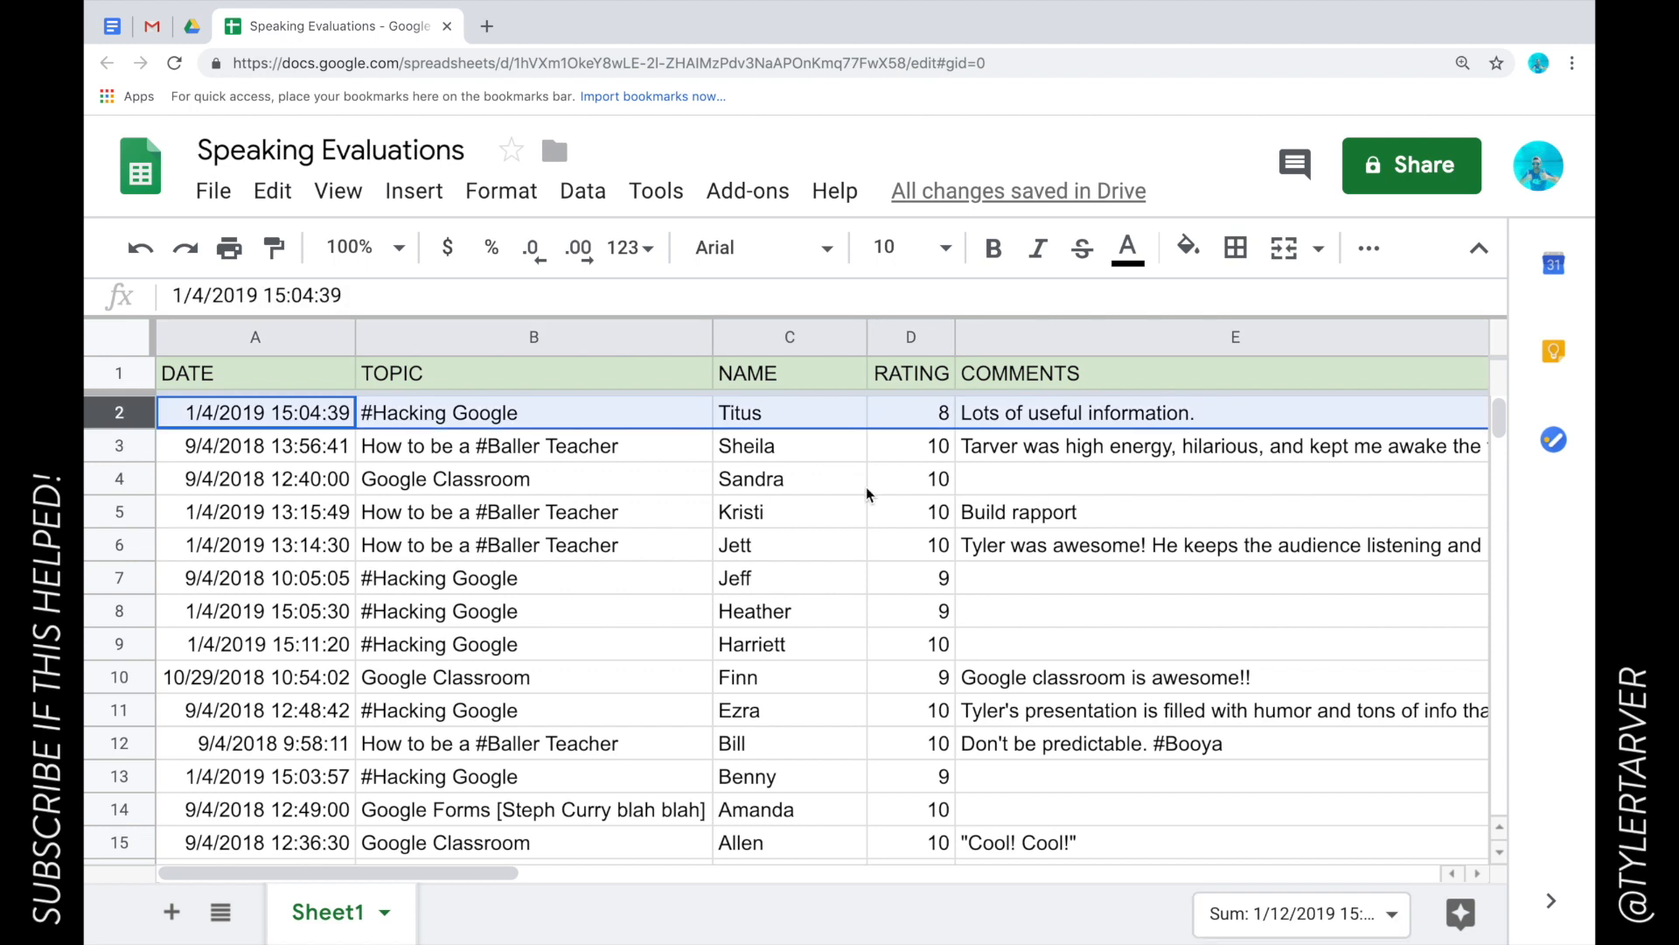
- Use the Data menu to sort the sheet by column C, A to Z, Allen first
click(789, 479)
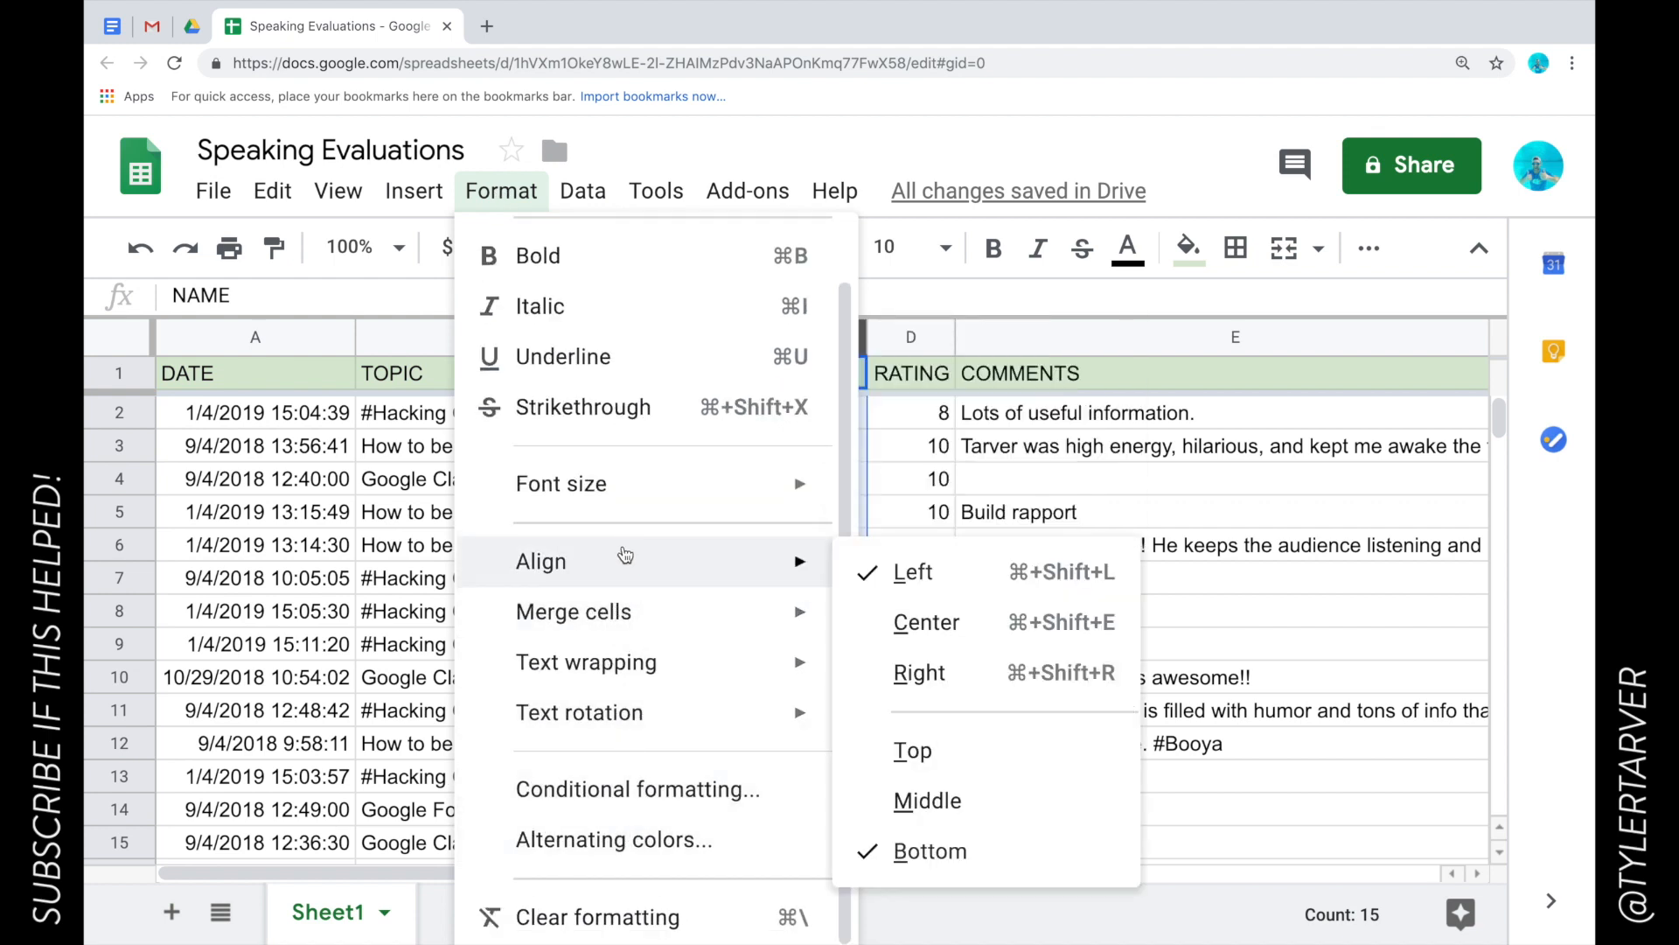
mouse_move(618, 278)
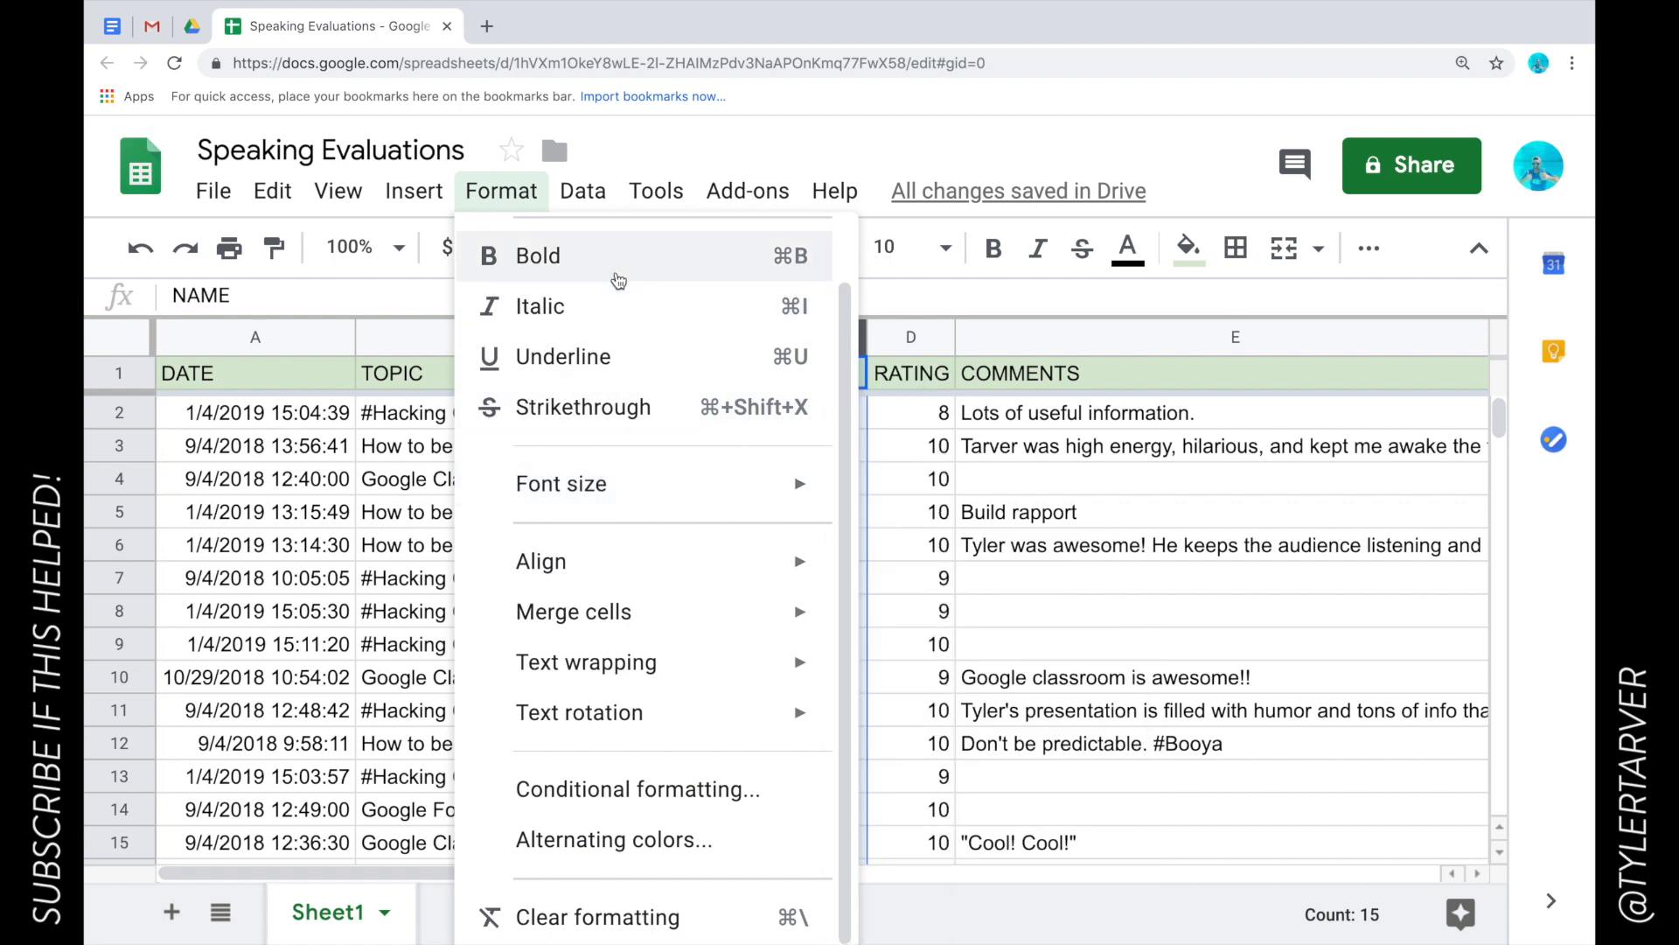
click(582, 190)
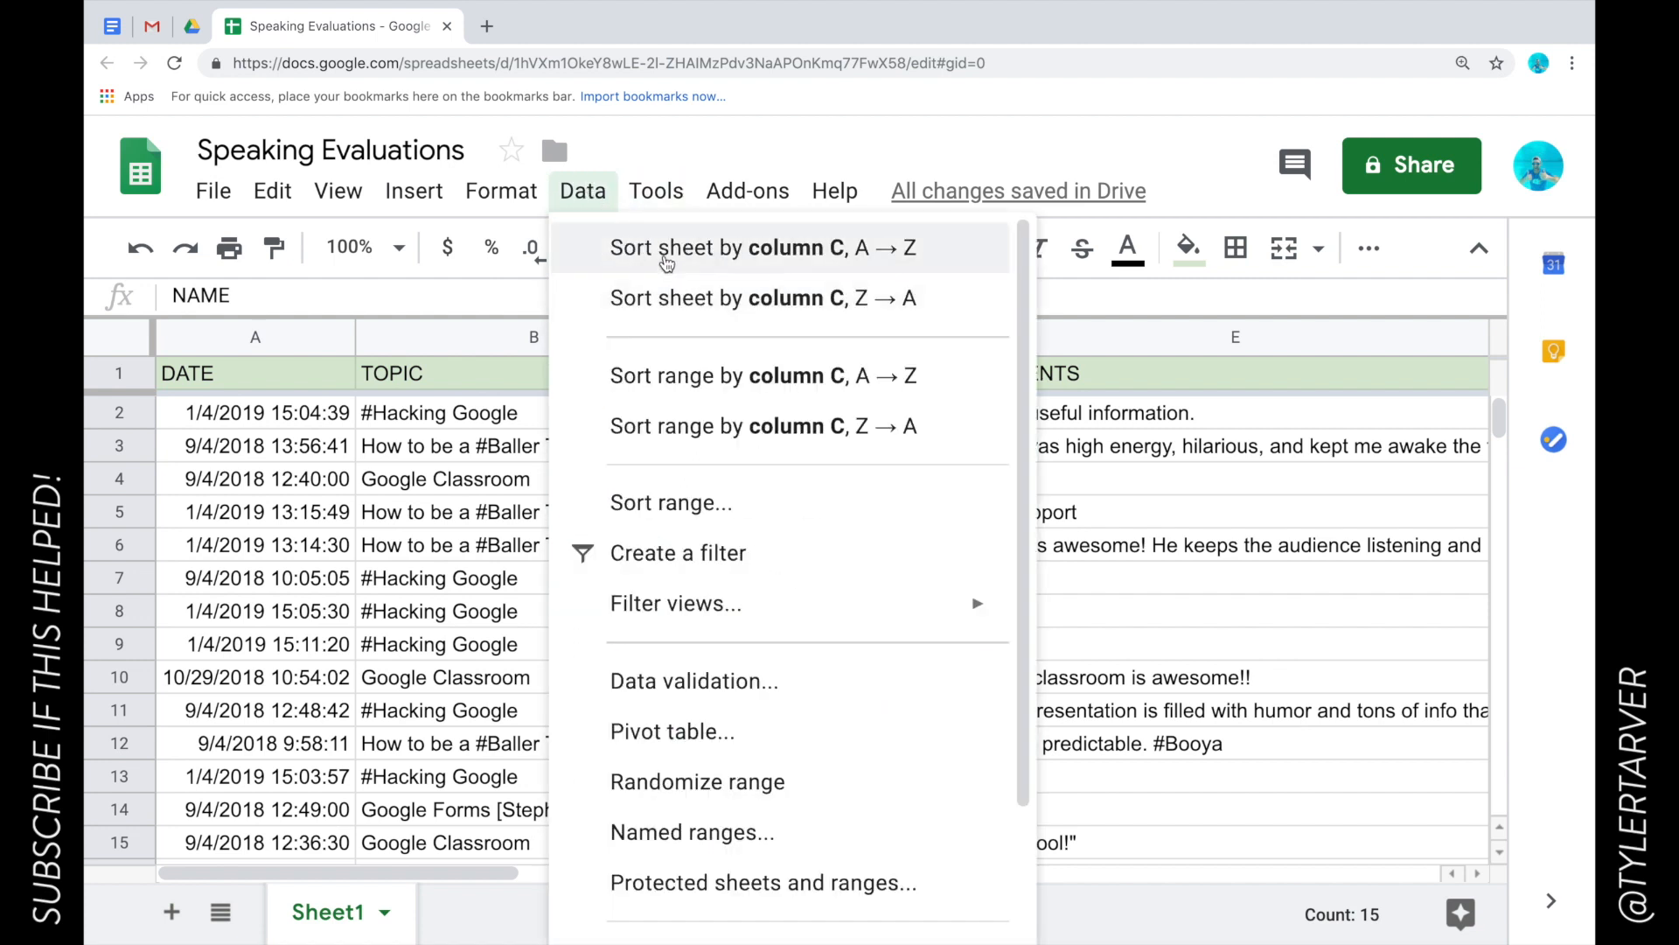
mouse_move(770, 255)
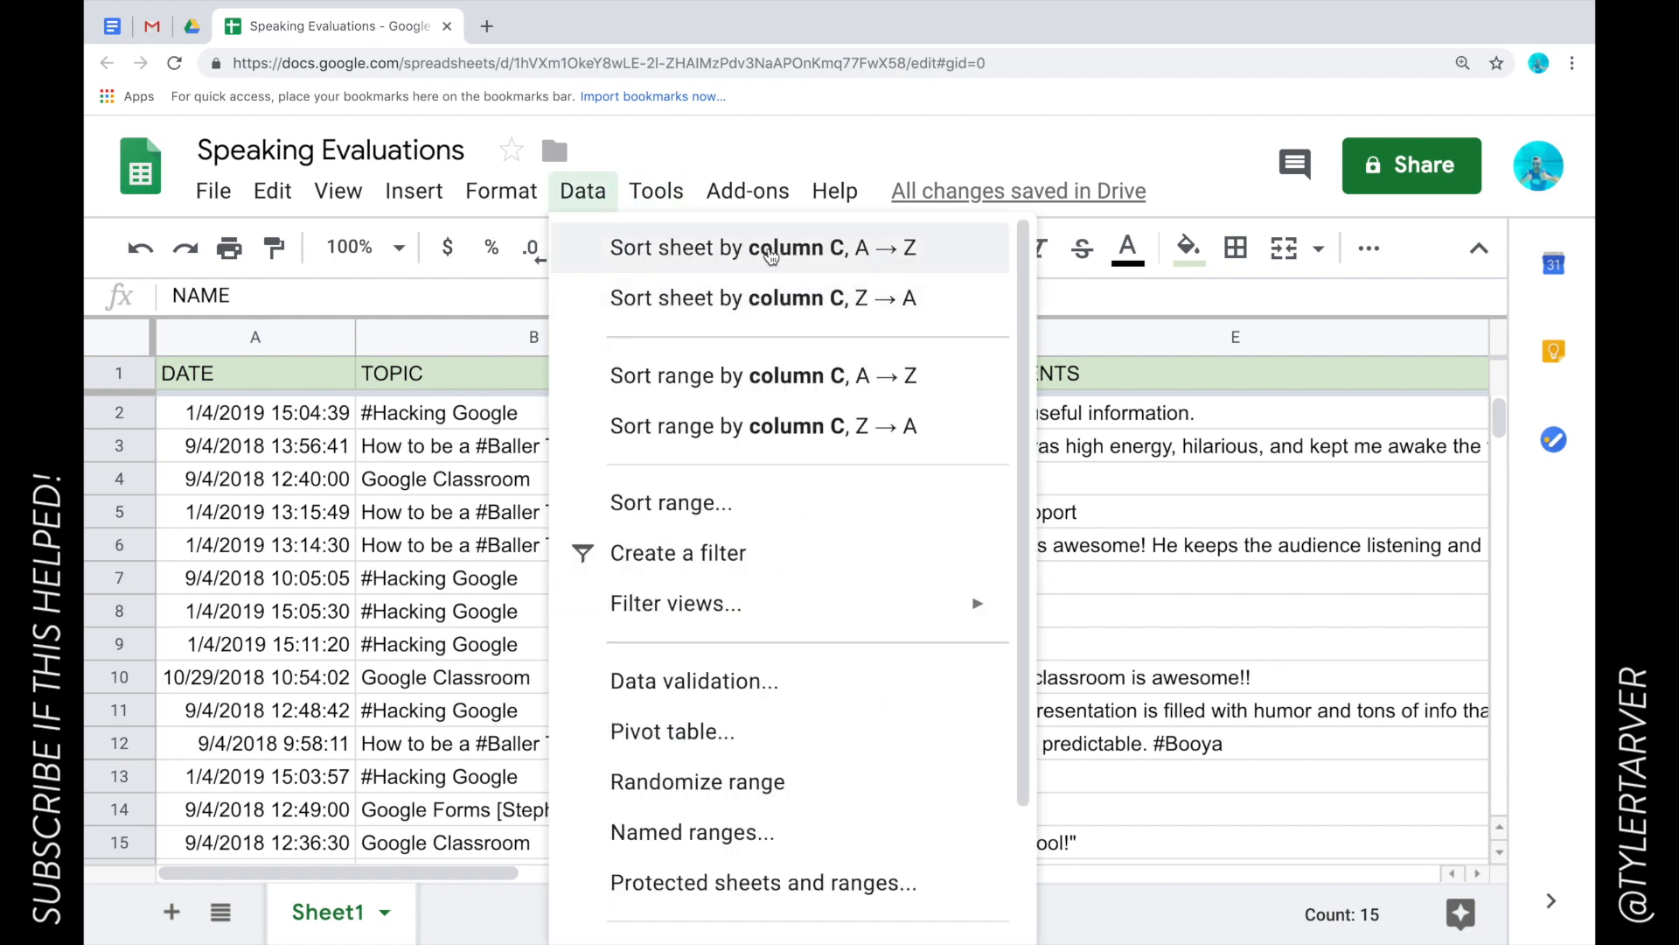
mouse_move(747, 425)
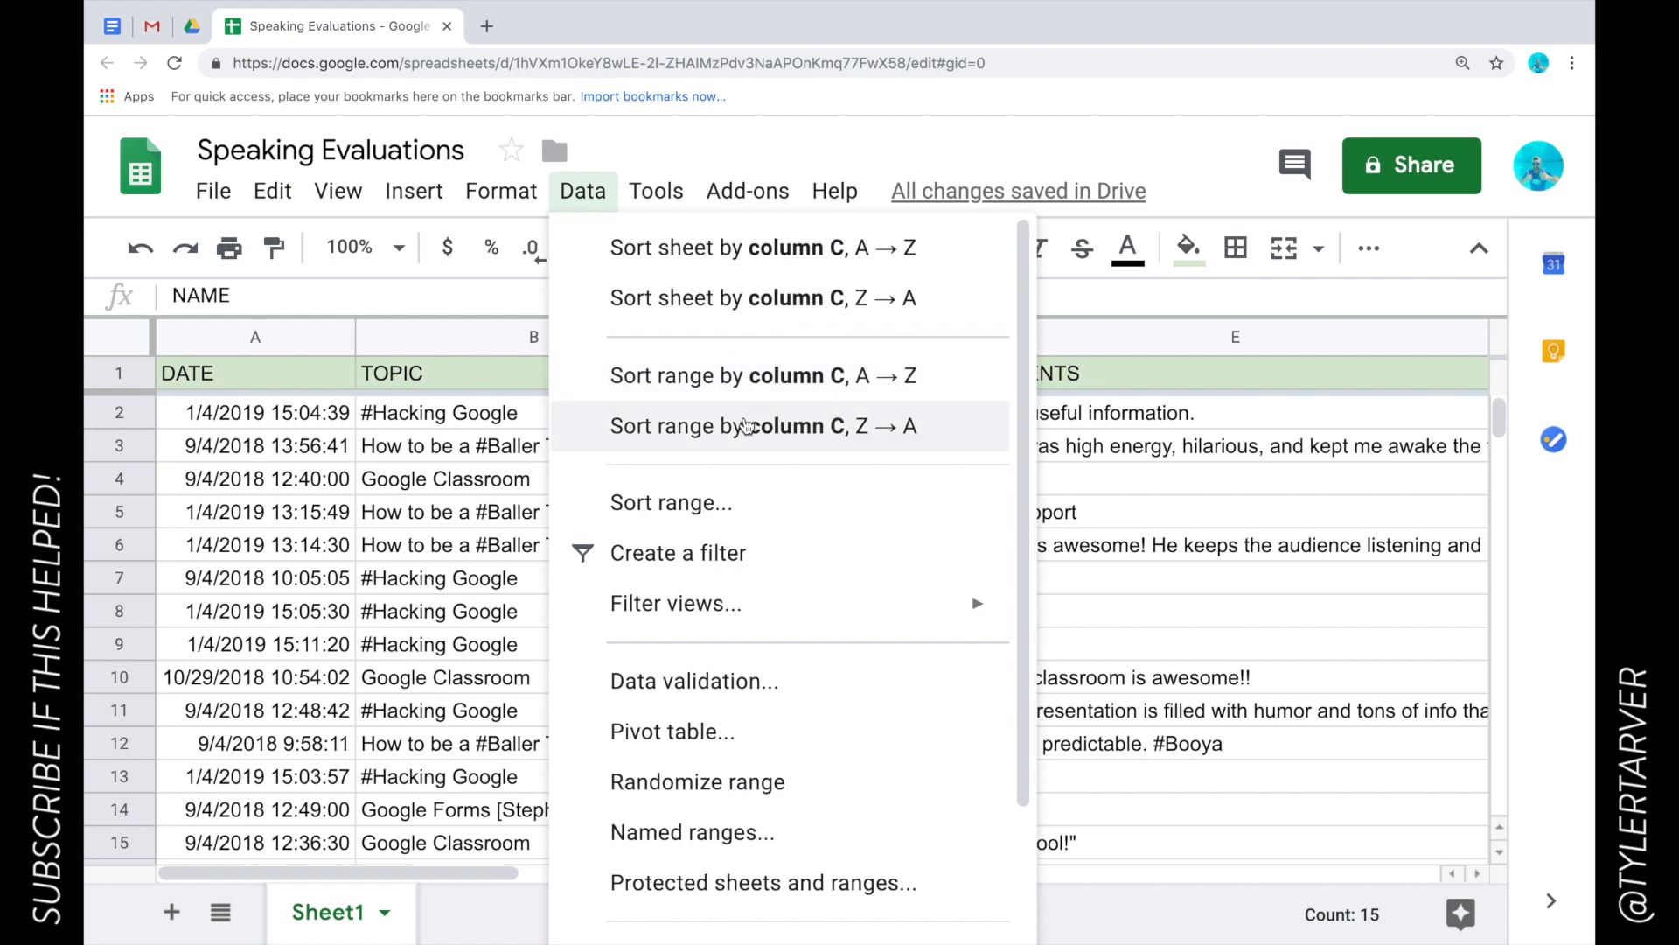
click(763, 374)
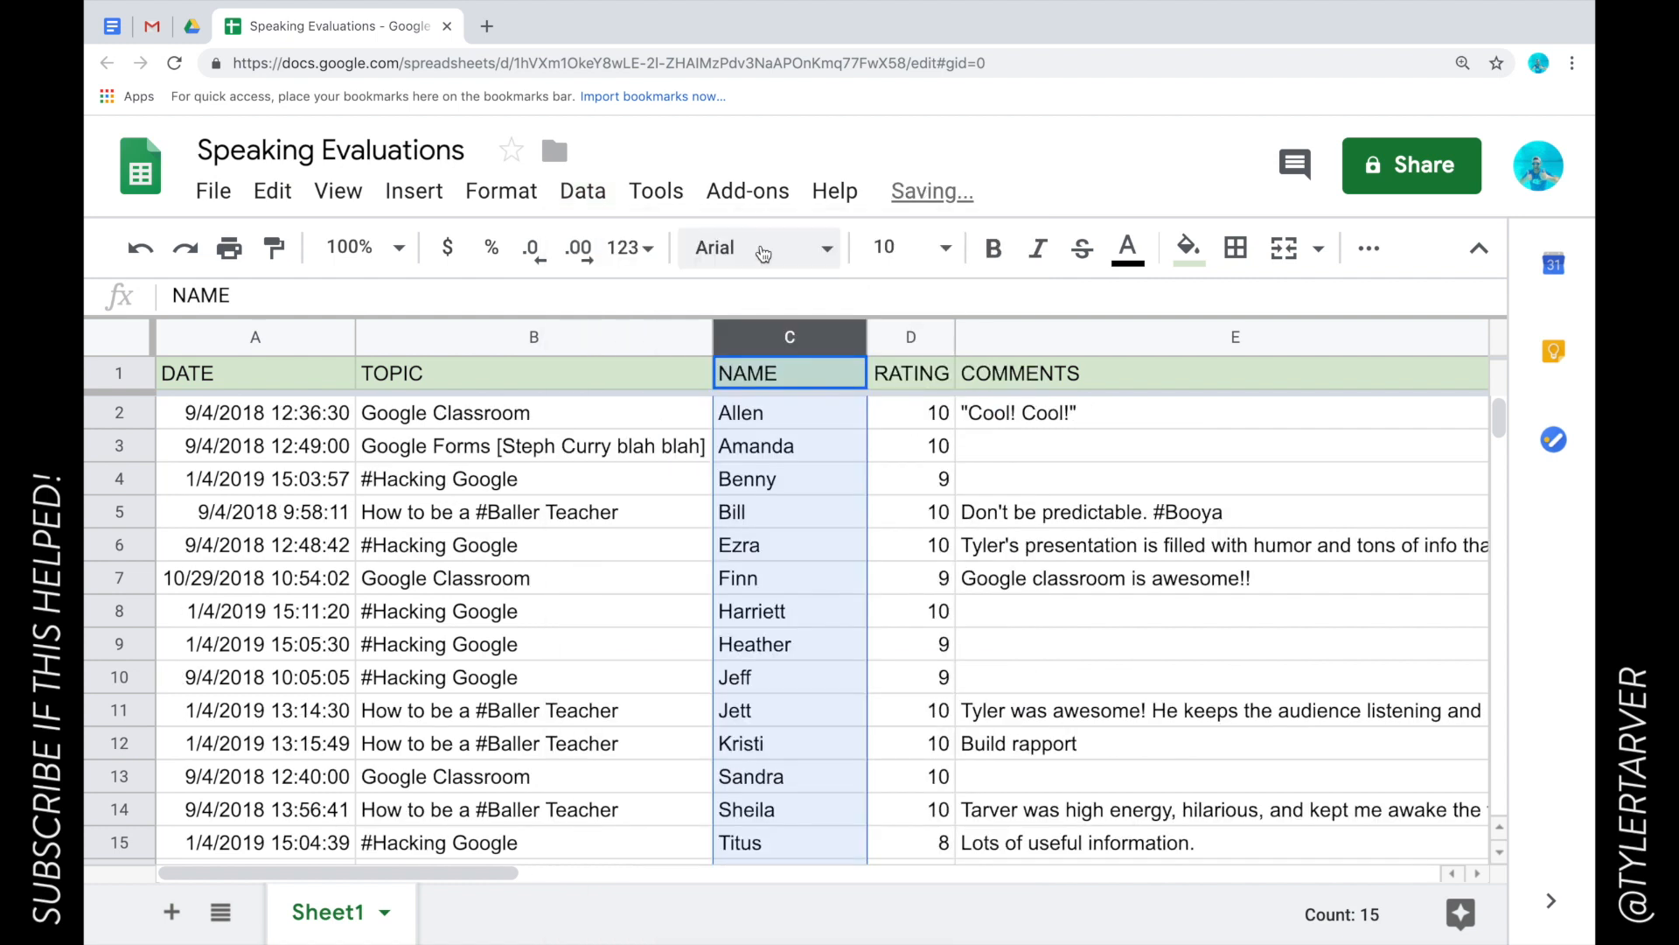
click(789, 446)
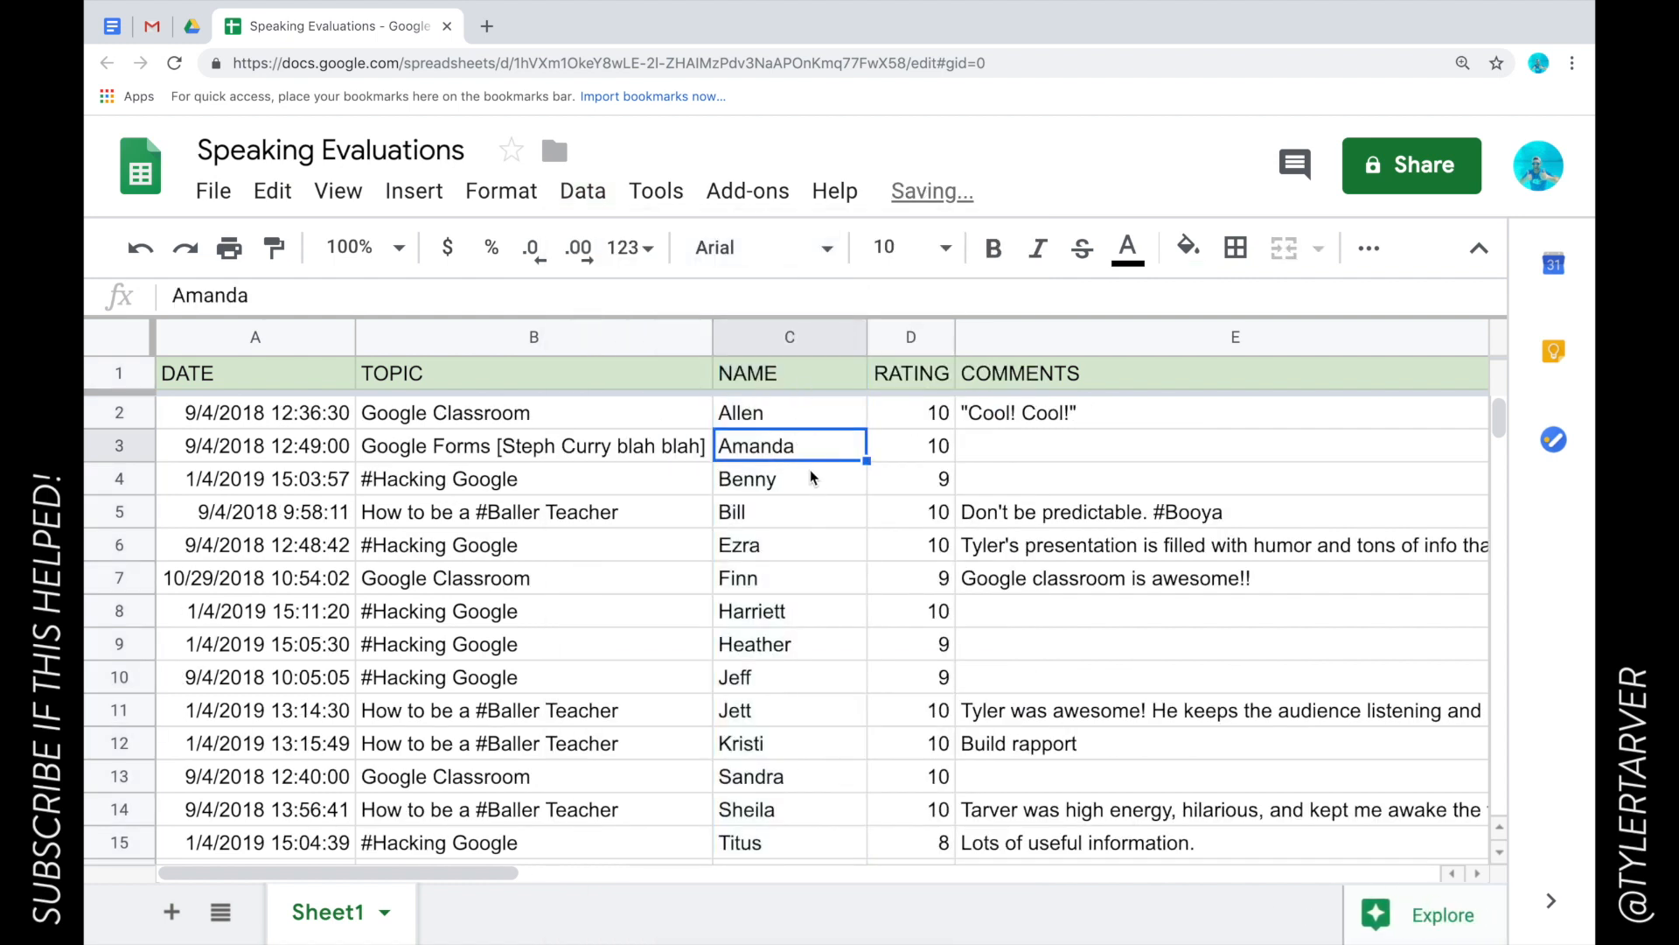
click(910, 336)
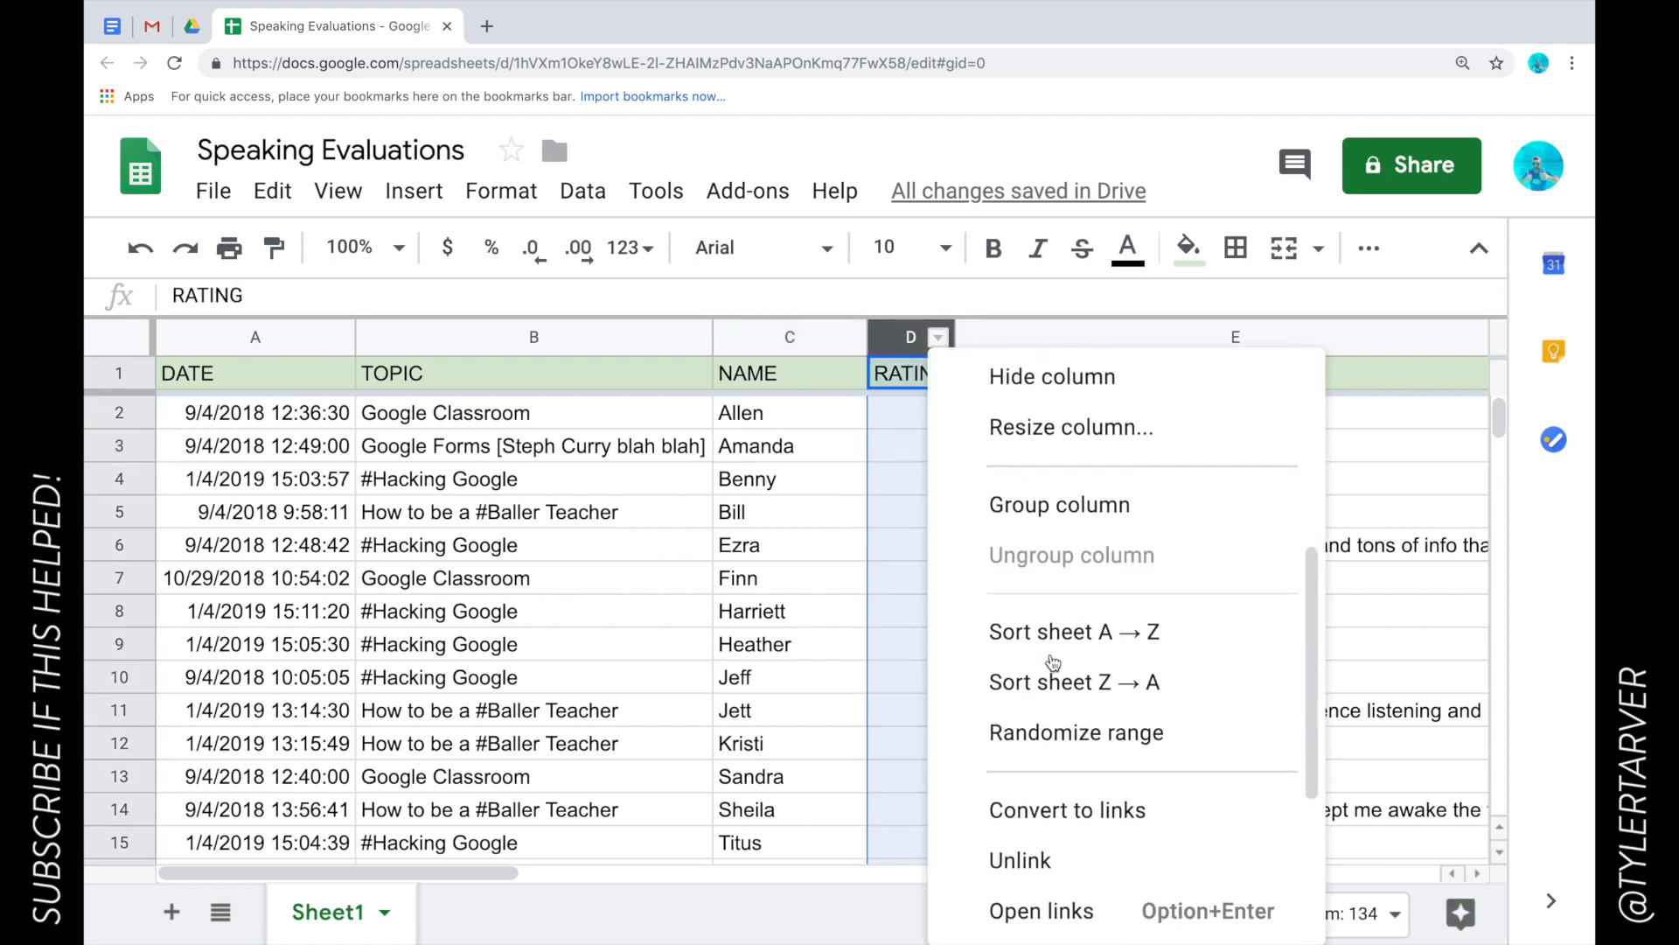
- Sort the sheet by RATING column D lowest first, then highest first with the 10s on top
click(1073, 632)
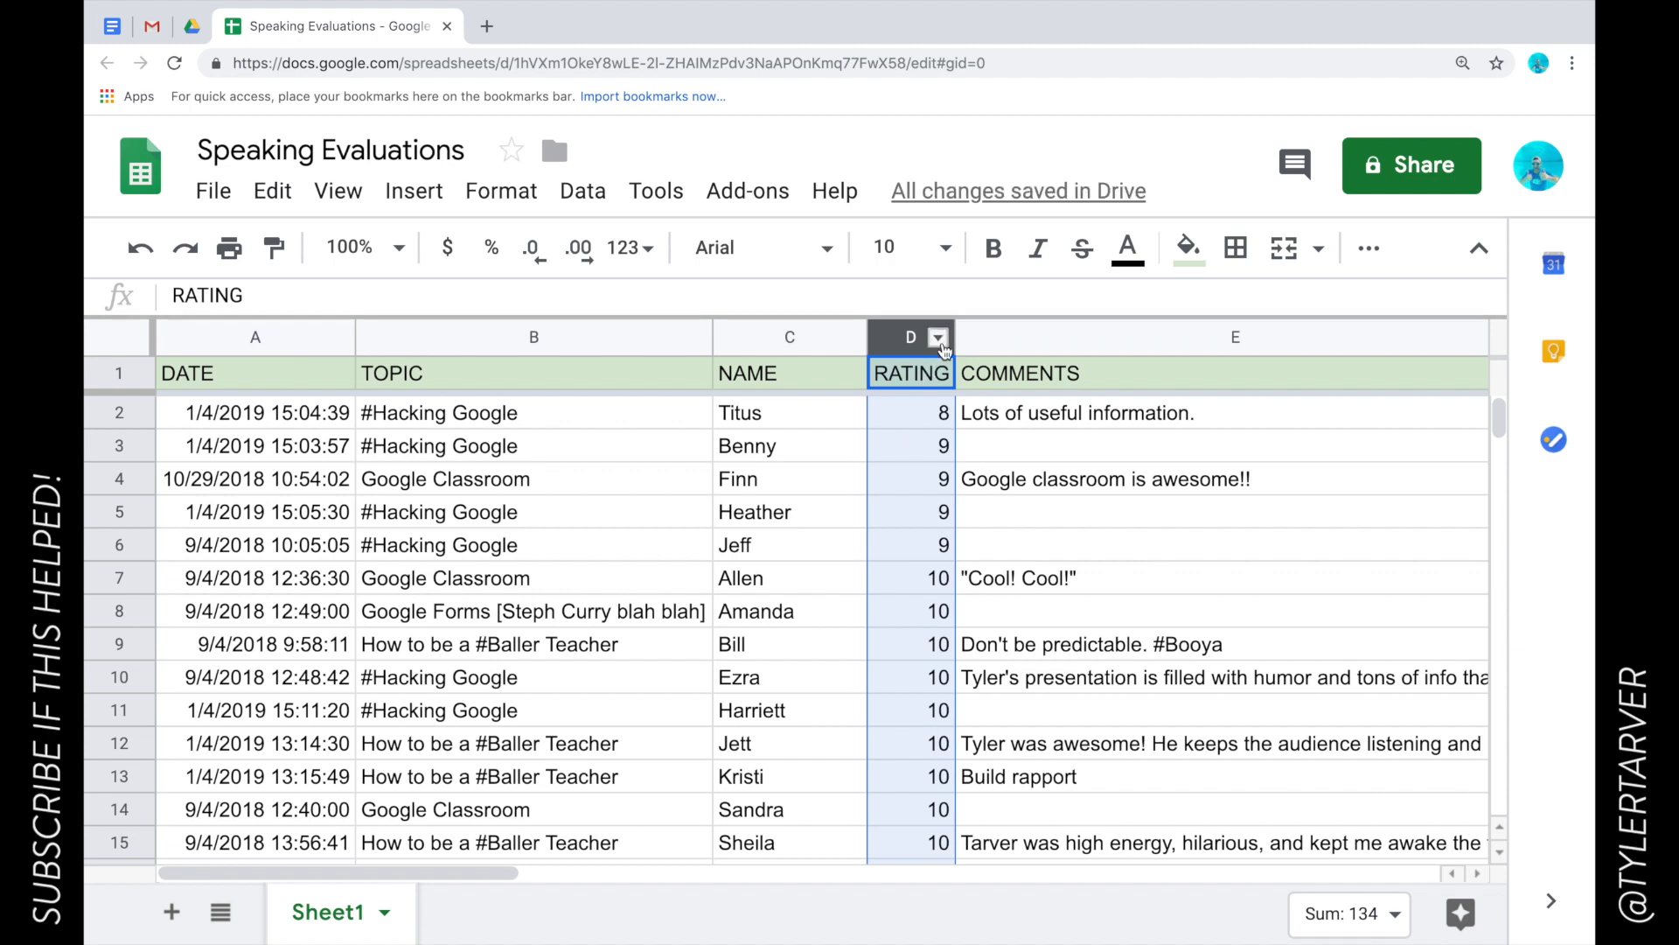
click(938, 338)
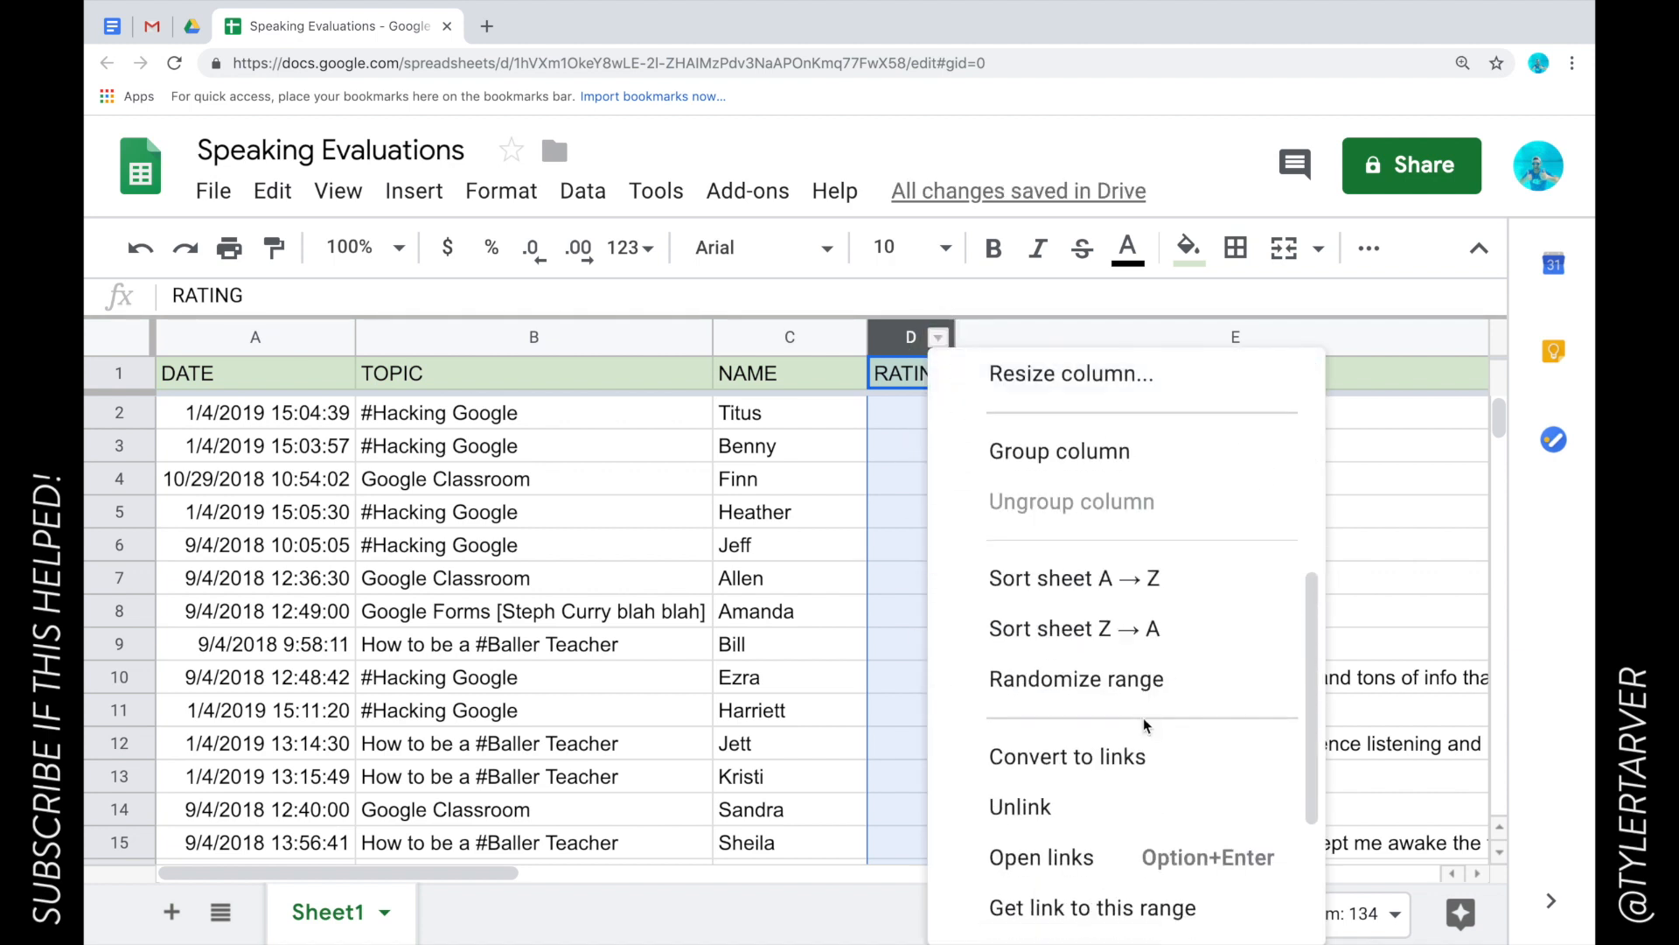
click(1075, 628)
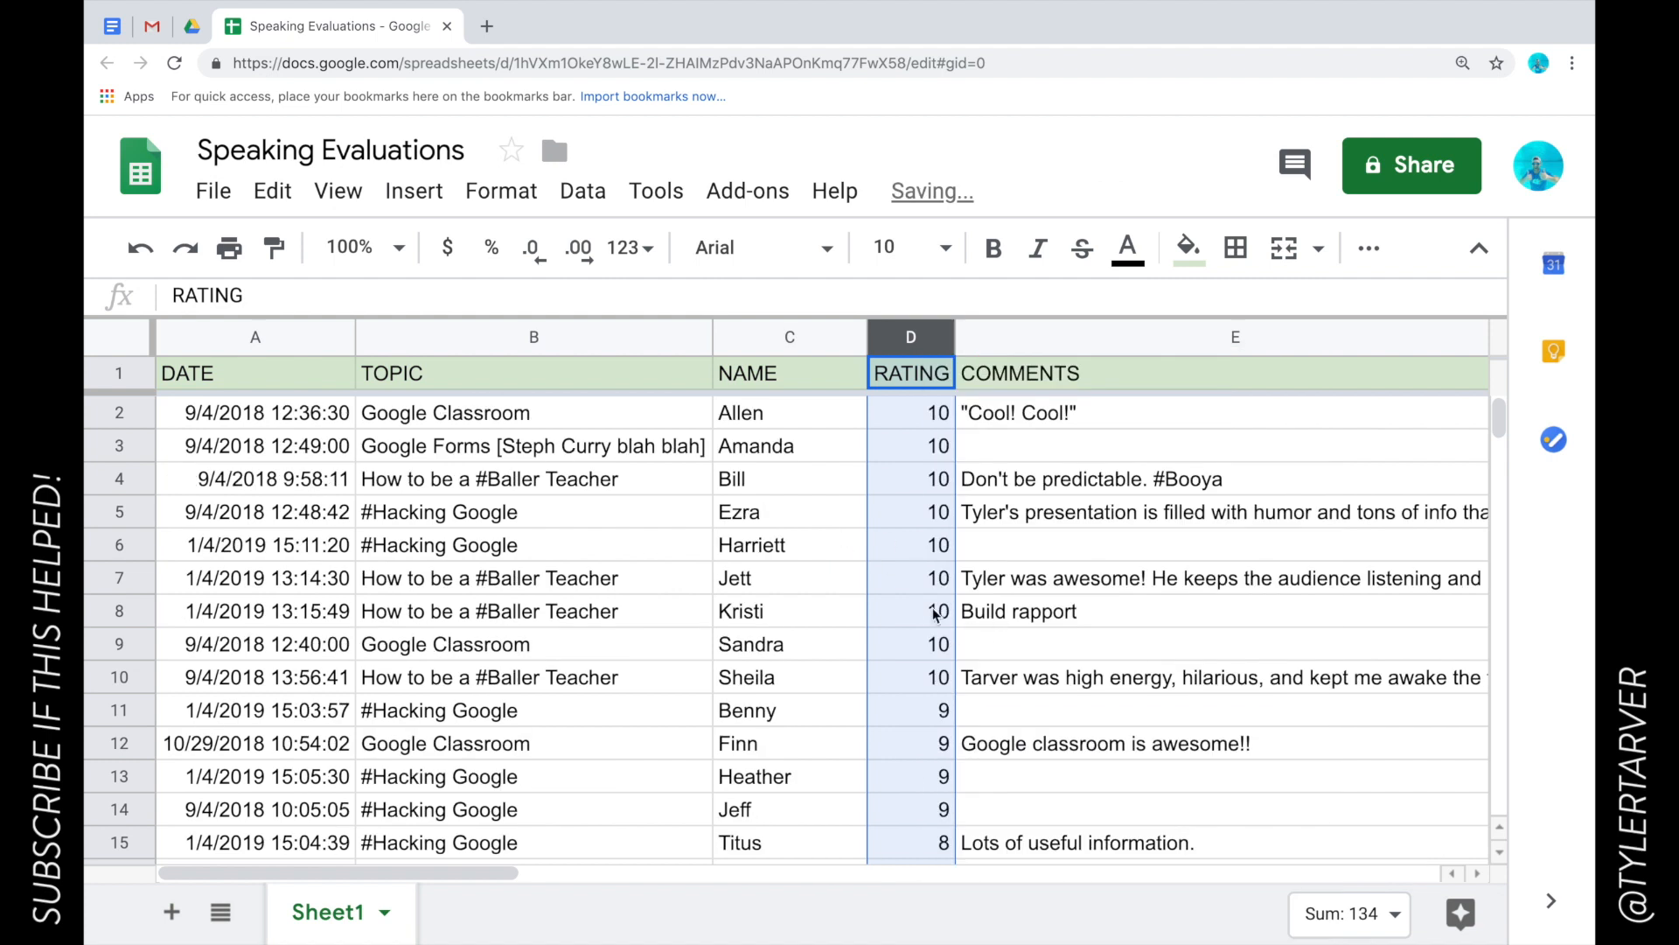
click(1221, 511)
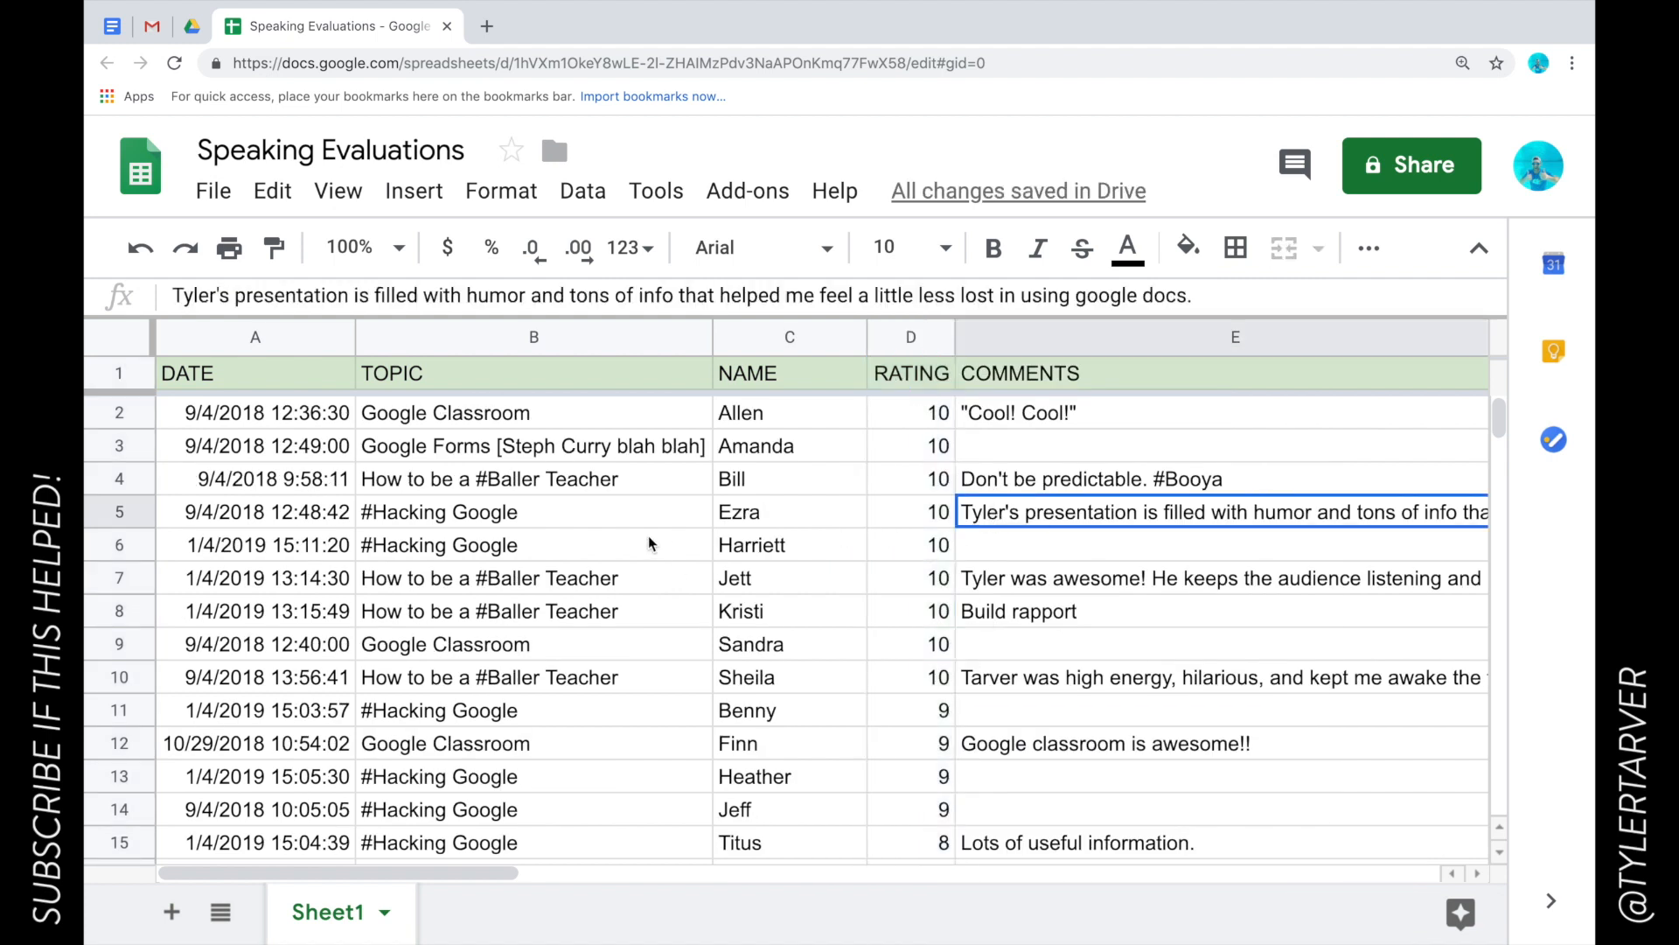
mouse_move(691, 669)
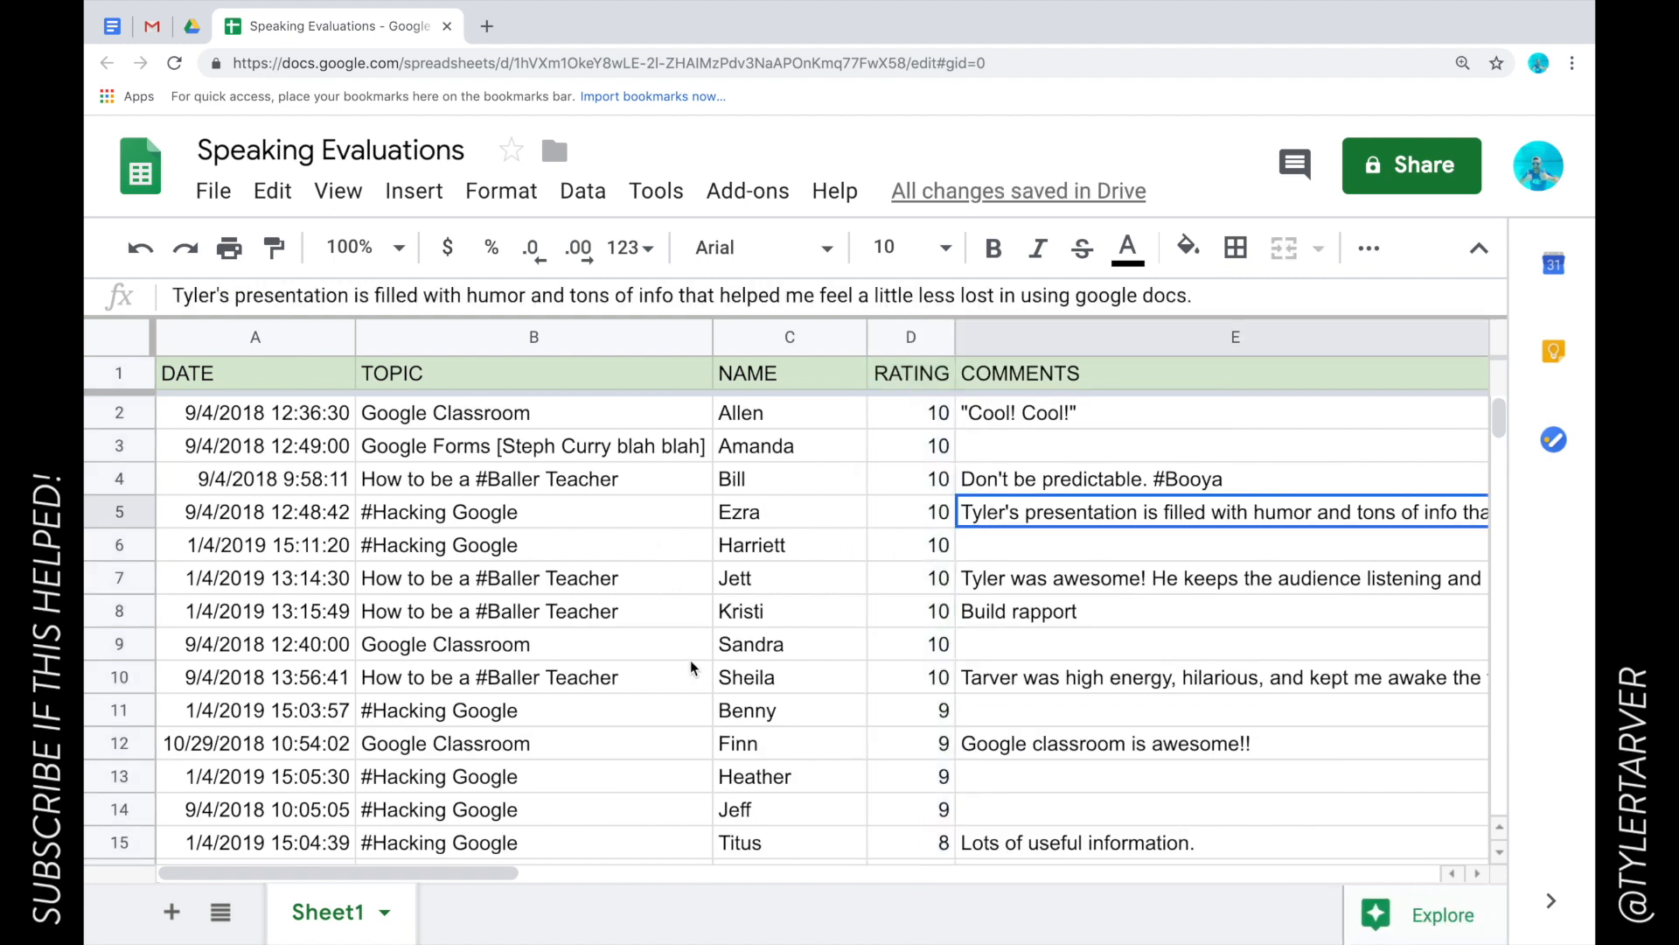
click(534, 611)
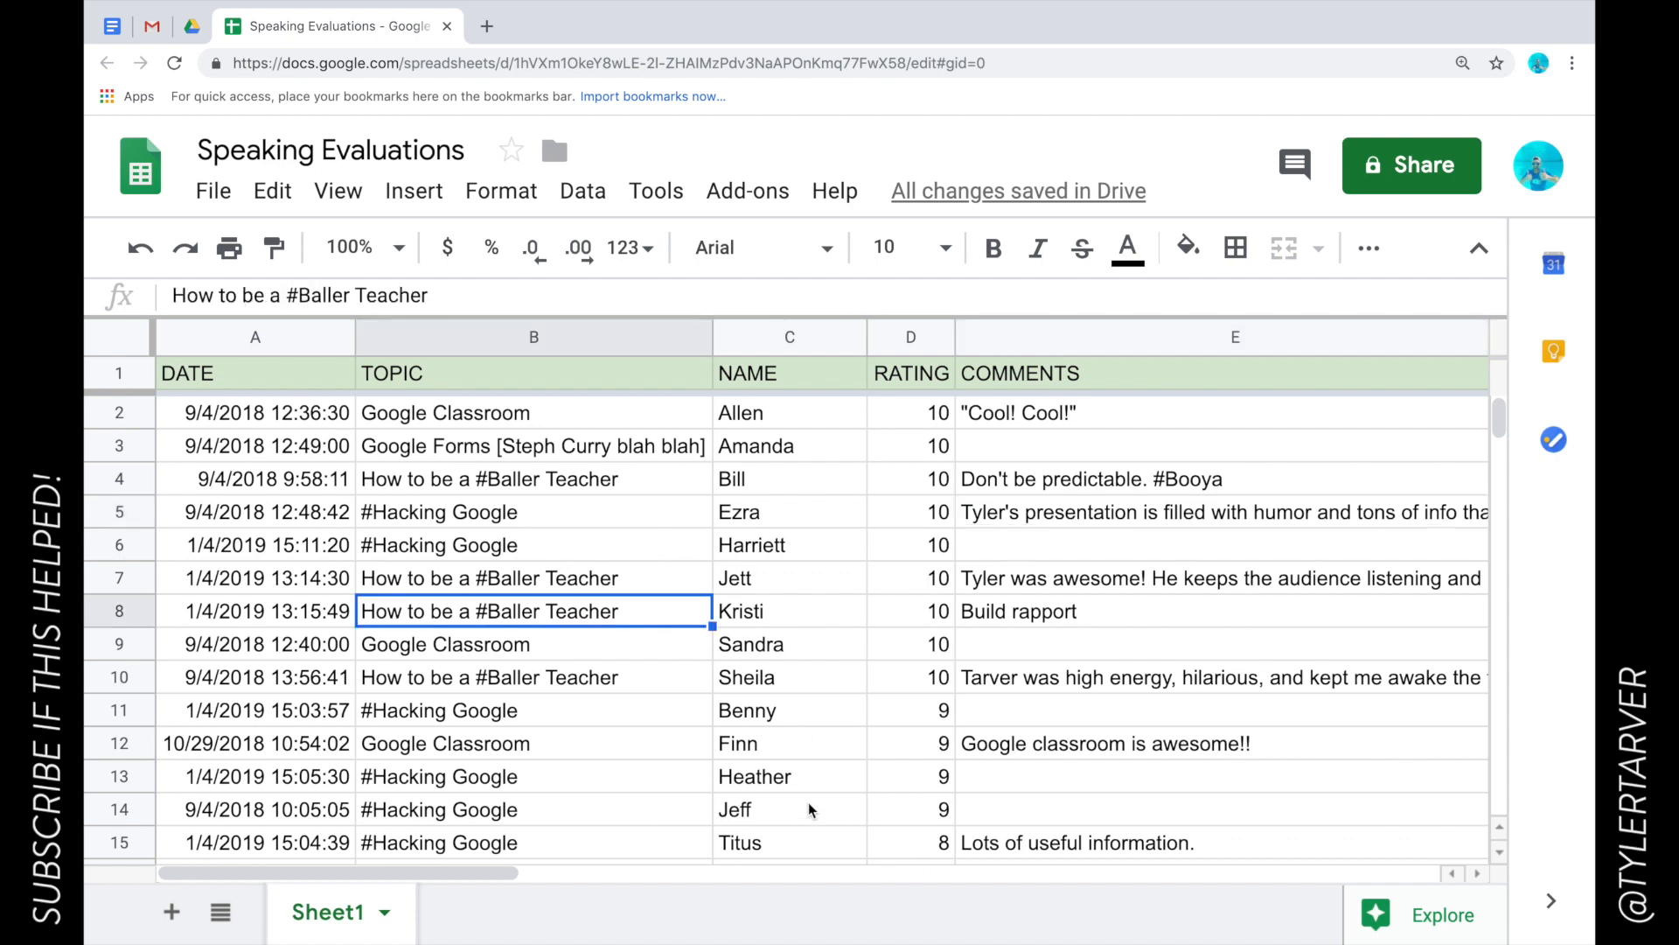
mouse_move(889, 846)
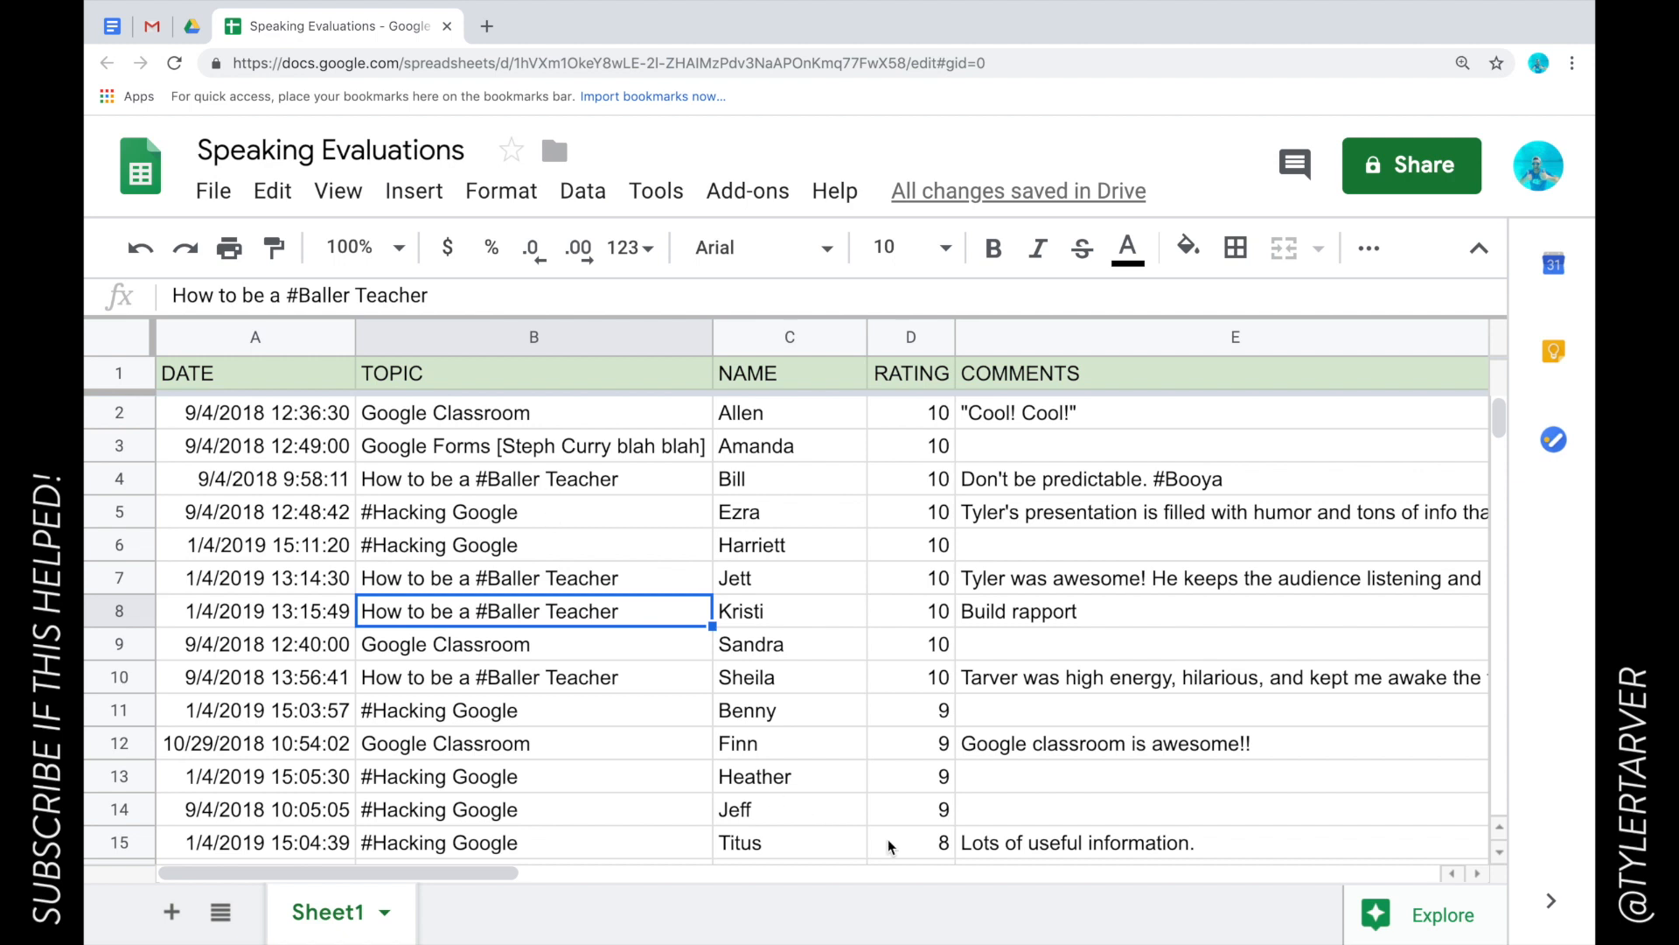
mouse_move(502, 527)
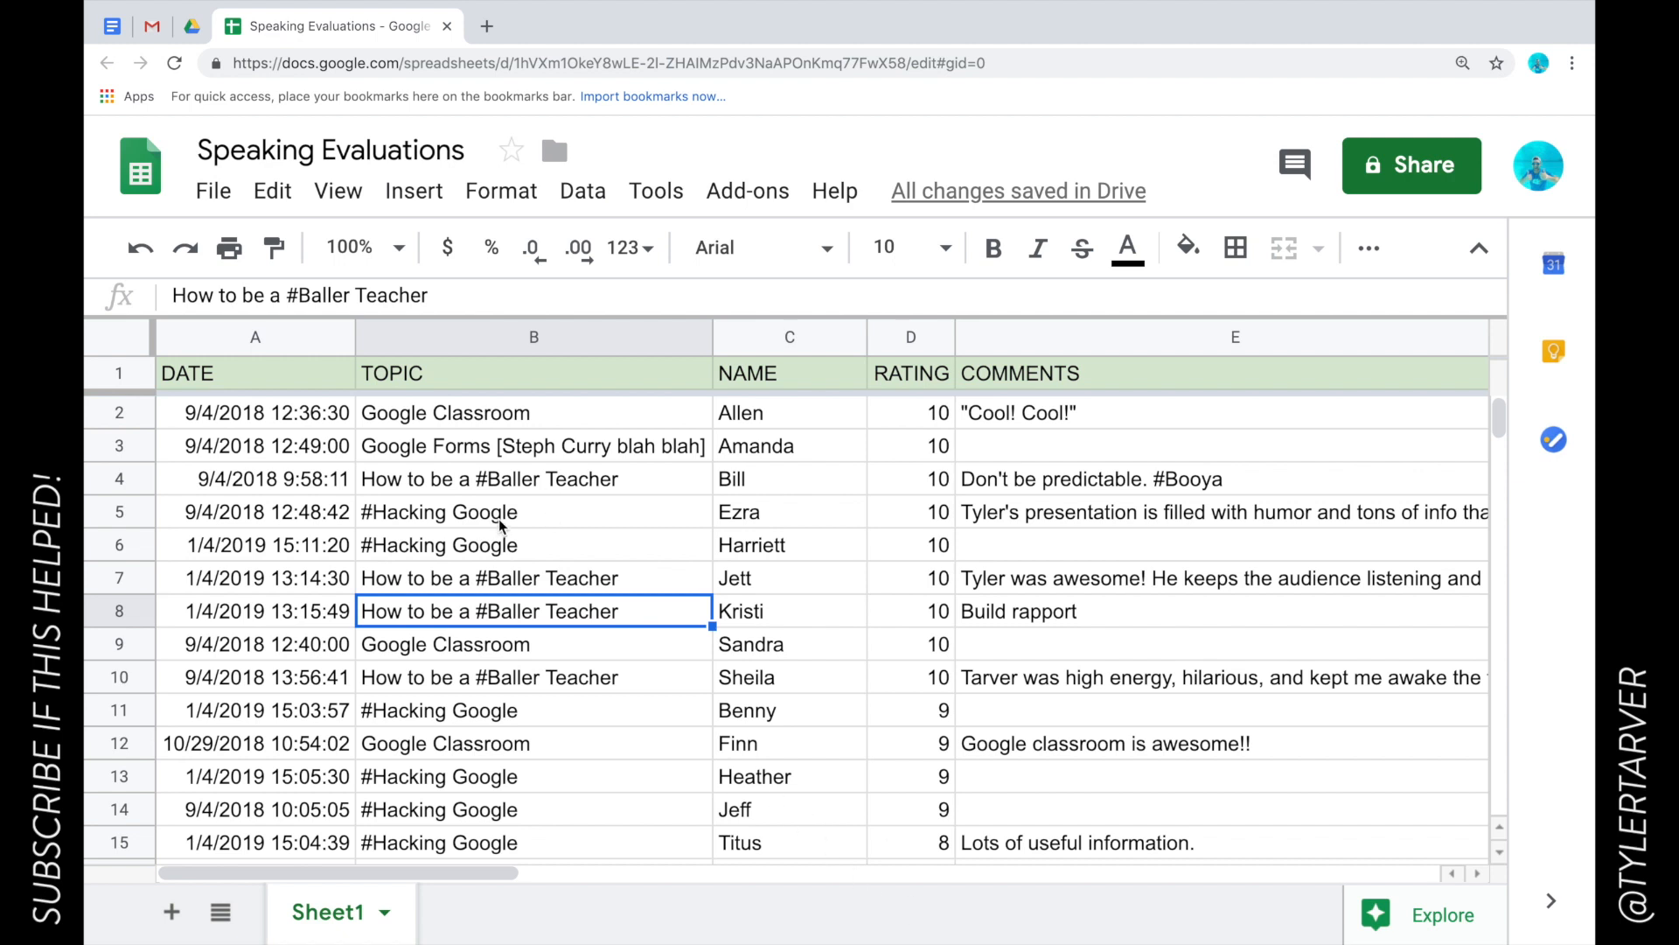
mouse_move(850, 772)
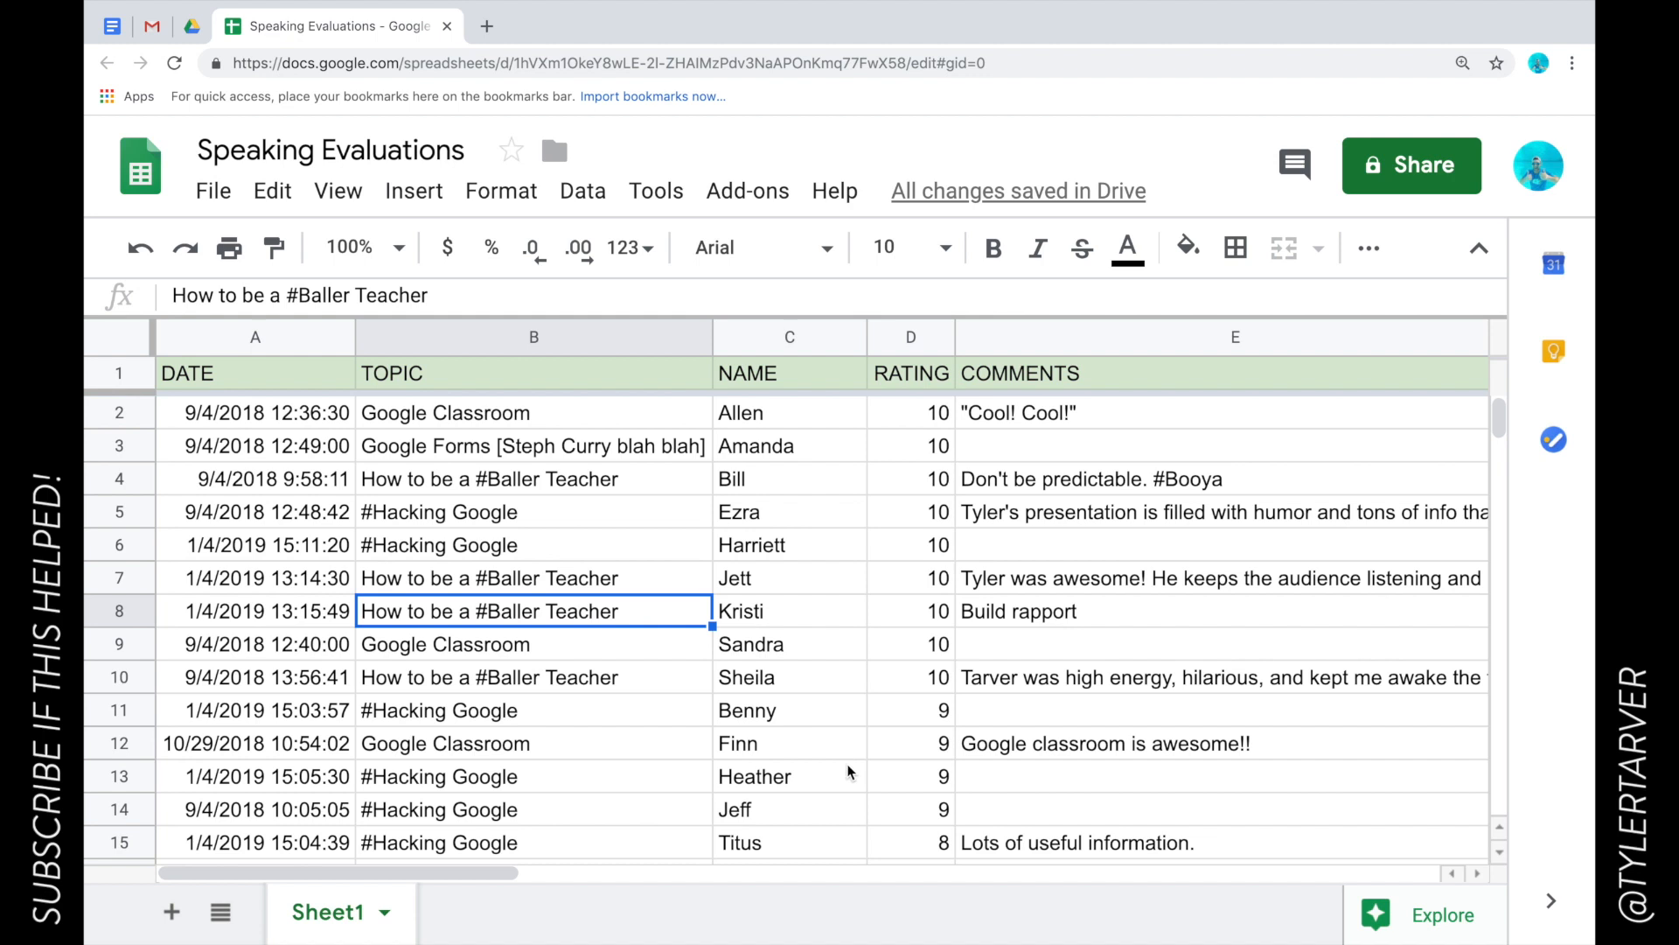
mouse_move(798, 784)
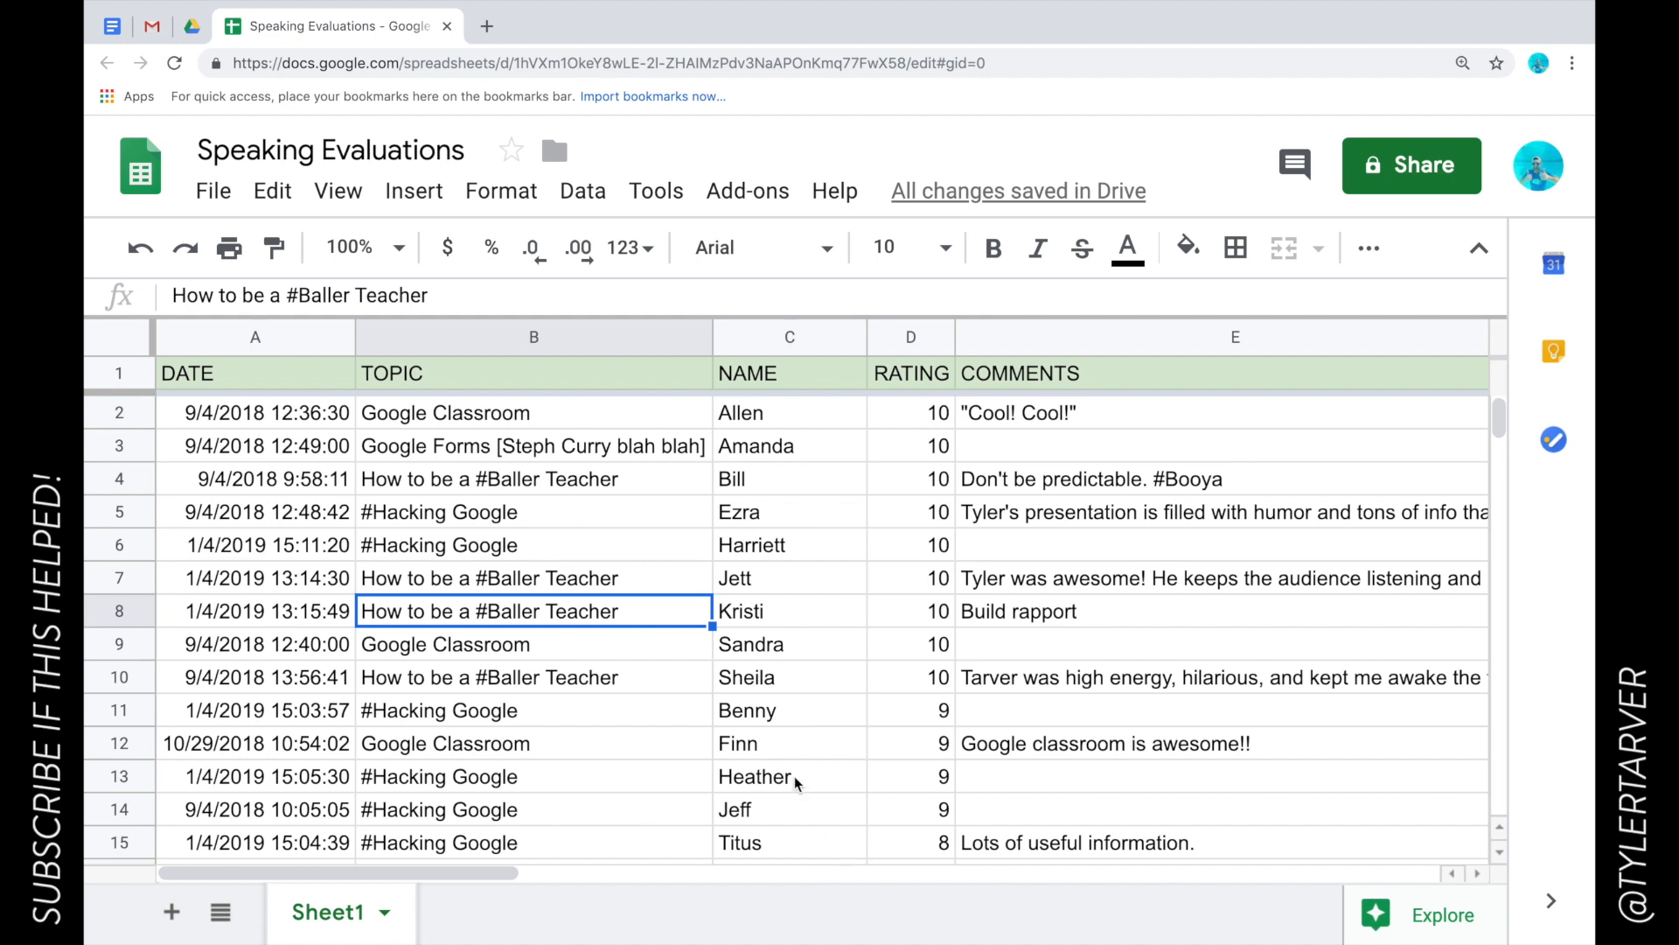